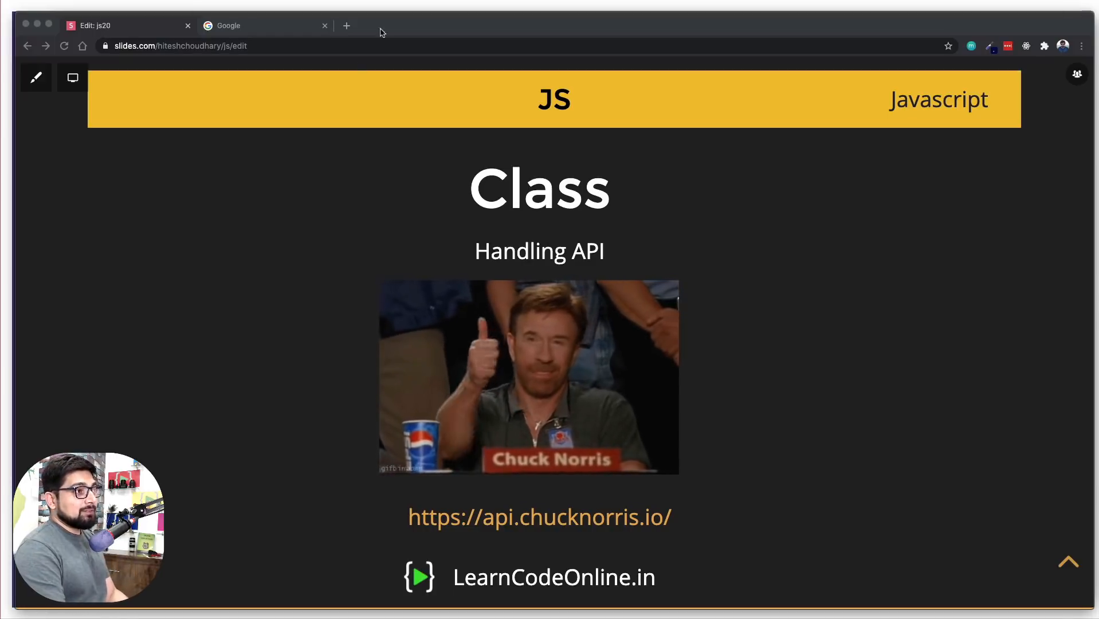
Search Google for 'promise js mdn' and open the 'Promise - JavaScript | MDN' article
left_click(346, 25)
type("pro")
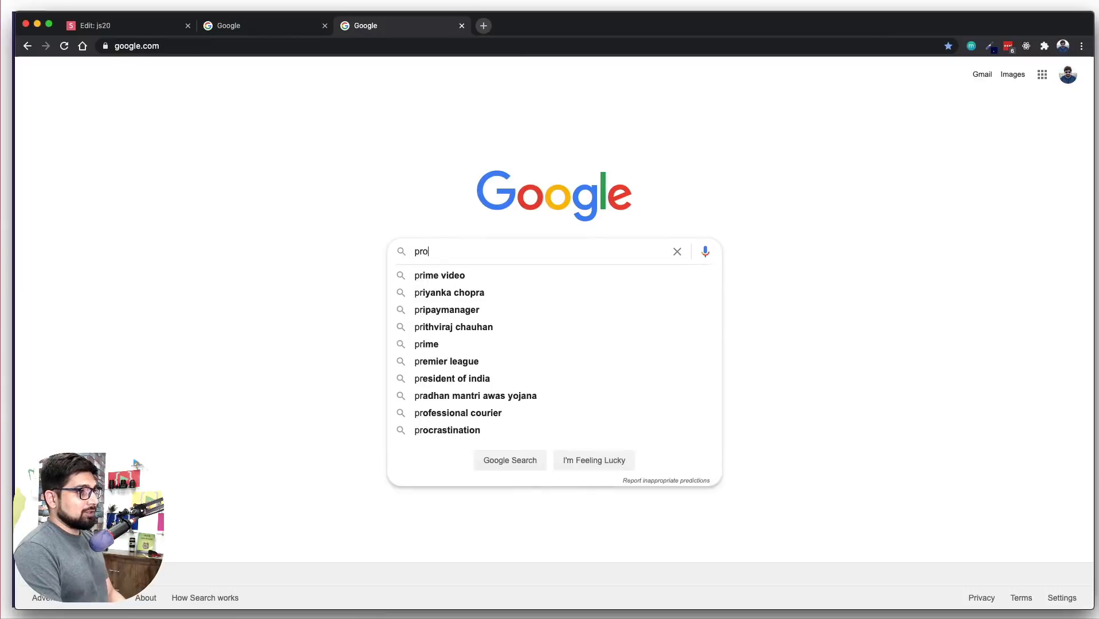
type("mises js mdn")
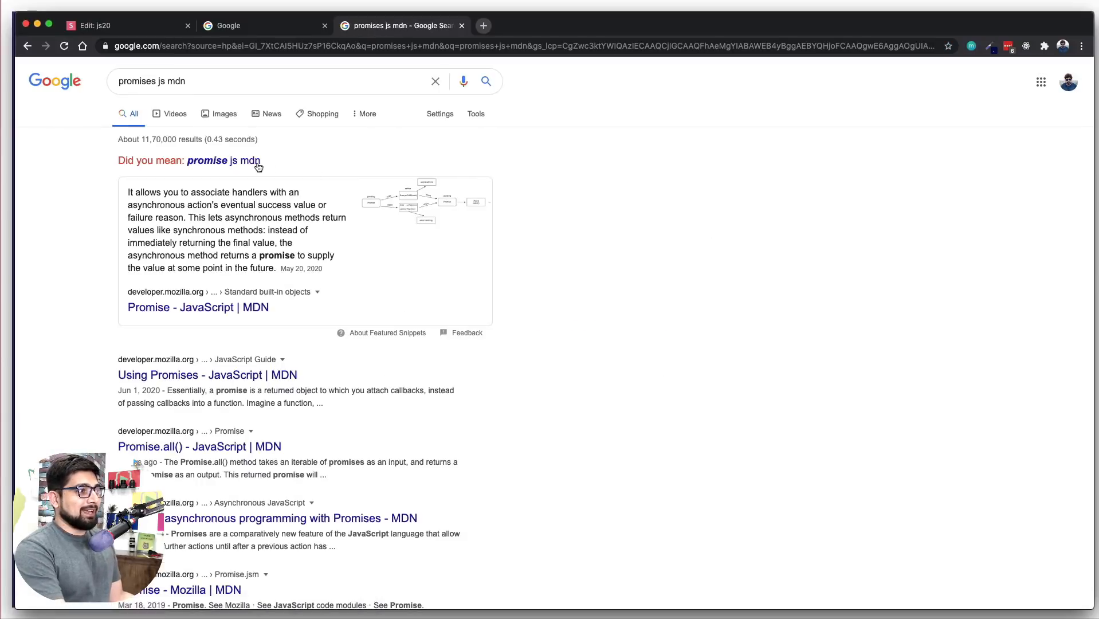
left_click(223, 160)
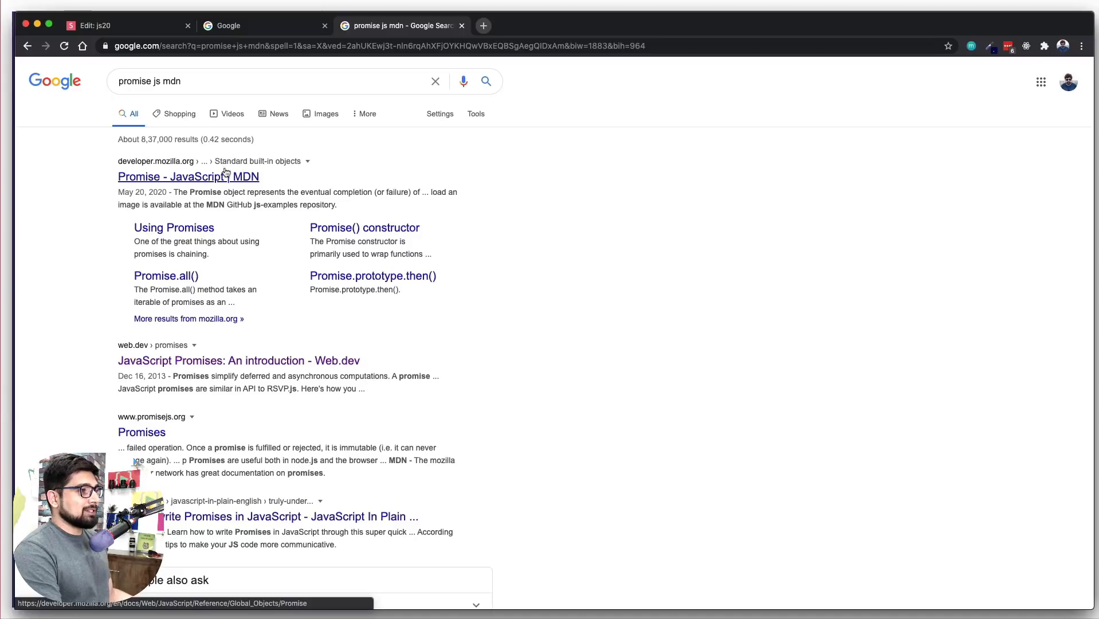
left_click(188, 176)
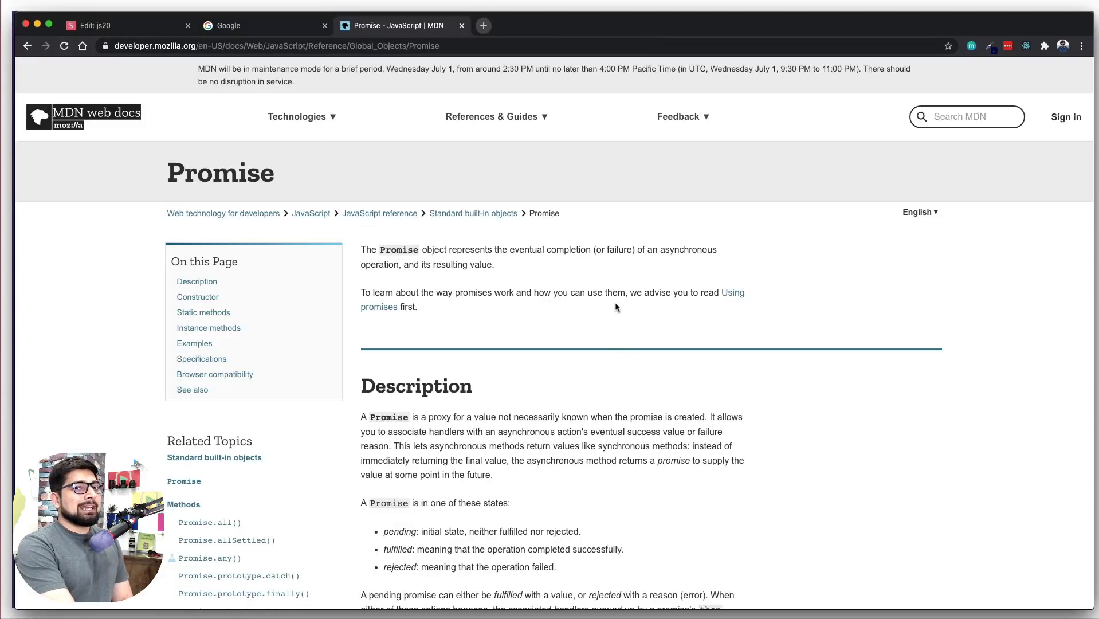
Scroll down the MDN Promise page to the pending/fulfill/reject chaining diagram
scroll("down", 3)
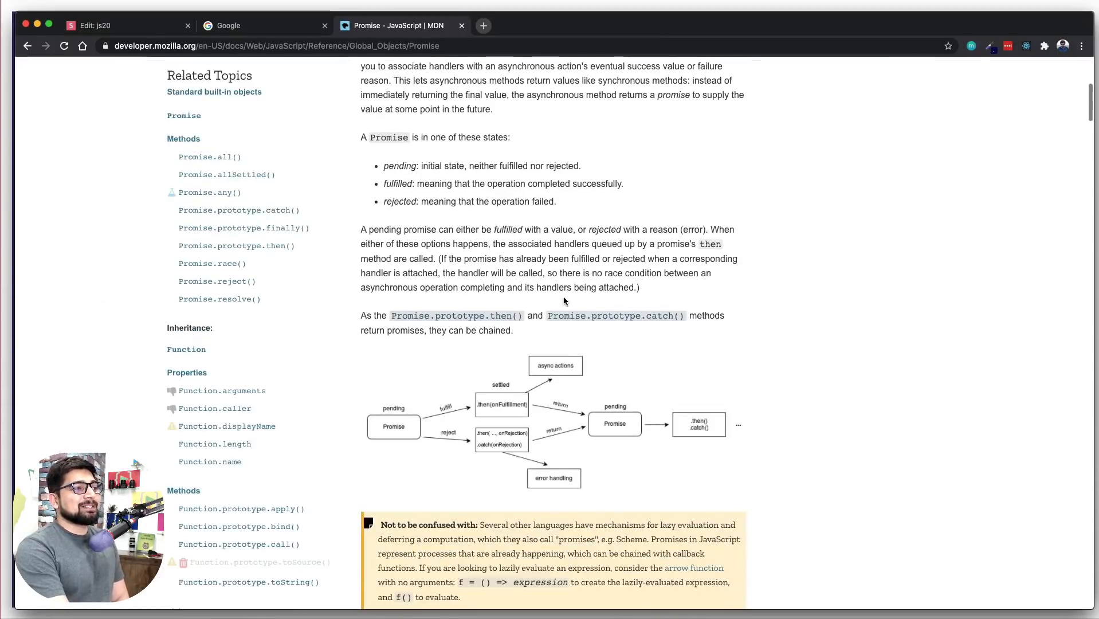
scroll("down", 3)
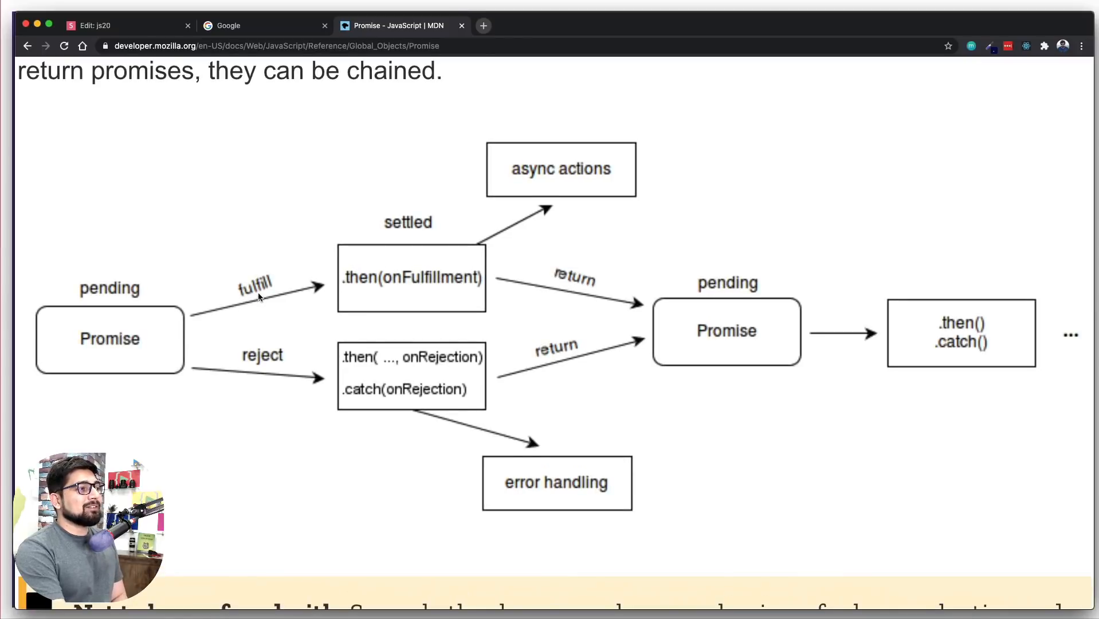
scroll("down", 3)
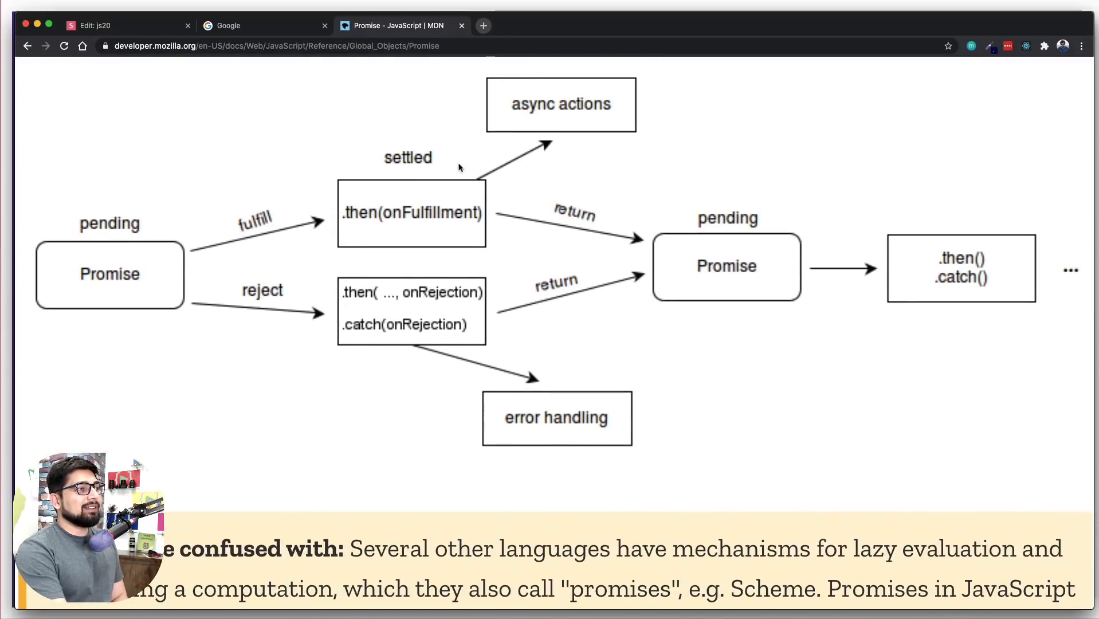
mouse_move(371, 339)
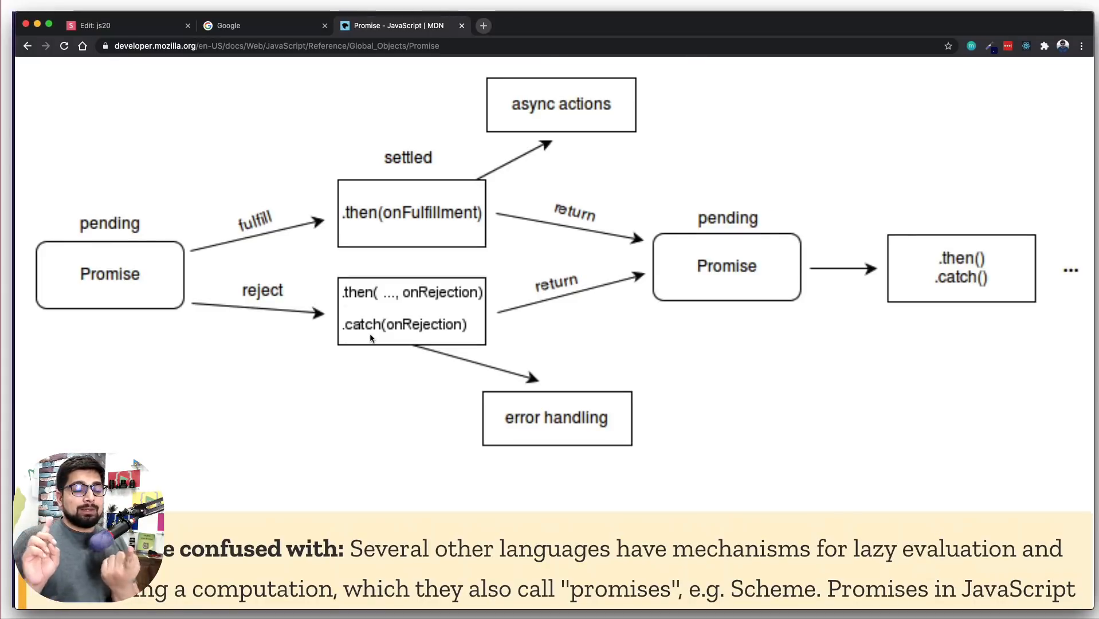
mouse_move(275, 279)
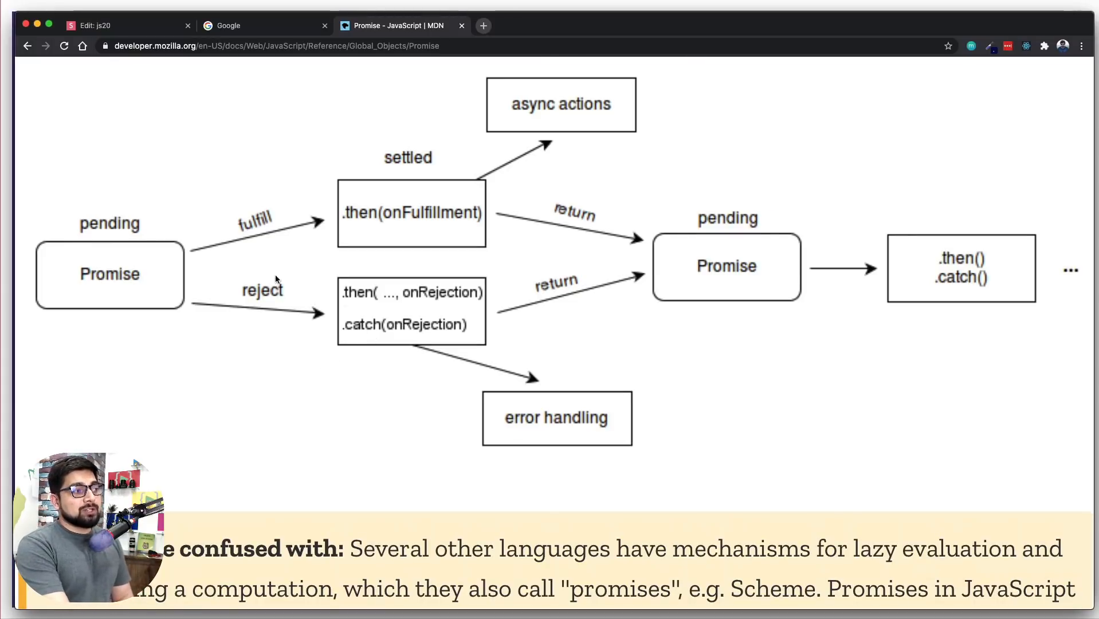
mouse_move(217, 265)
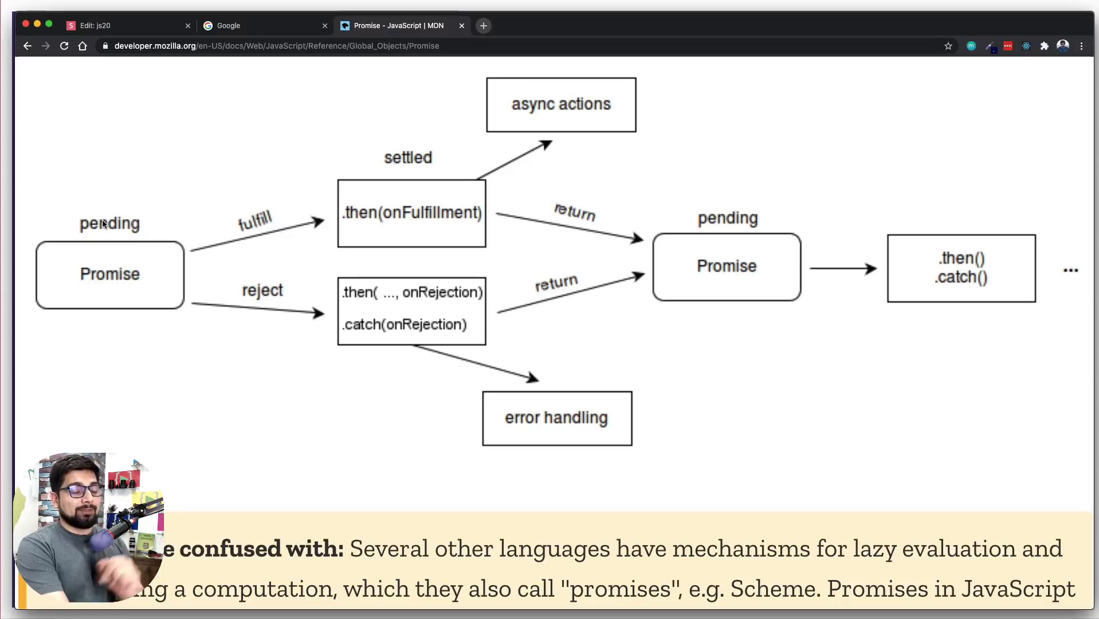
mouse_move(339, 226)
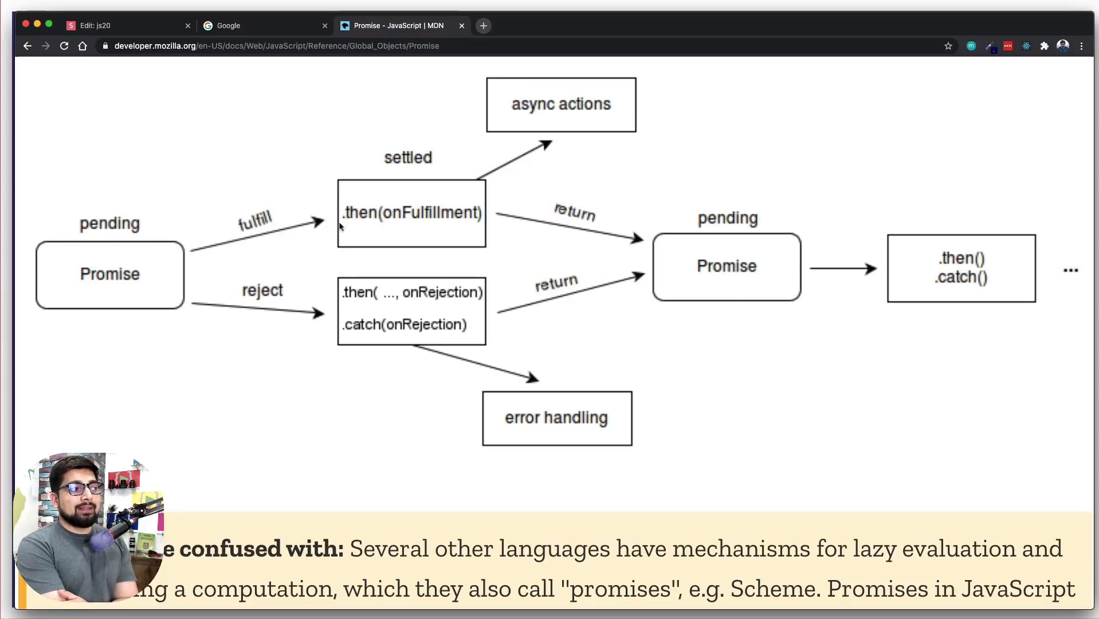
mouse_move(314, 246)
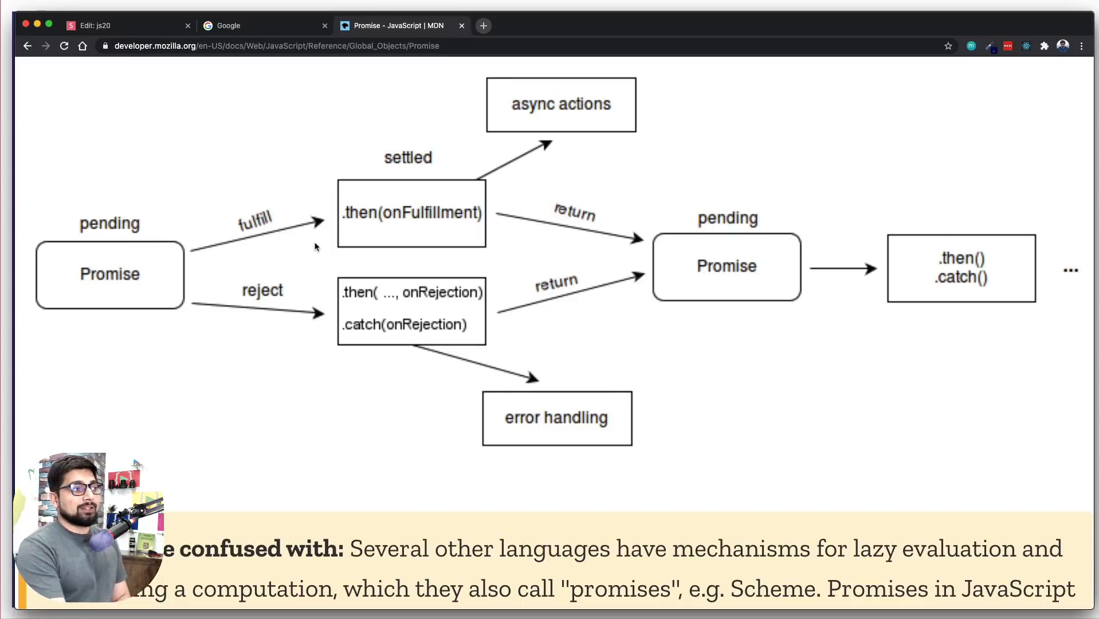
mouse_move(671, 257)
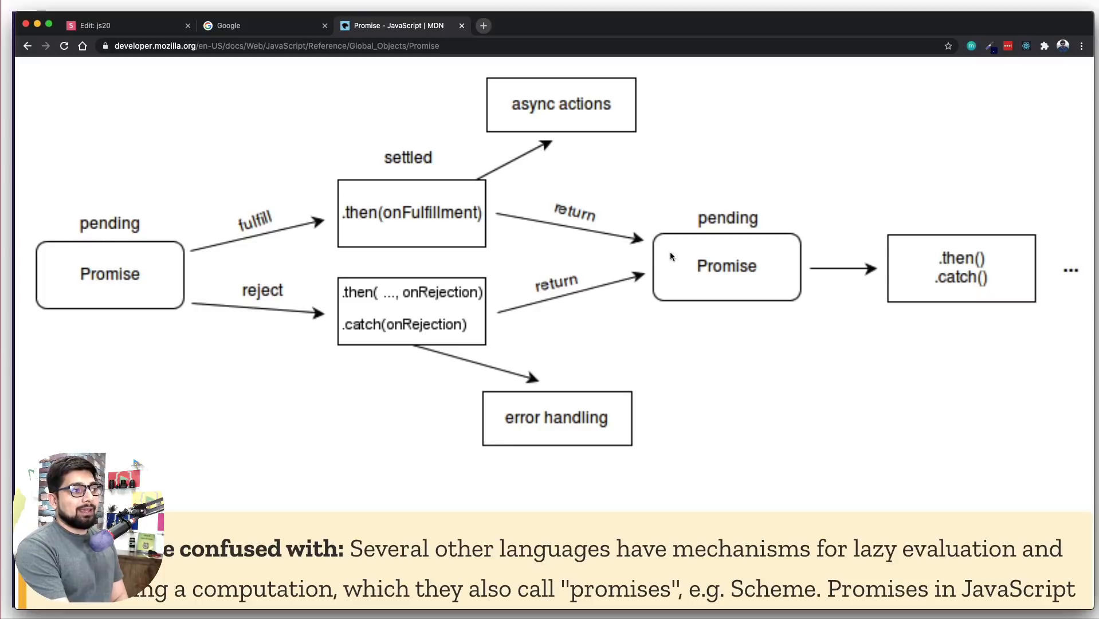
mouse_move(394, 212)
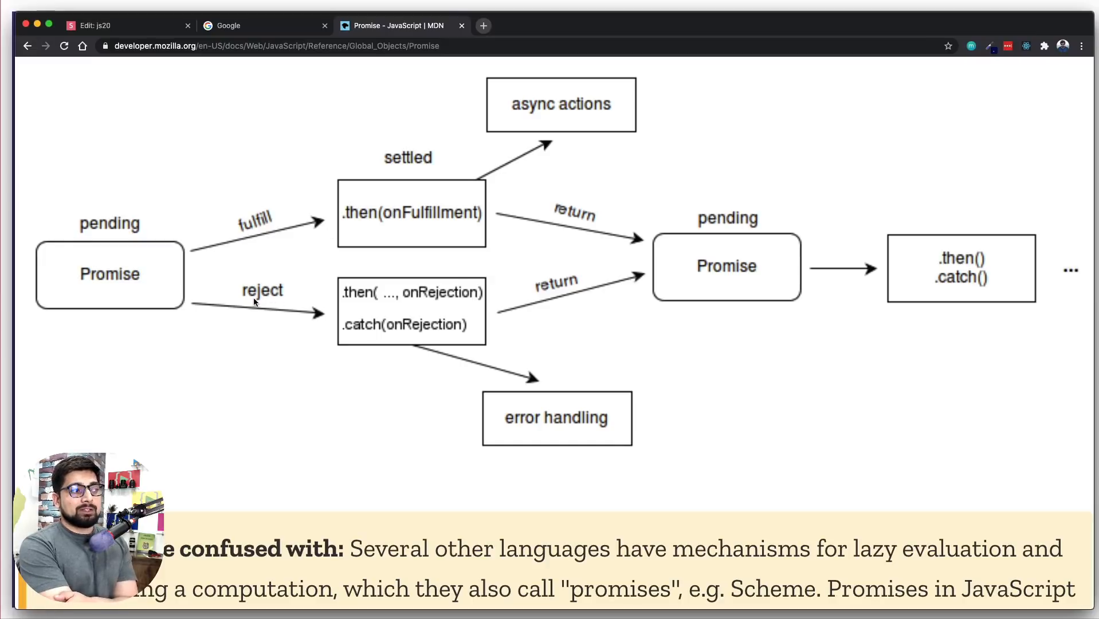
mouse_move(347, 348)
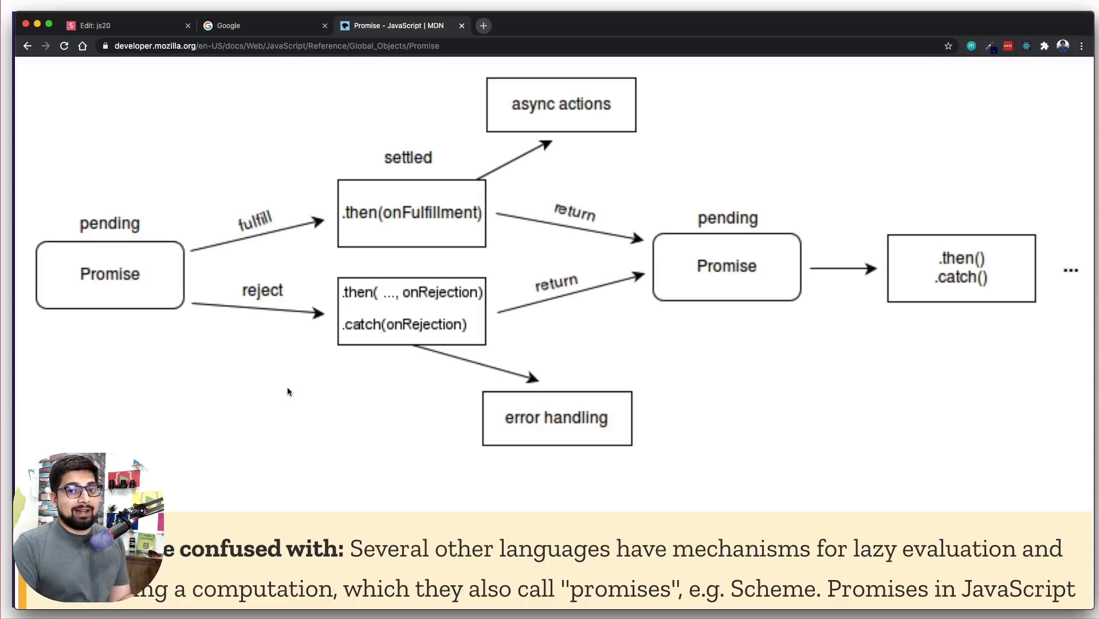
Scroll to the Chained Promises example and briefly highlight the myPromise name
scroll("down", 3)
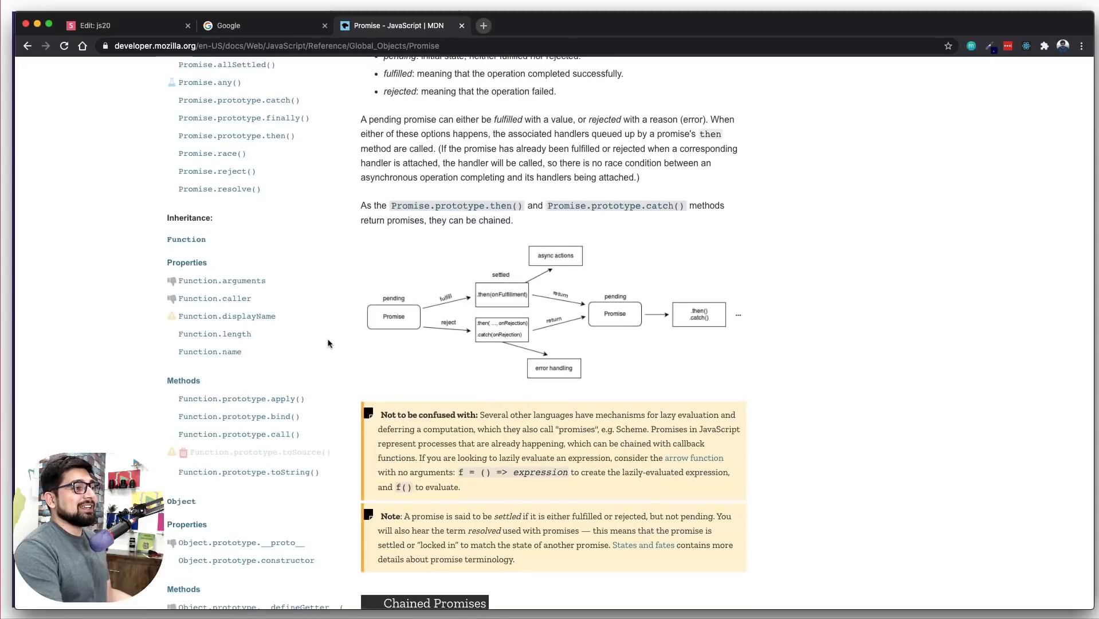
scroll("down", 3)
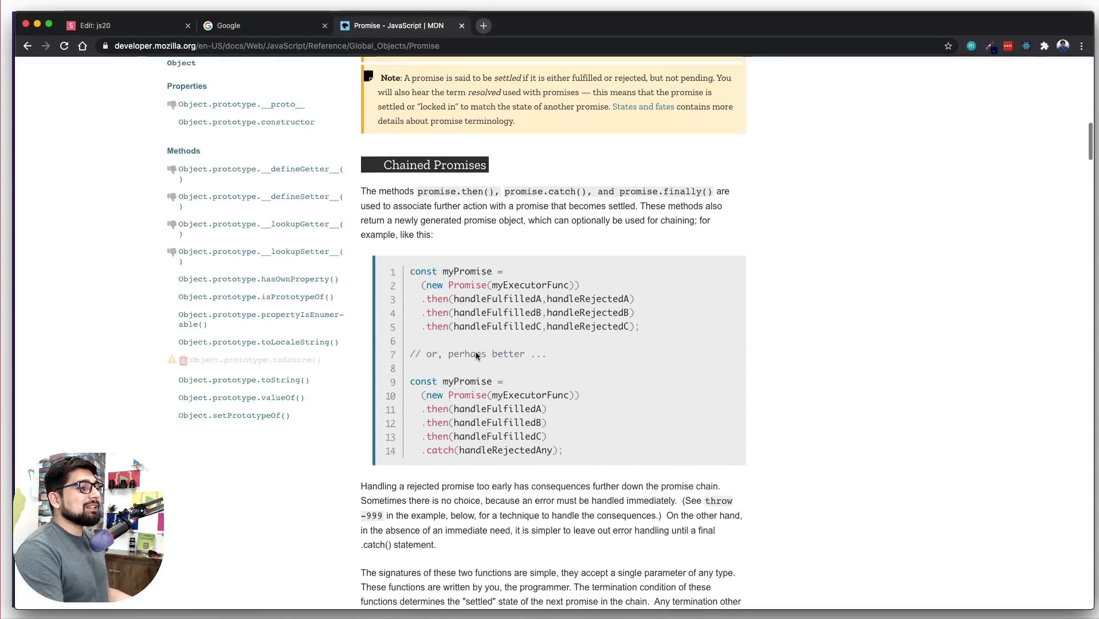
scroll("down", 3)
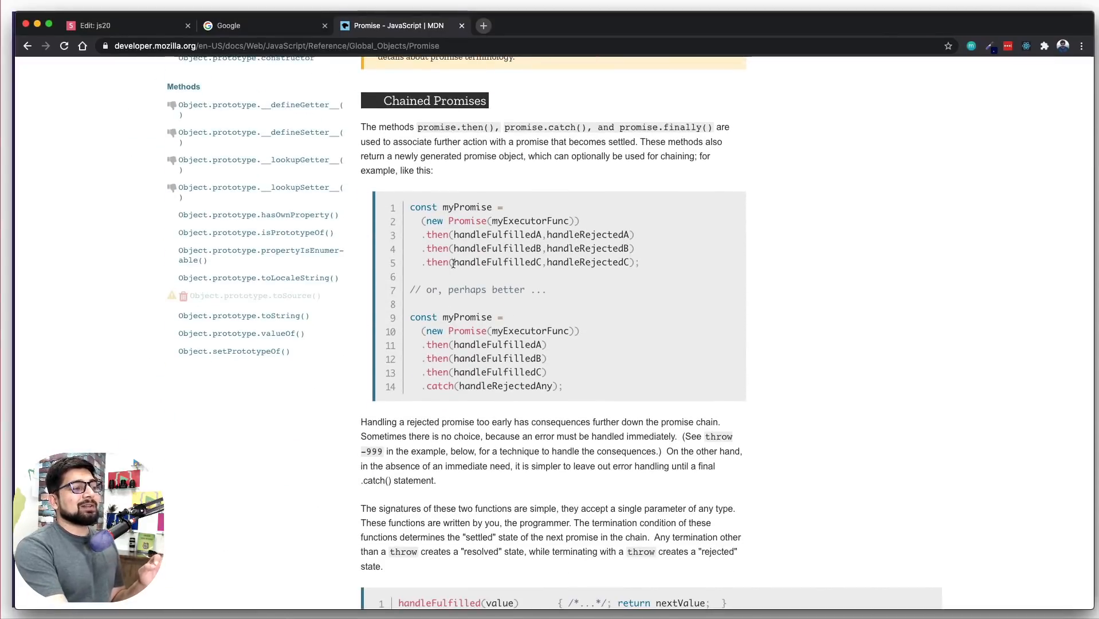
double_click(467, 207)
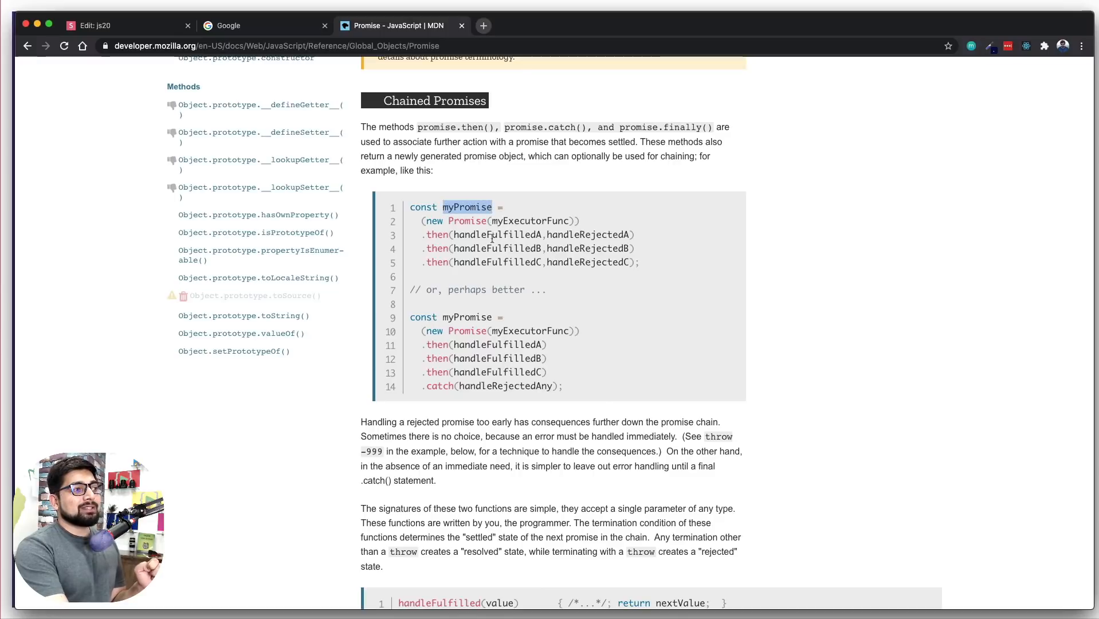
left_click(431, 234)
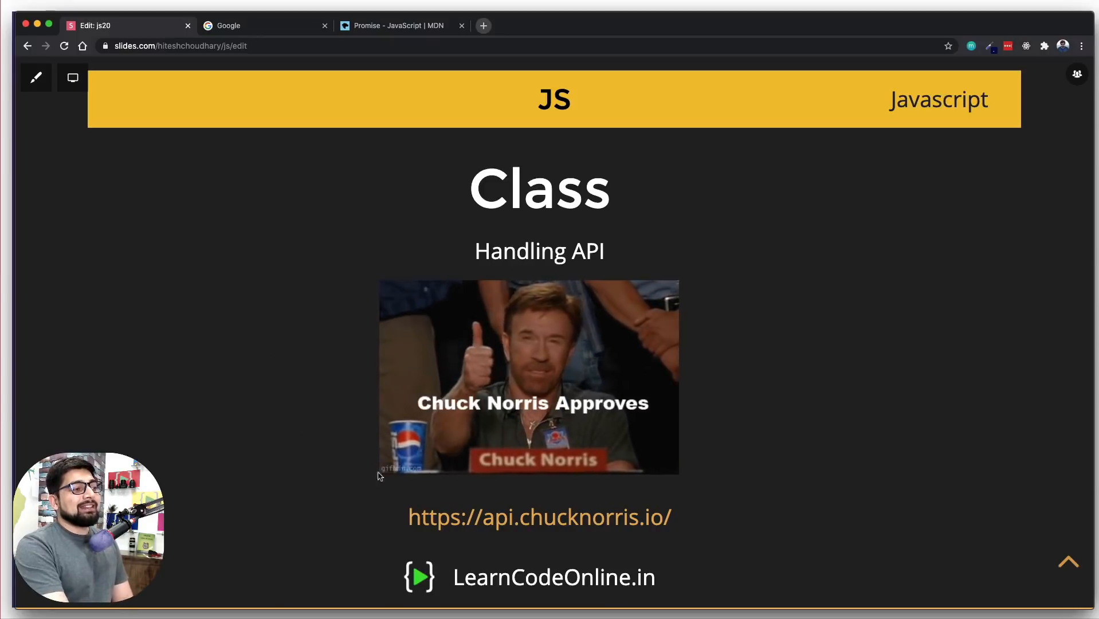
mouse_move(332, 491)
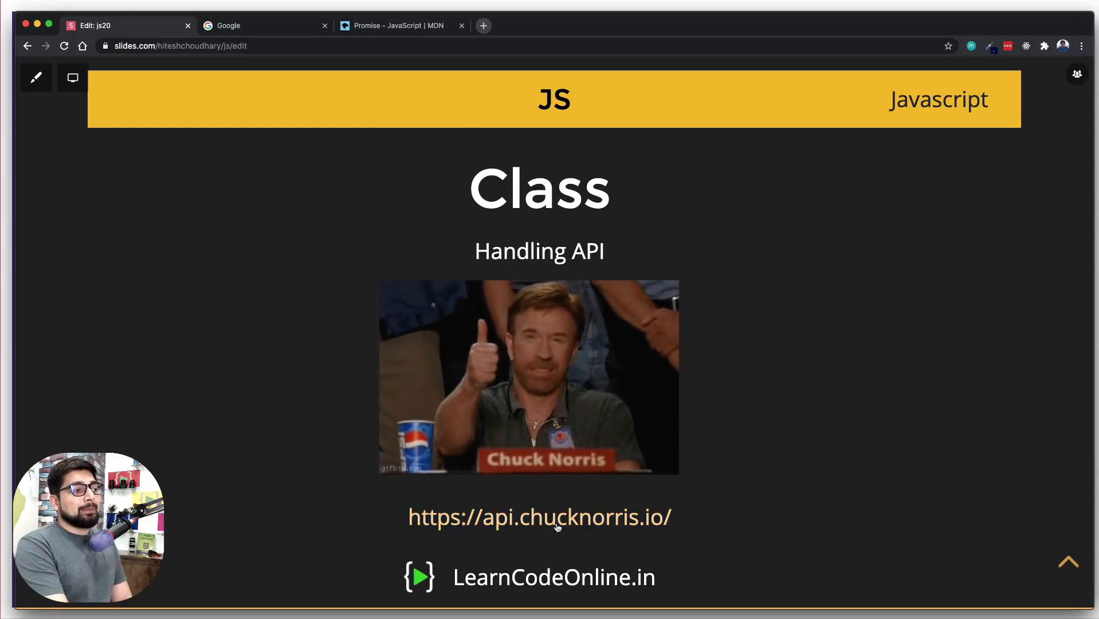
mouse_move(555, 517)
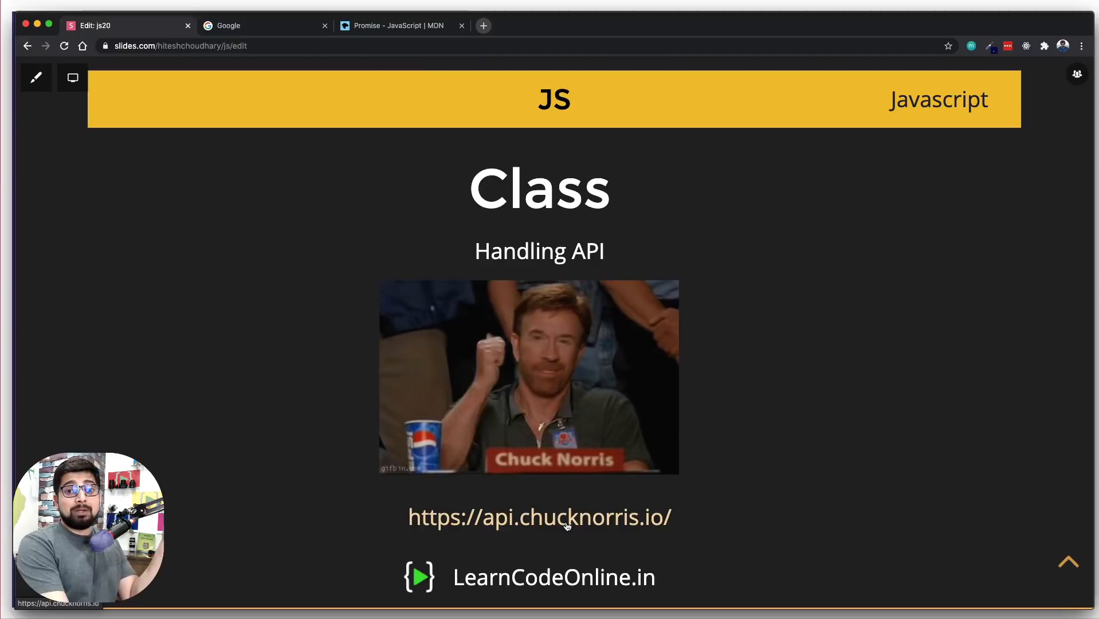
left_click(539, 518)
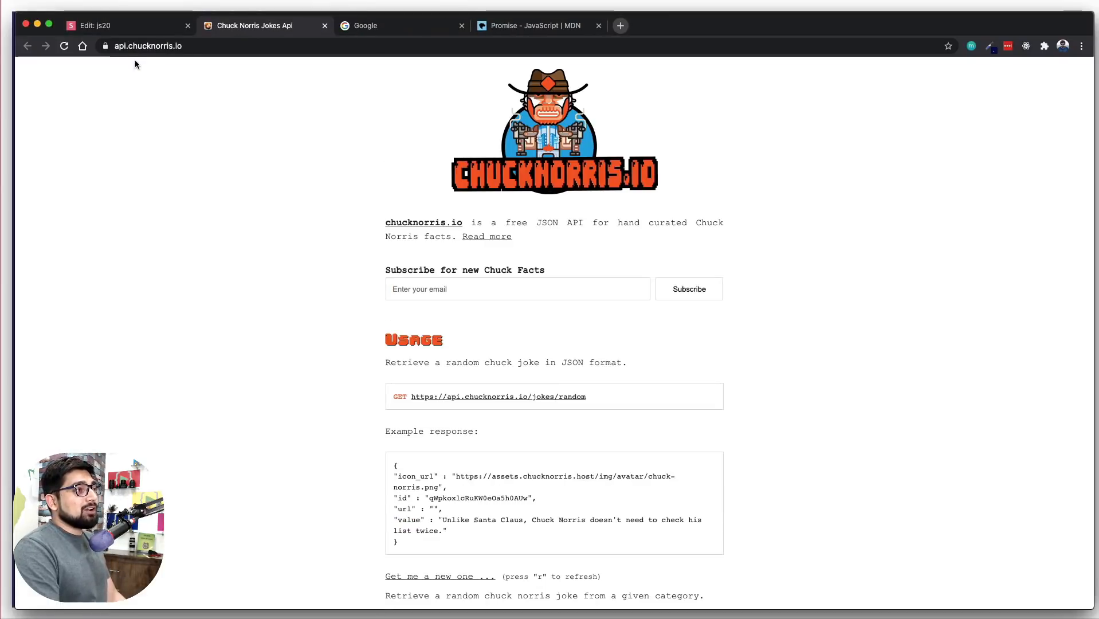
mouse_move(196, 164)
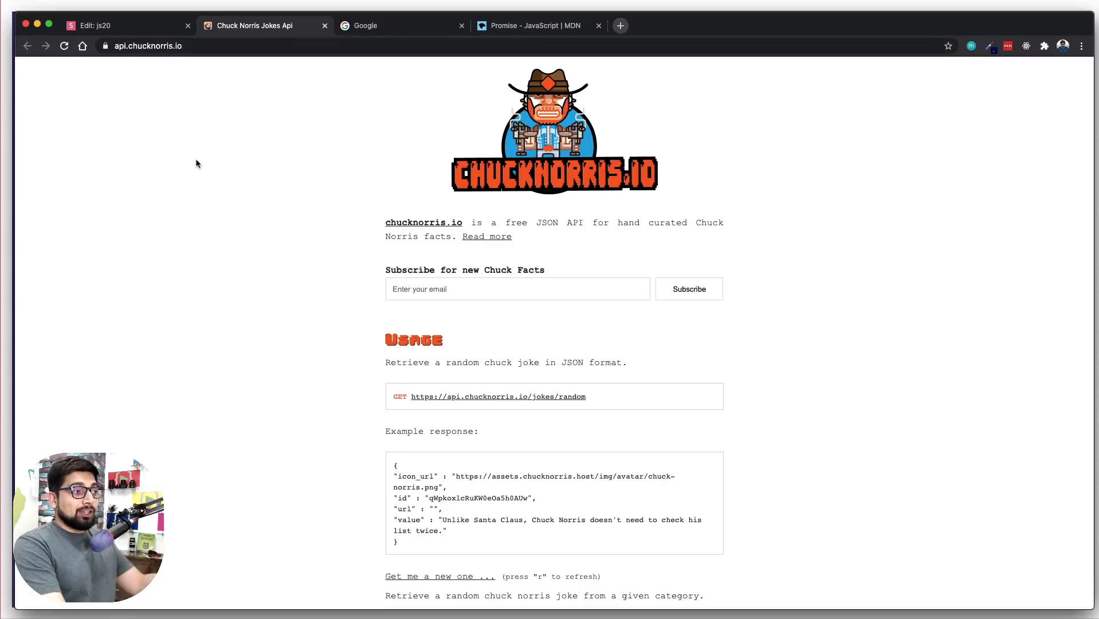
mouse_move(594, 231)
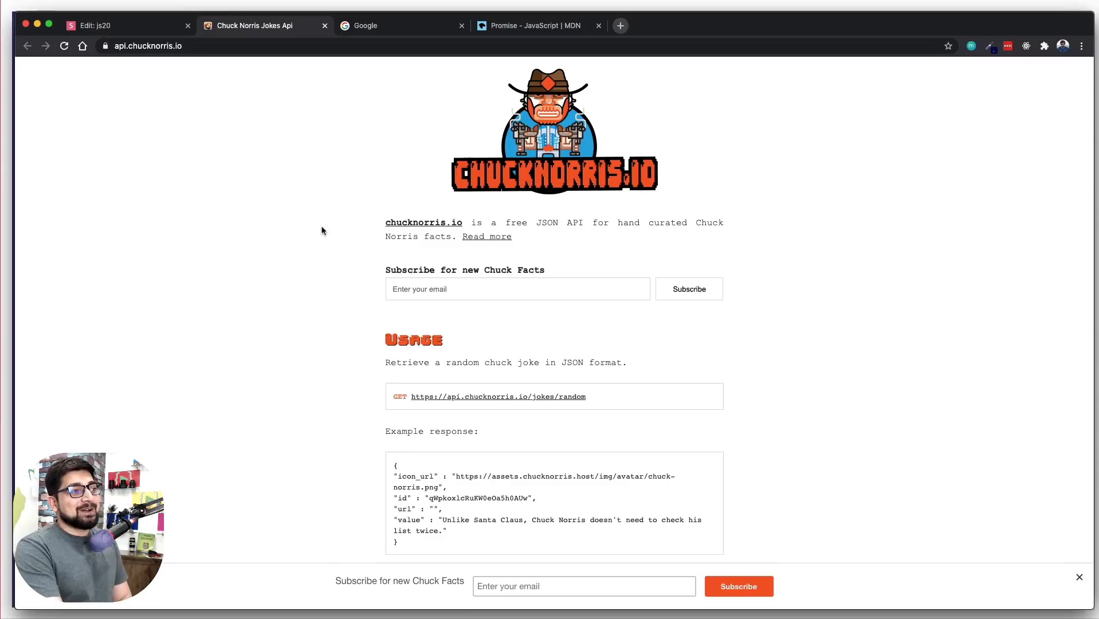
Scroll to the API's Usage section and open the /jokes/random endpoint
scroll("down", 3)
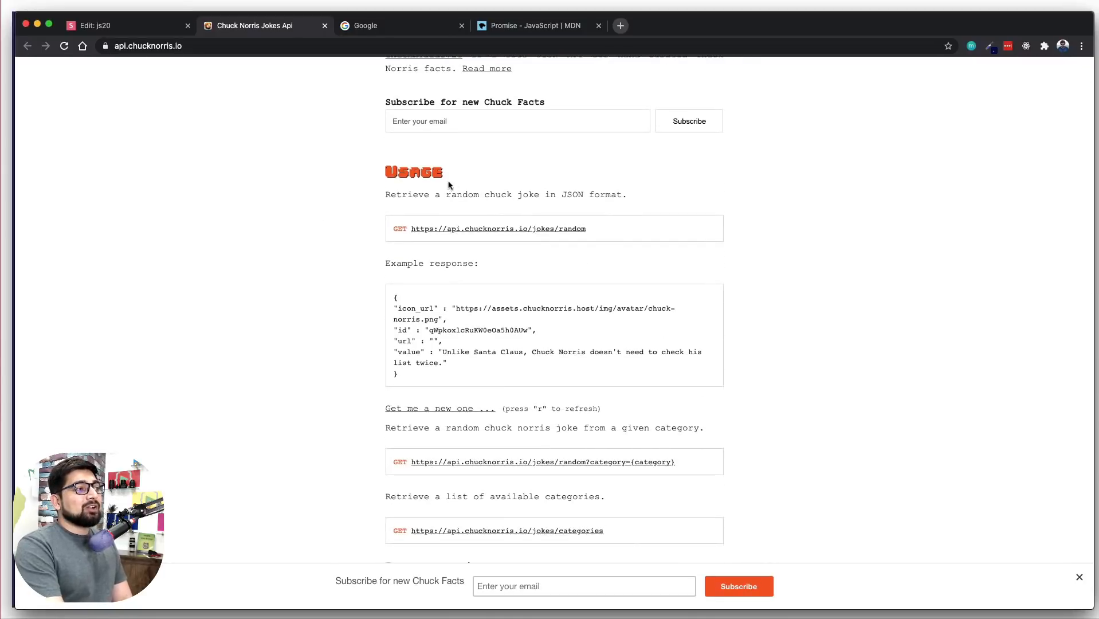
mouse_move(424, 198)
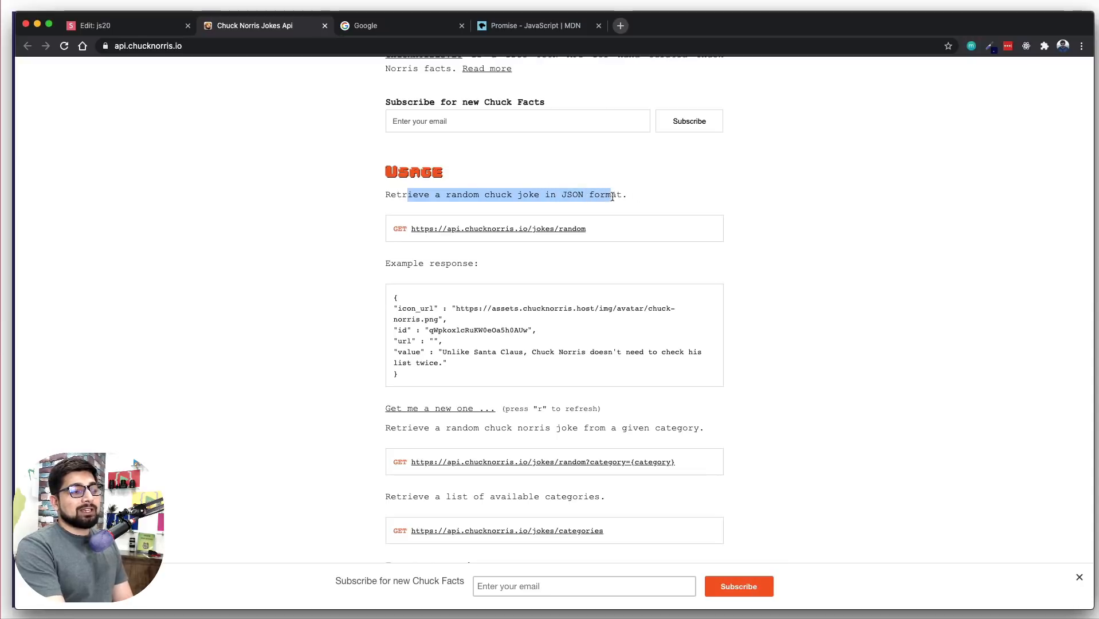
left_click(639, 195)
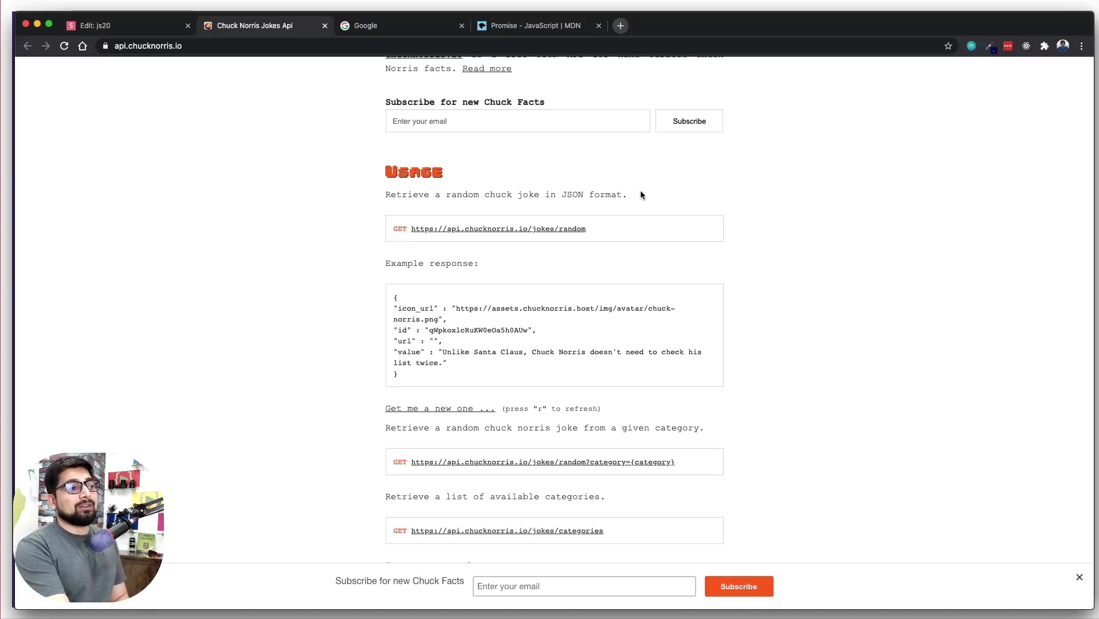
mouse_move(631, 230)
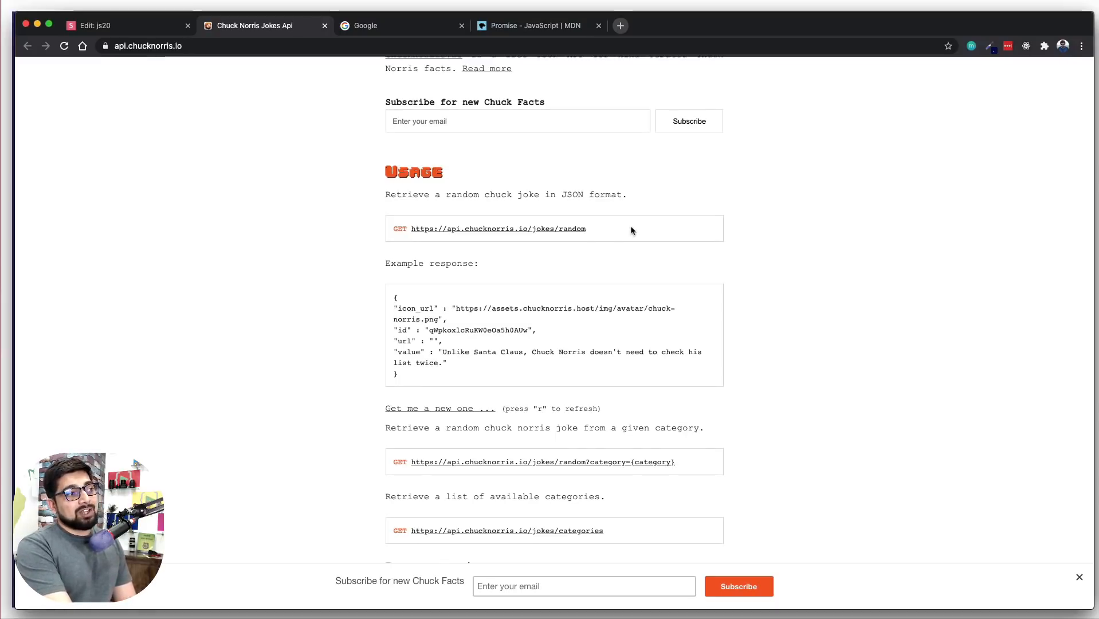
mouse_move(548, 214)
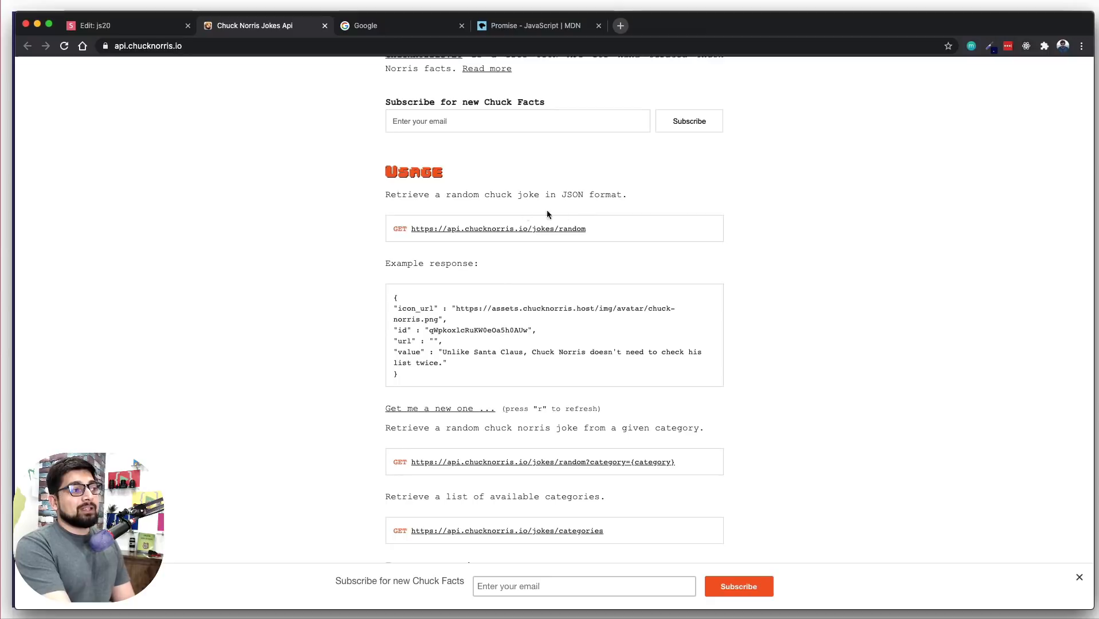
mouse_move(489, 237)
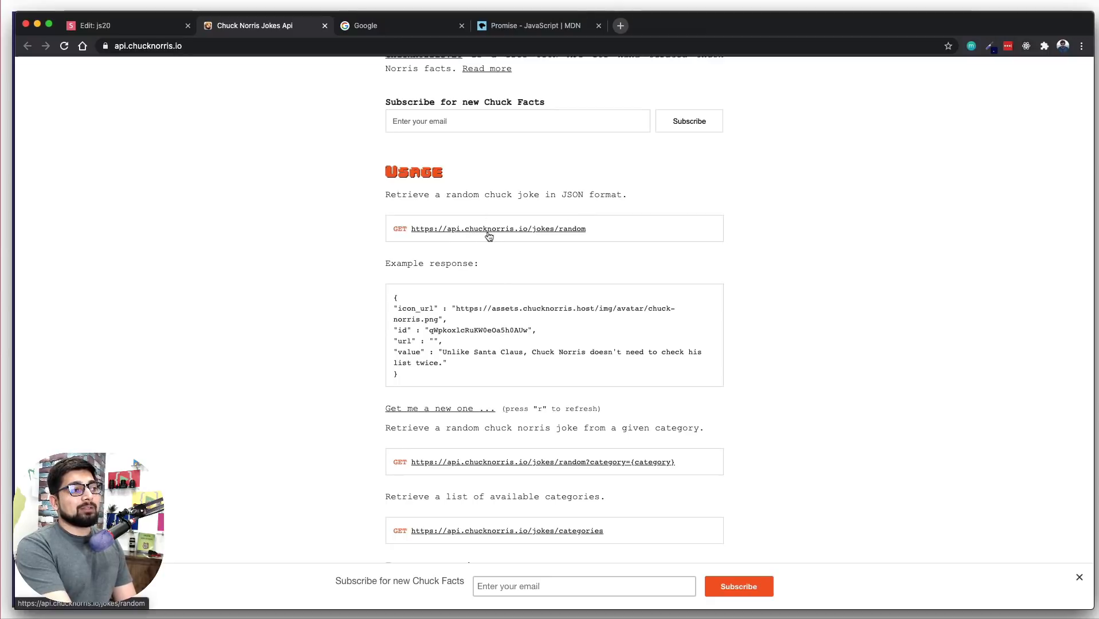
left_click(498, 229)
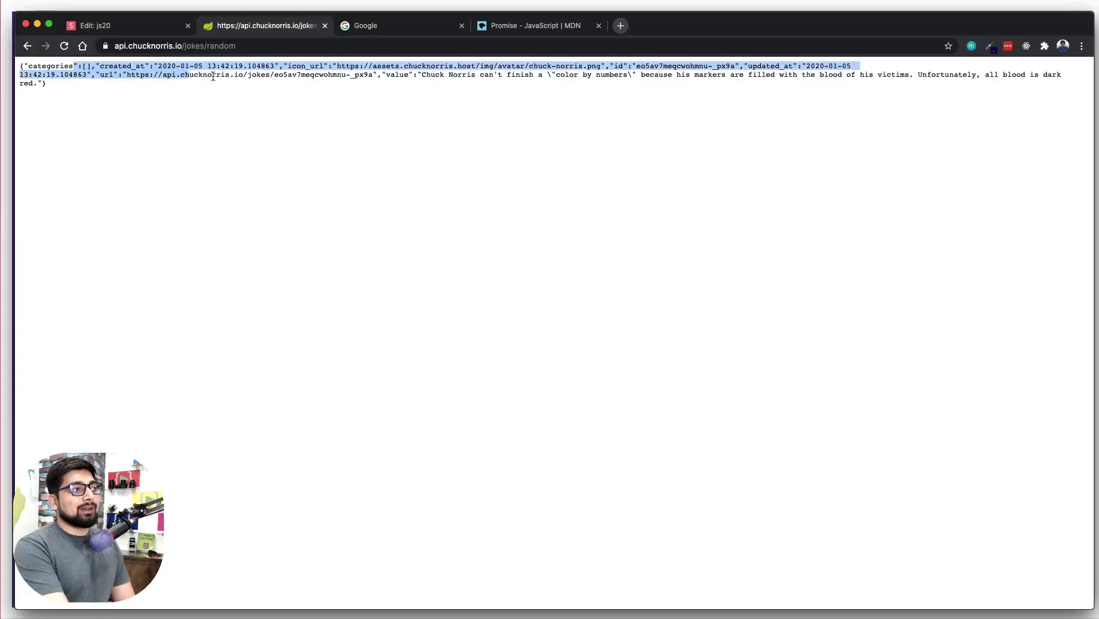
Inspect the random joke JSON, then return to the Edit: js20 slides tab
left_click(382, 169)
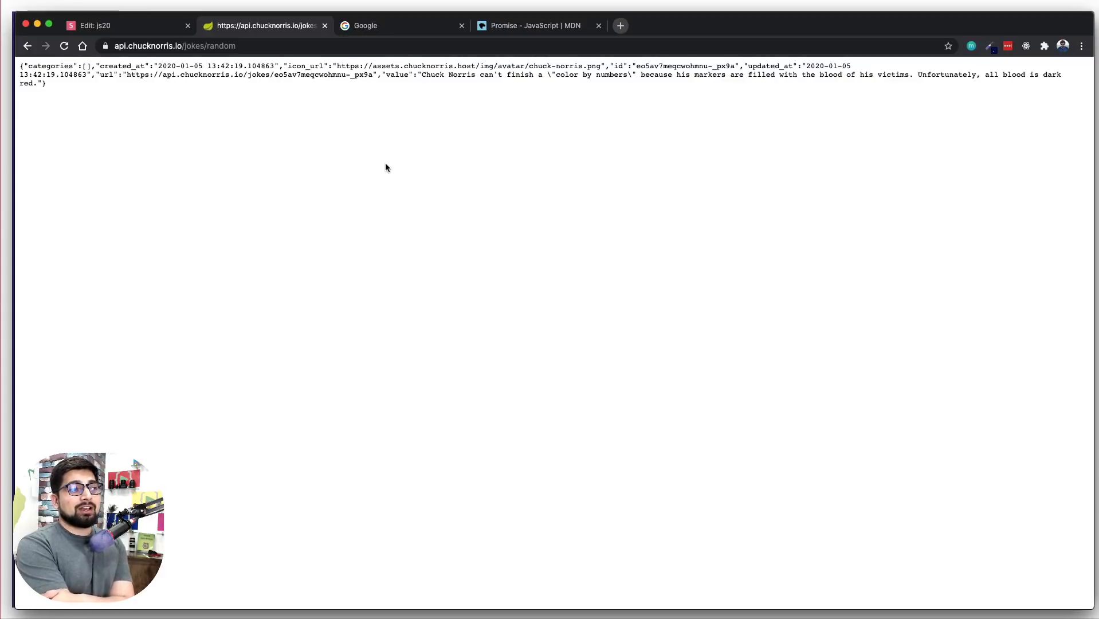
mouse_move(585, 142)
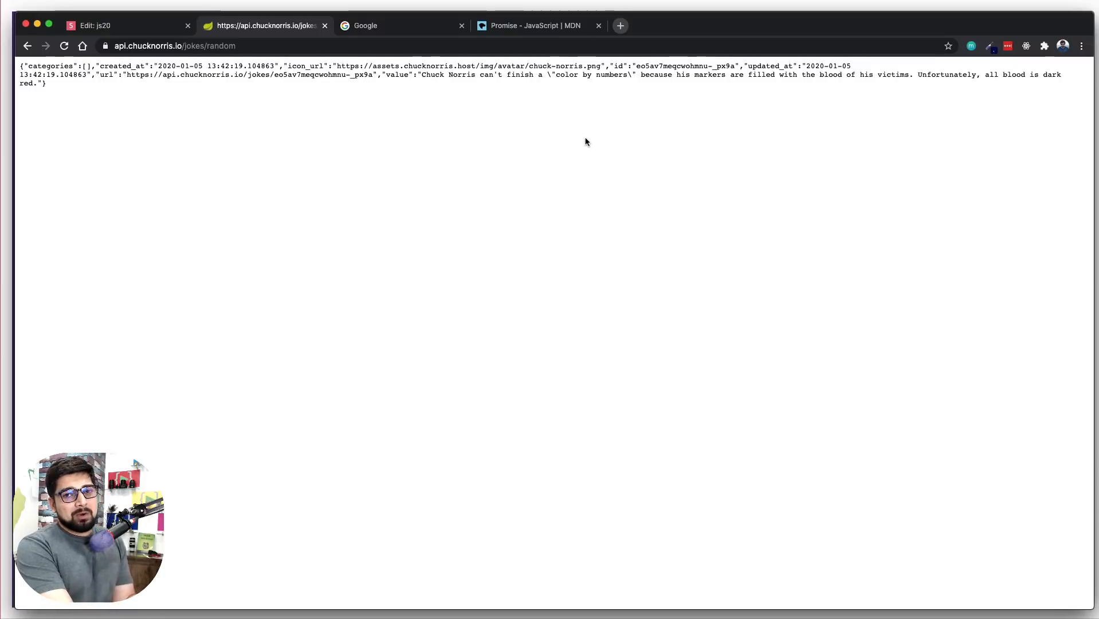
mouse_move(455, 96)
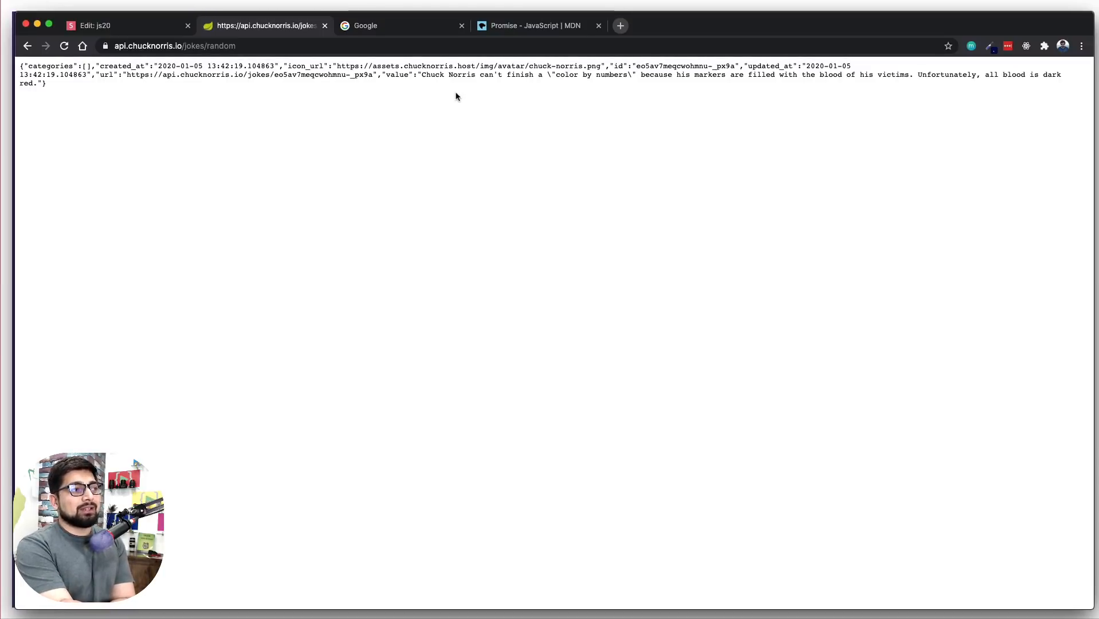
mouse_move(613, 98)
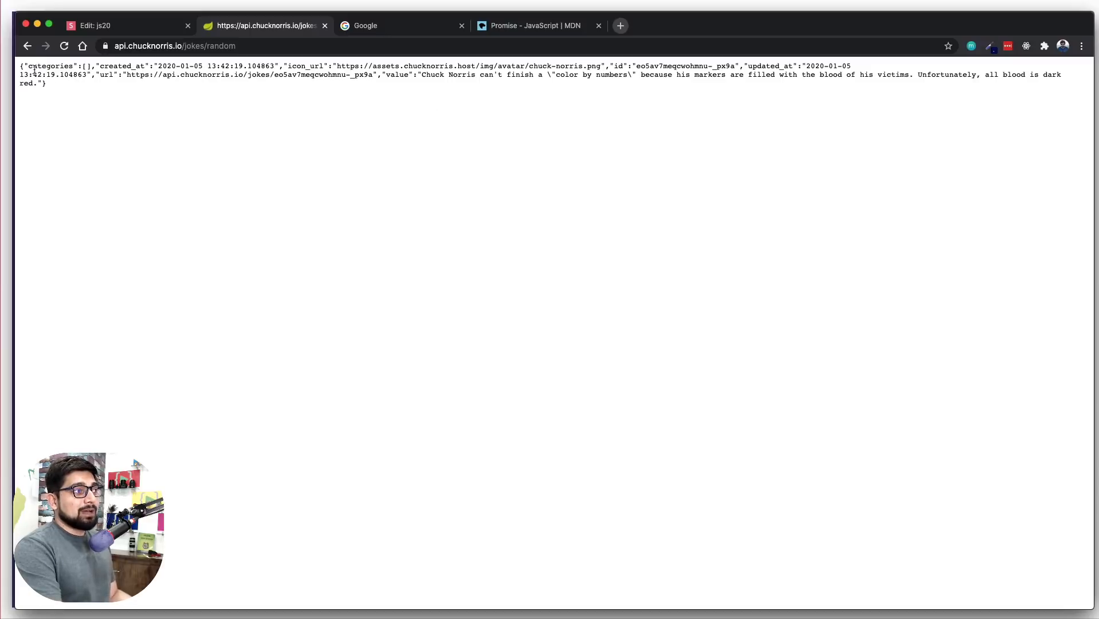
mouse_move(120, 107)
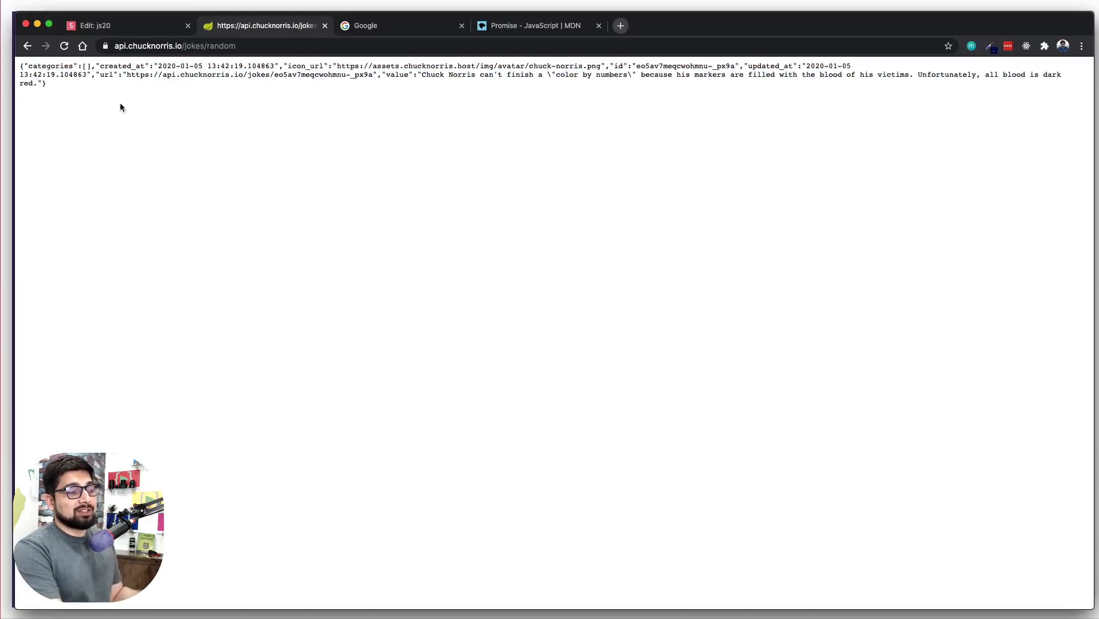
left_click(105, 26)
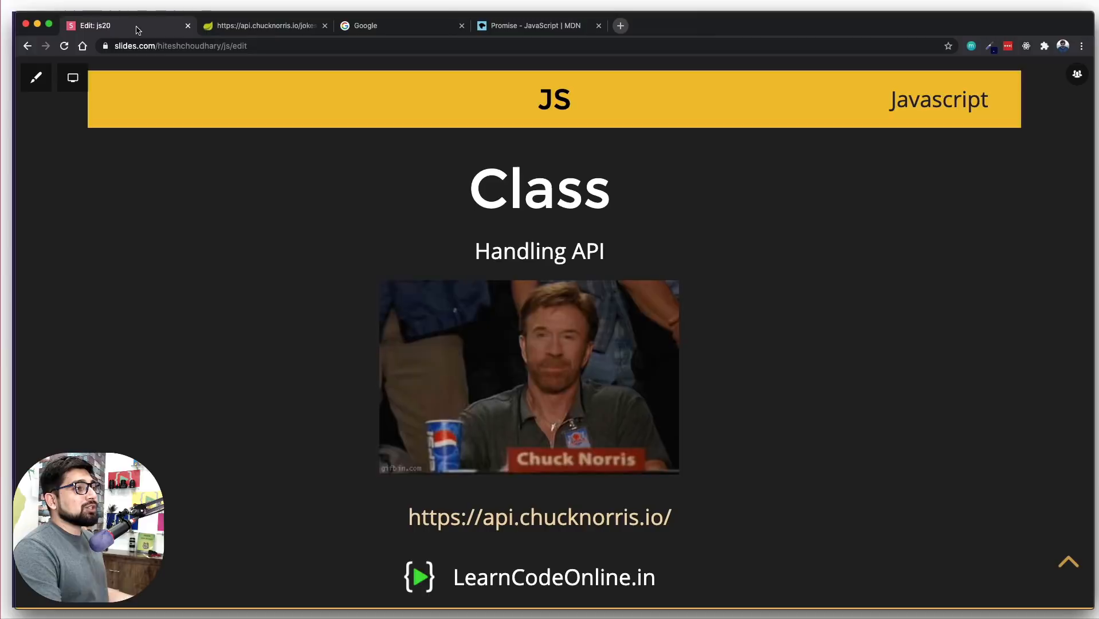
Return to the Chuck Norris API page, load another random joke, and select its URL
left_click(263, 25)
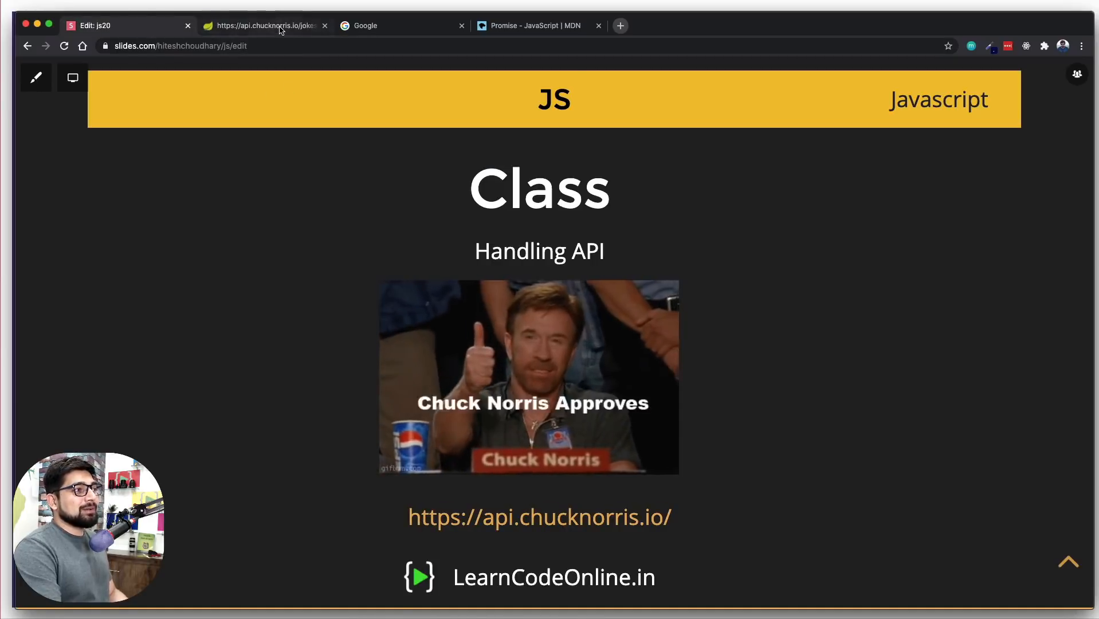
left_click(263, 26)
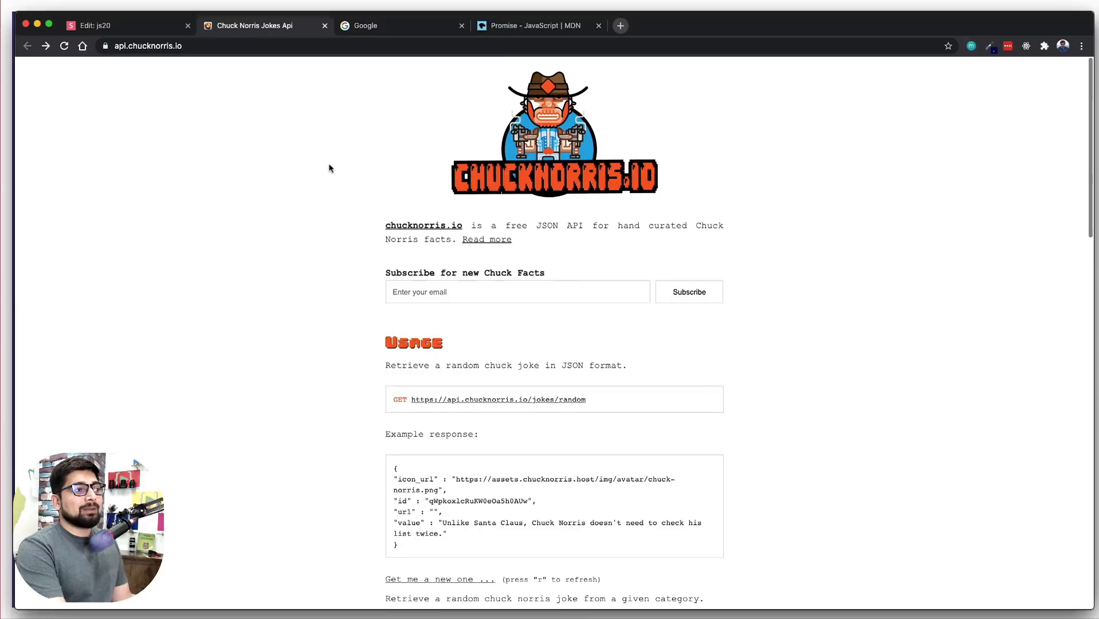
scroll("down", 3)
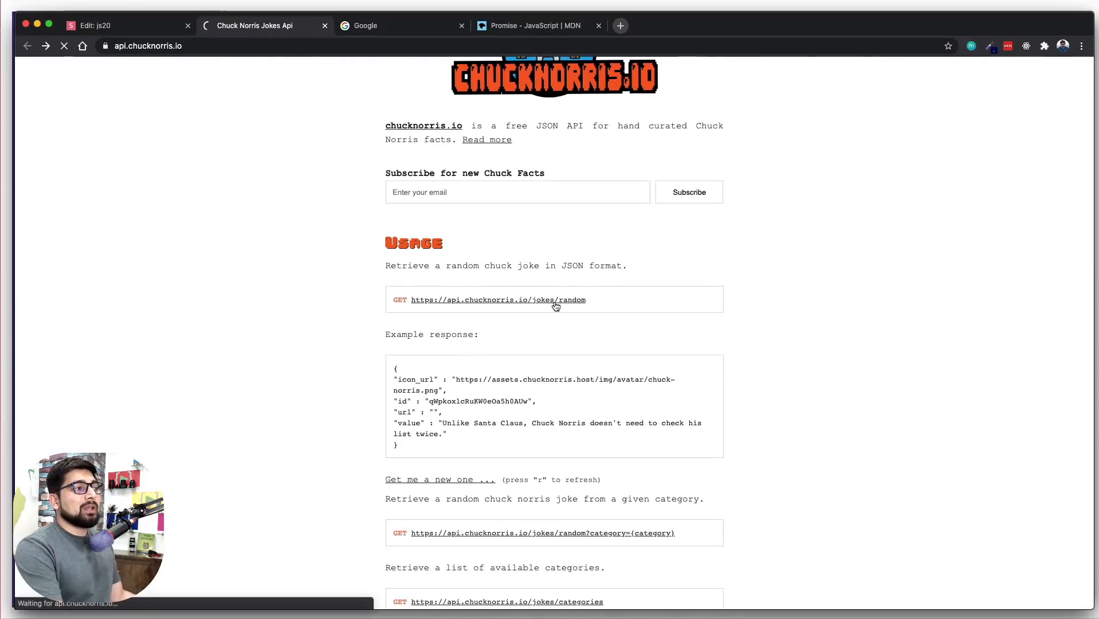
left_click(498, 299)
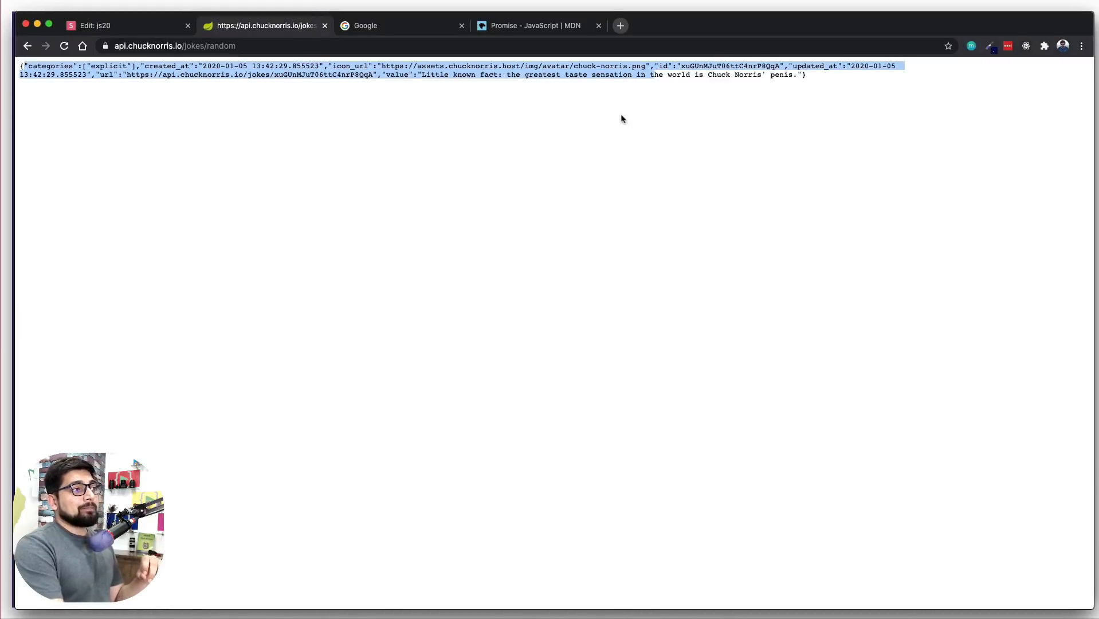
left_click(175, 46)
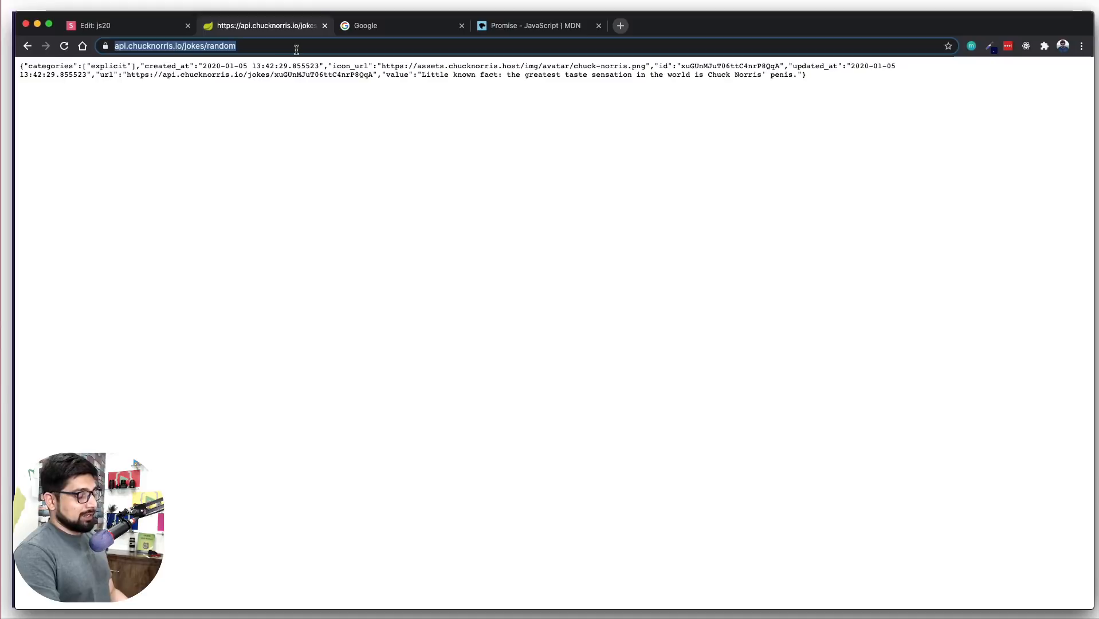
mouse_move(326, 134)
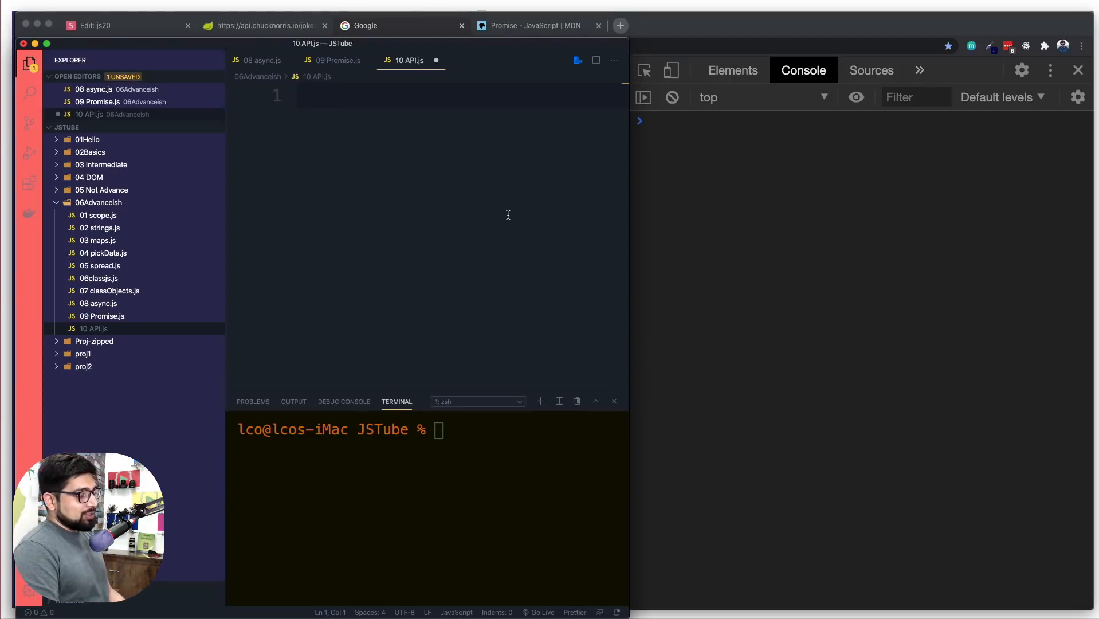
Type fetch() followed by three chained .then() calls in 10 API.js
type("fetch")
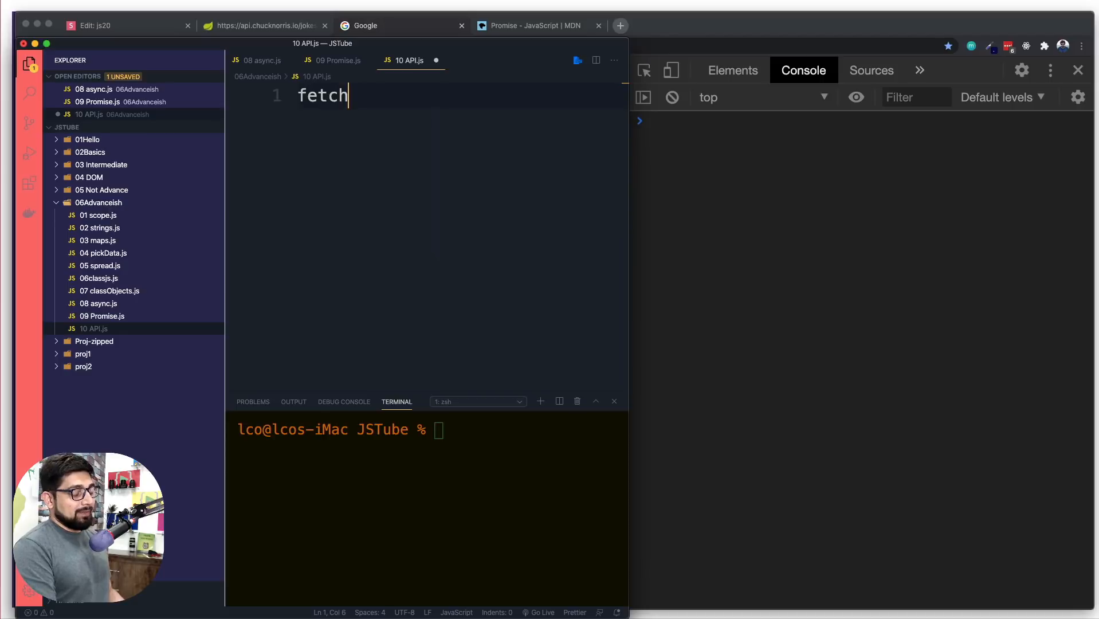
type("()")
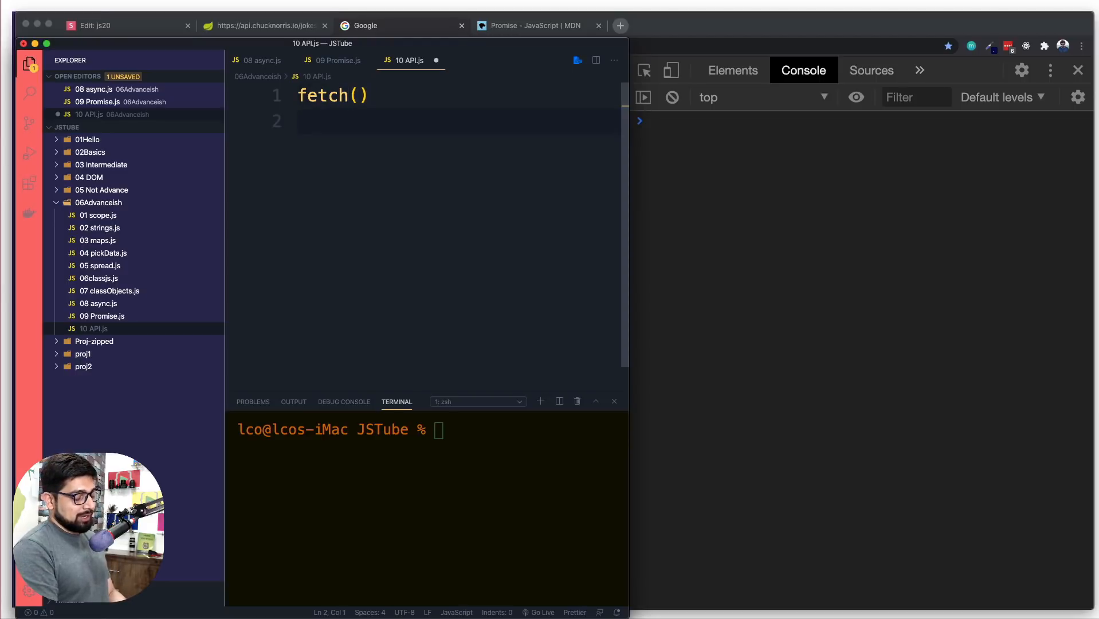
type(".then(")
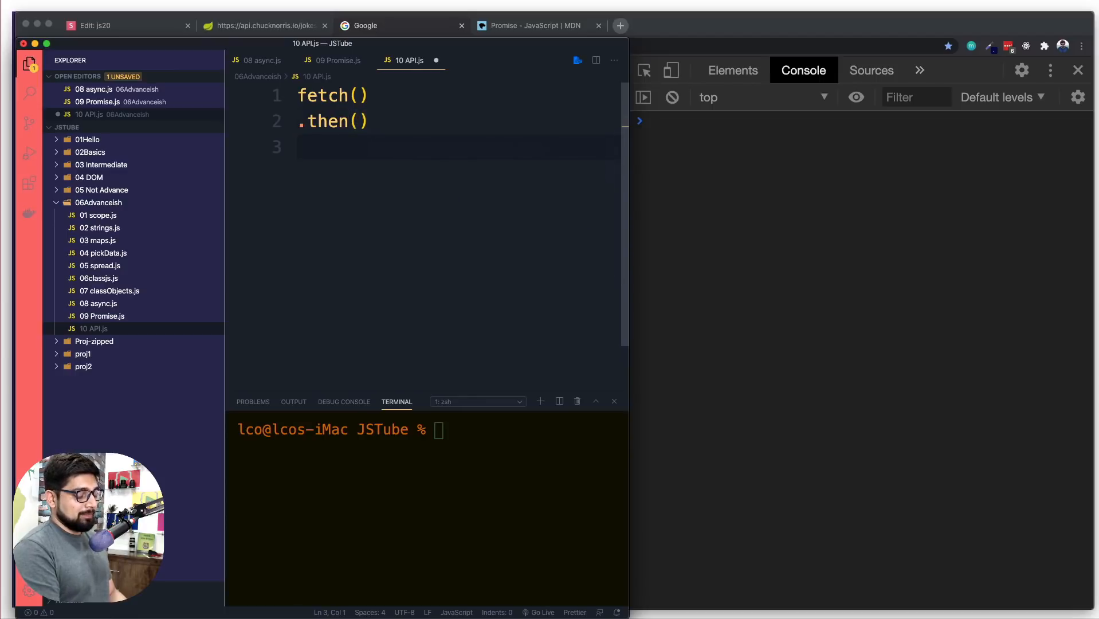
type(".then(")
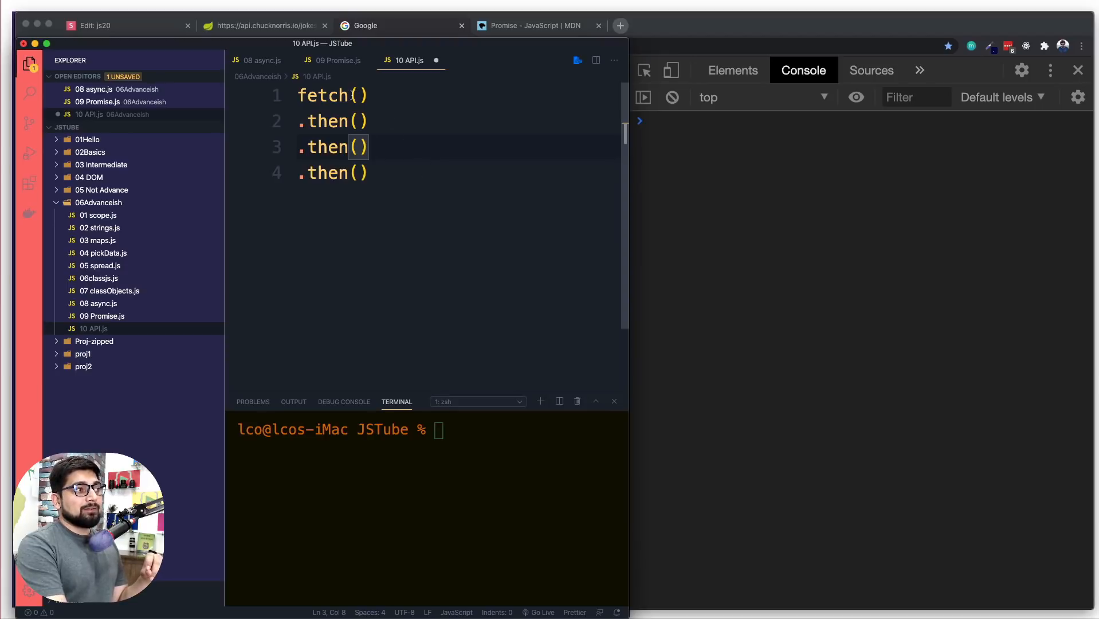
left_click(369, 95)
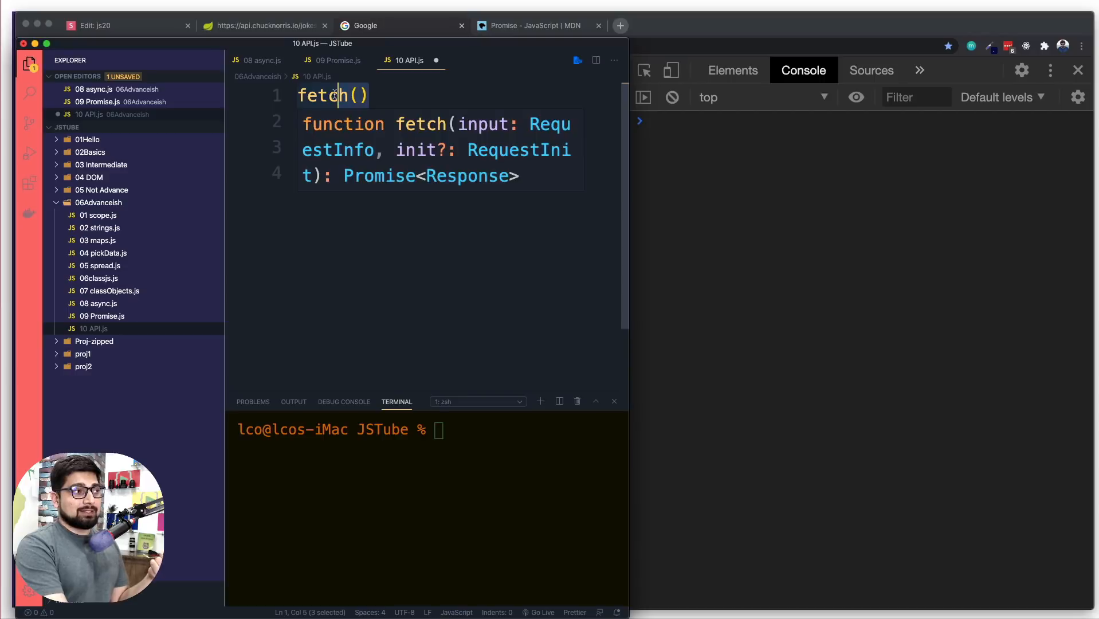
type(".then()")
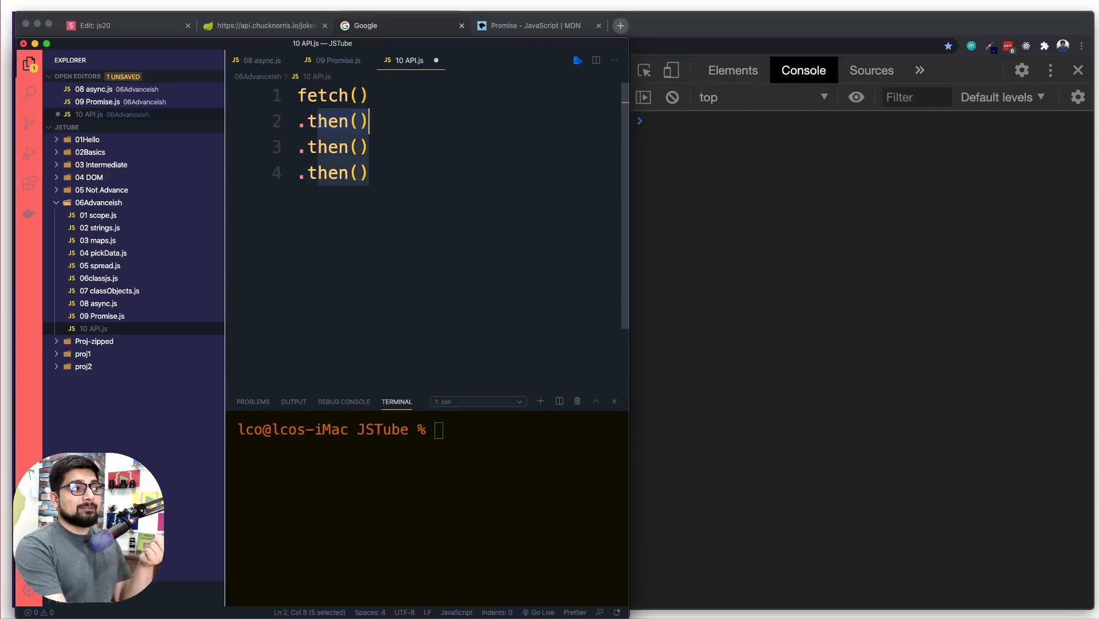
left_click(377, 121)
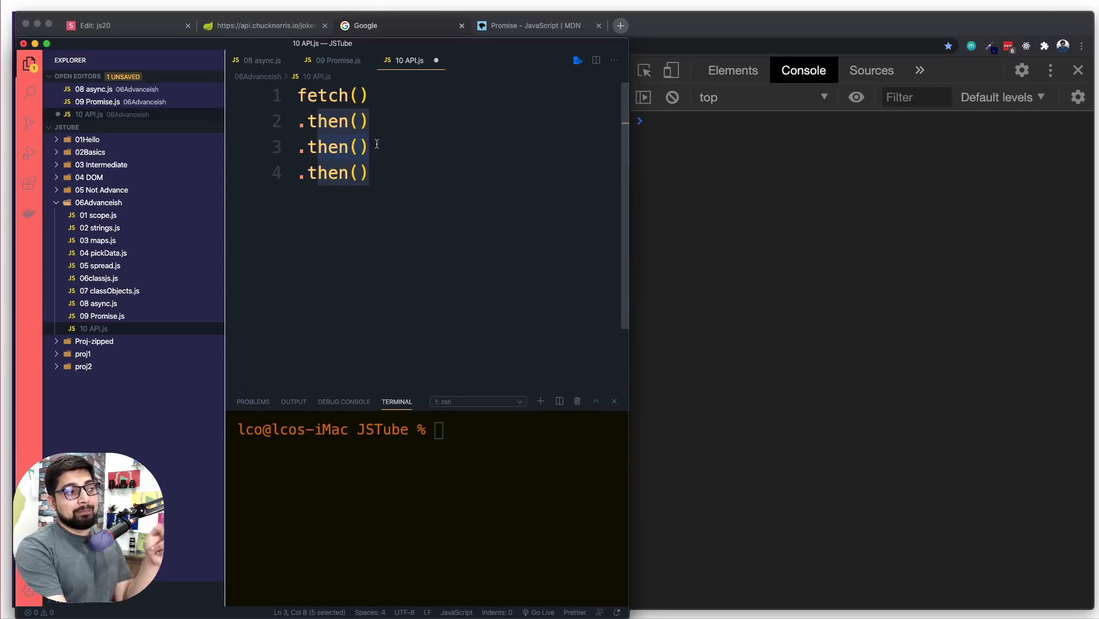
left_click(359, 173)
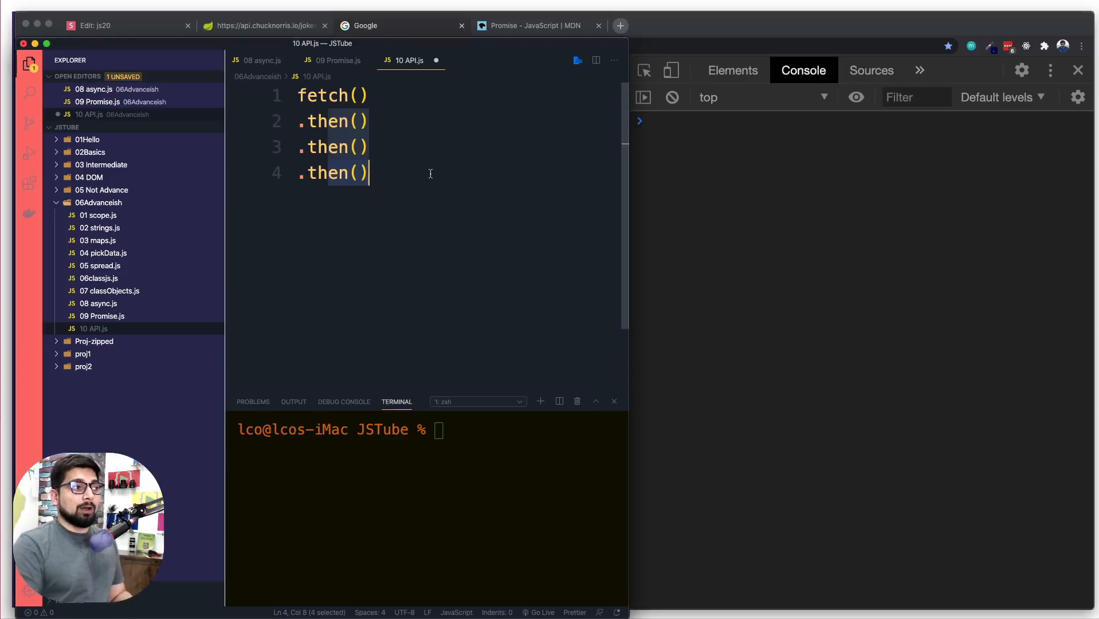
key("Return")
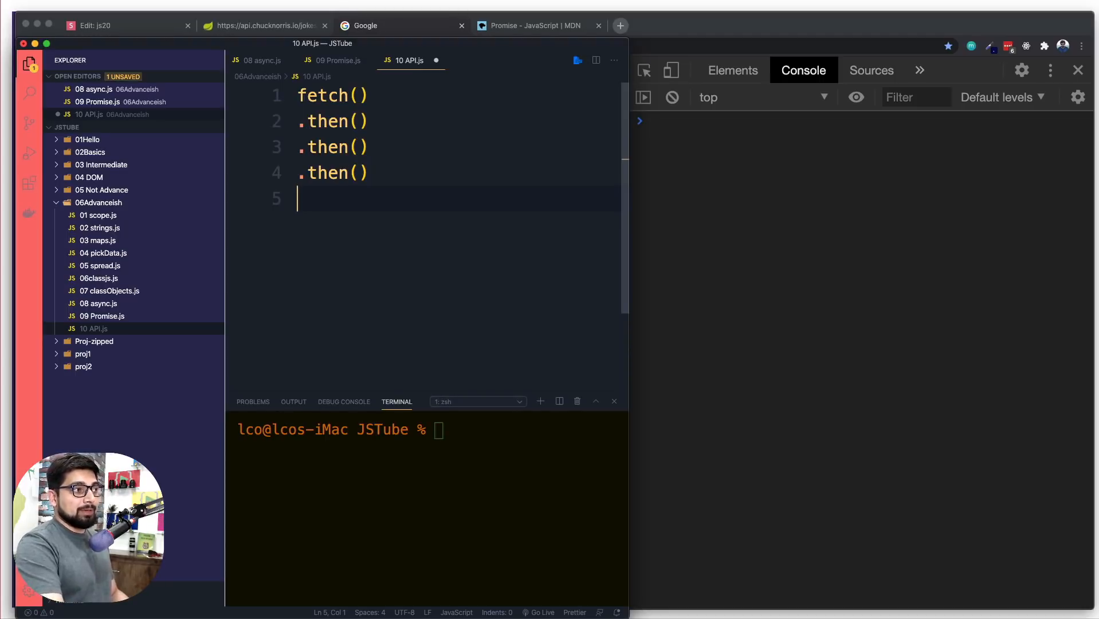
Add .catch() to the chain, demo a try/catch snippet, then remove it
type(".catch(")
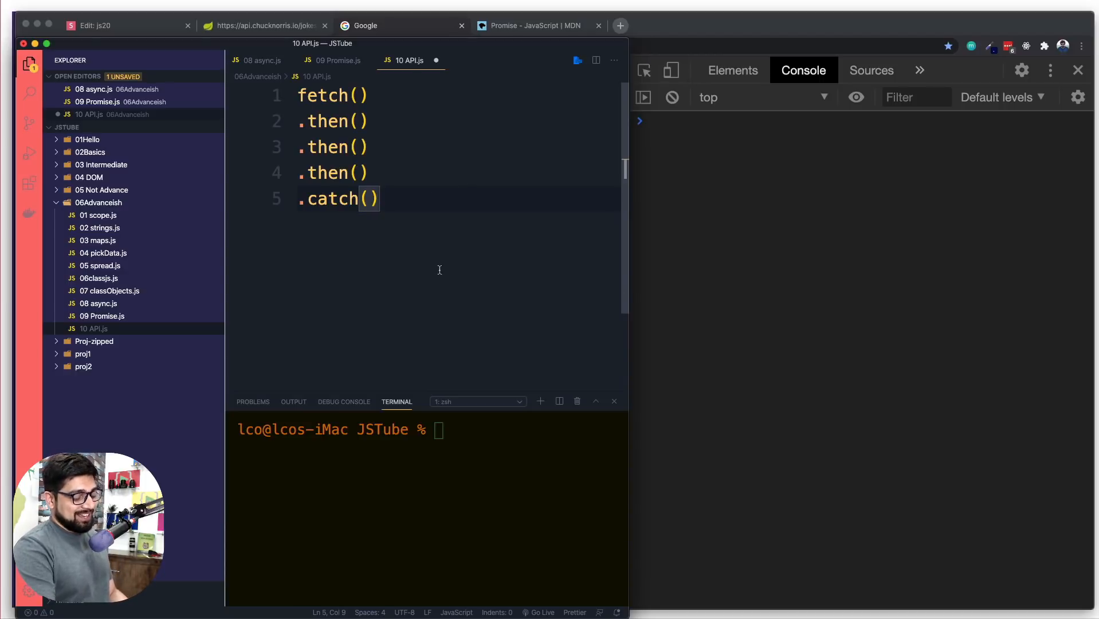
type("t")
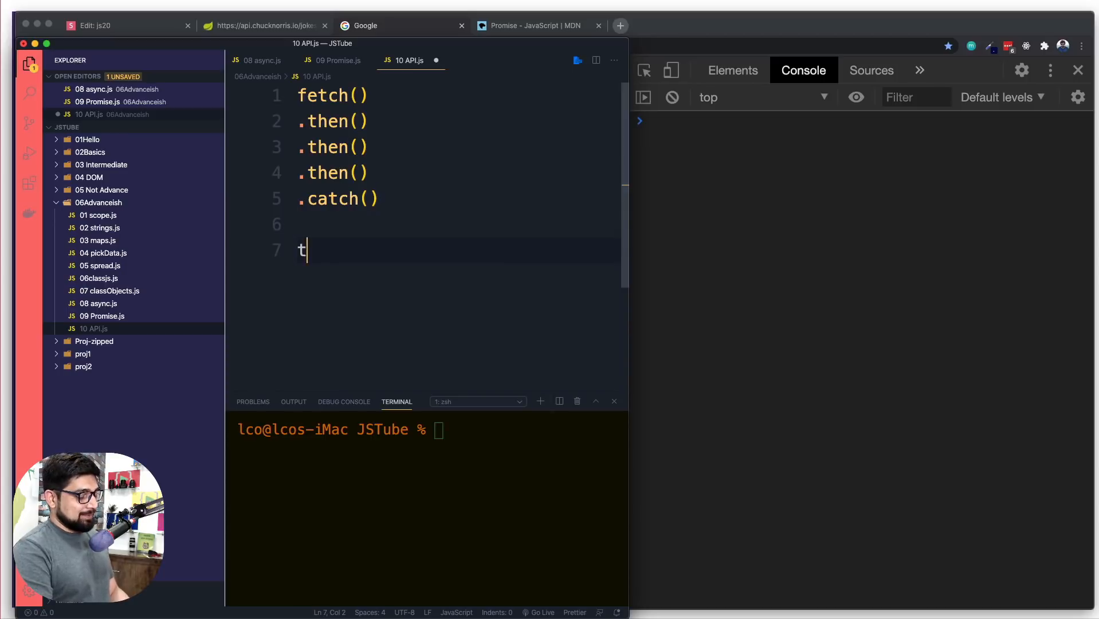
type("ry {")
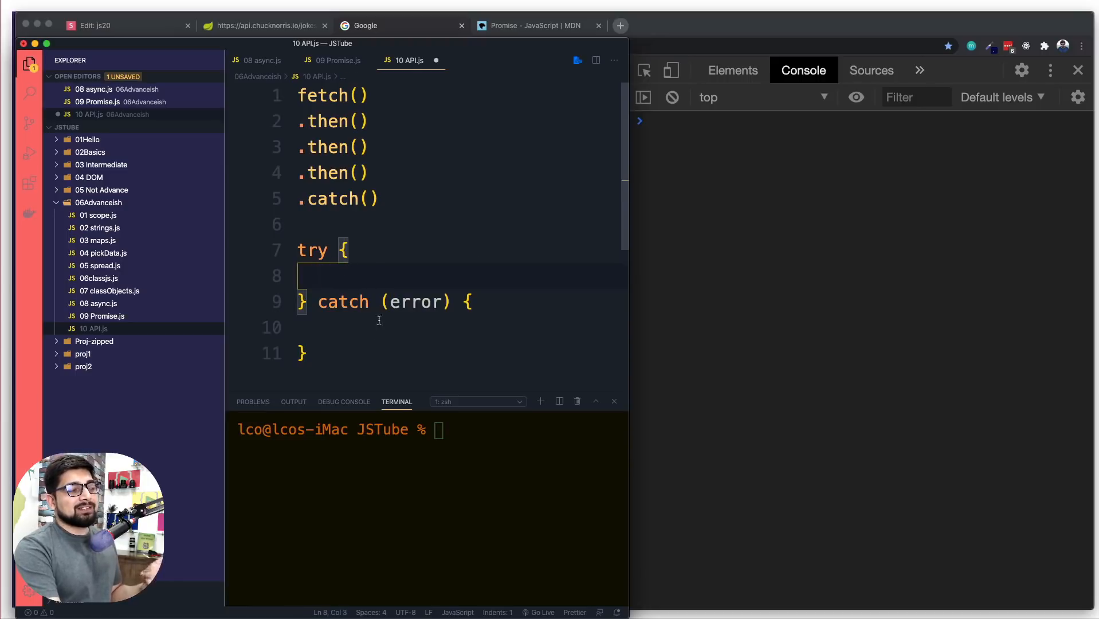
left_click(330, 370)
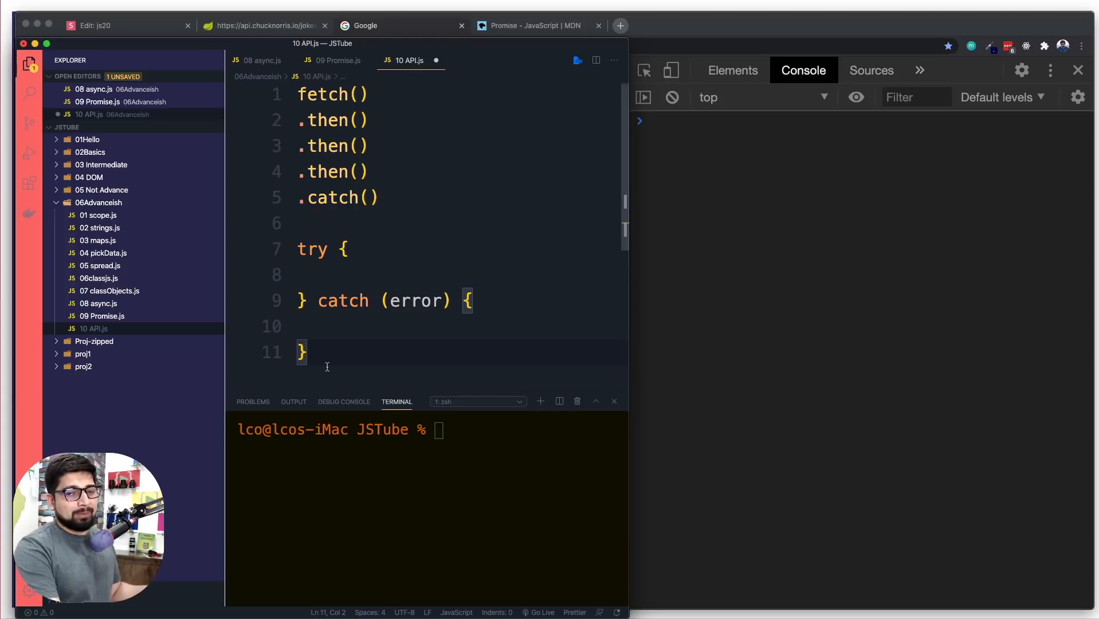
left_click(299, 249)
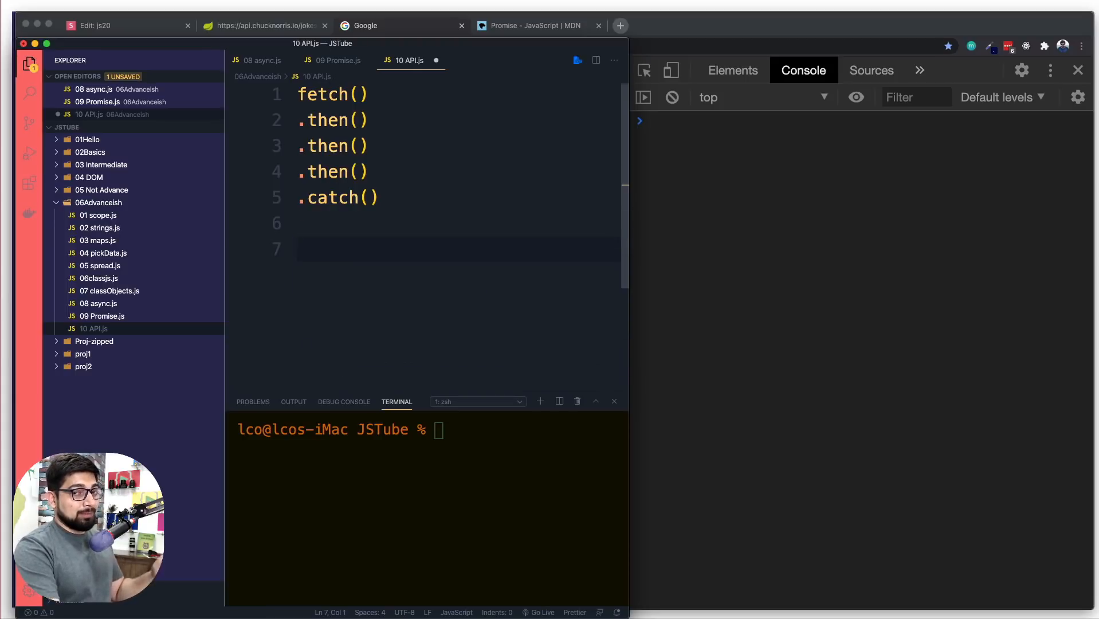
scroll("down", 3)
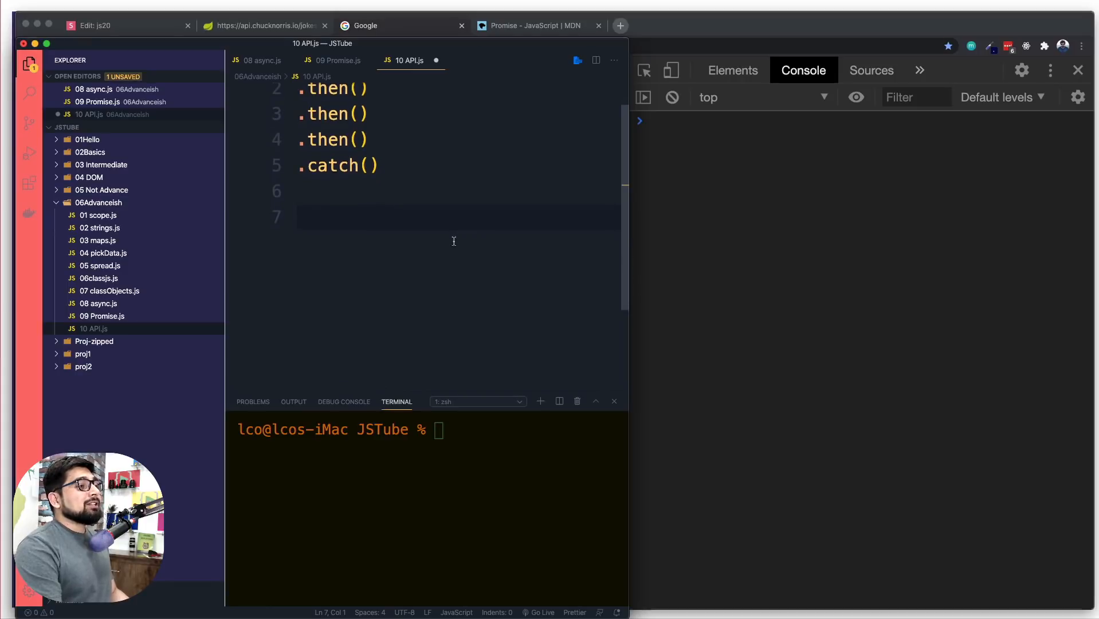
scroll("up", 3)
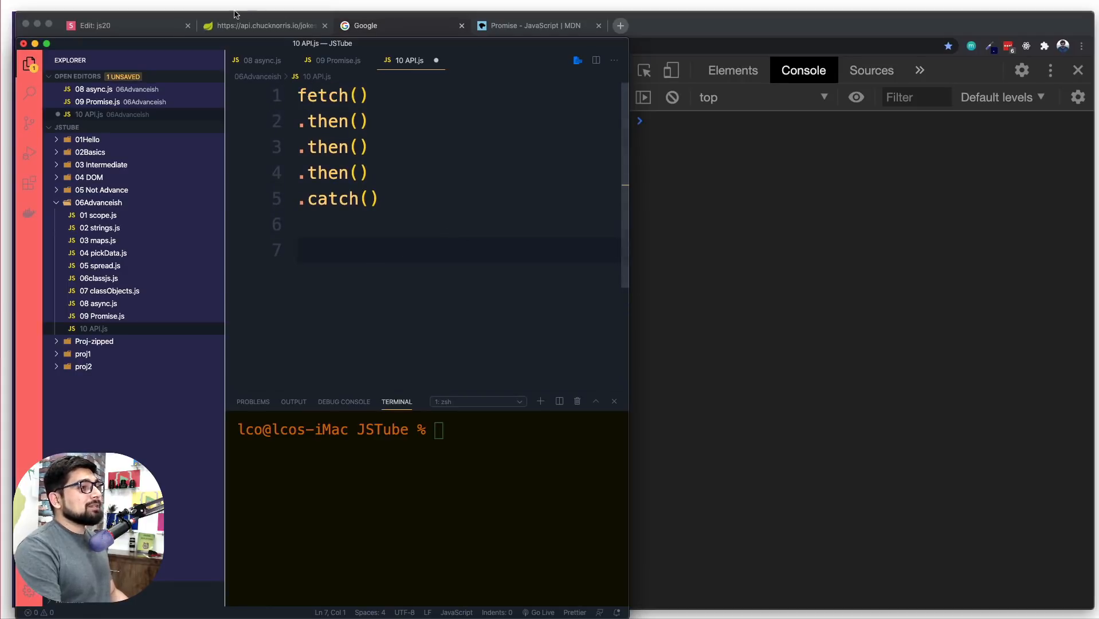
left_click(264, 25)
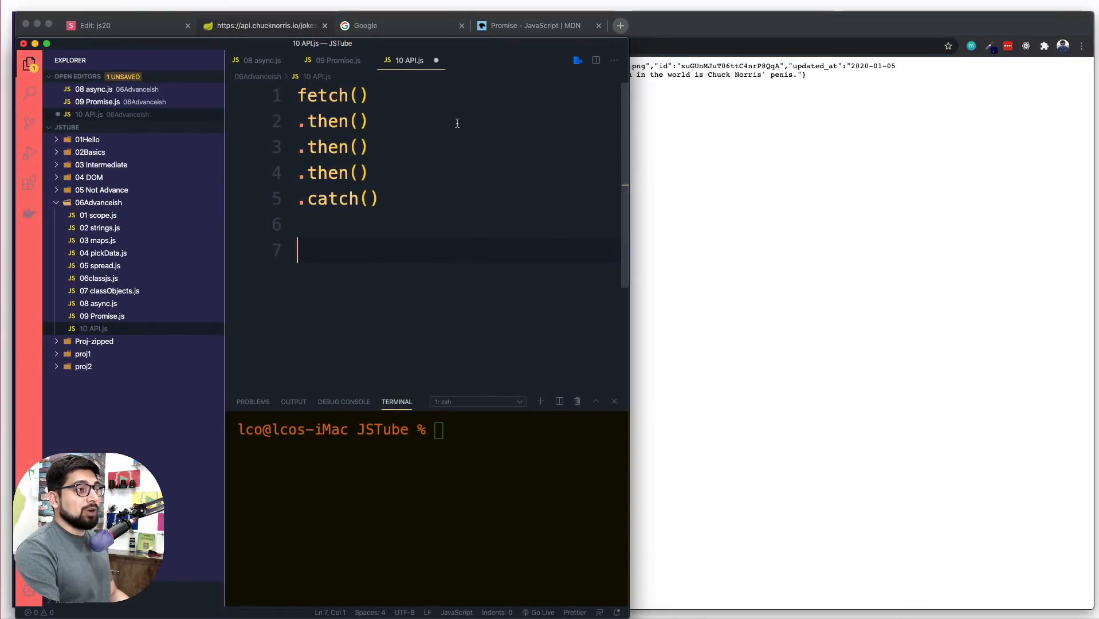
left_click(358, 95)
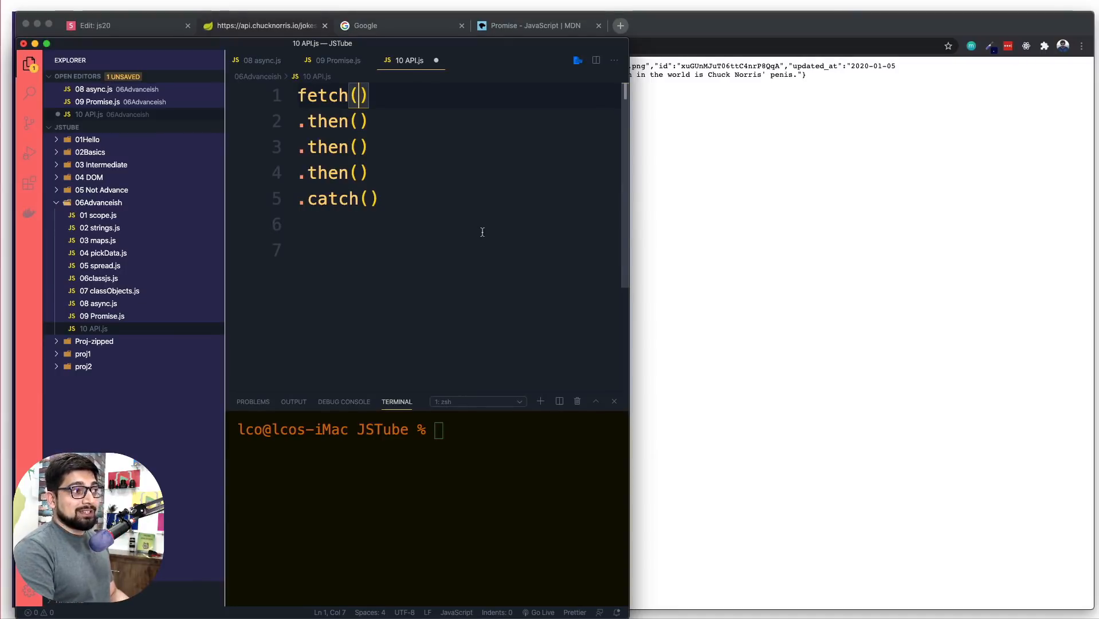
type("'https://api.chucknorris.io/jokes/random'")
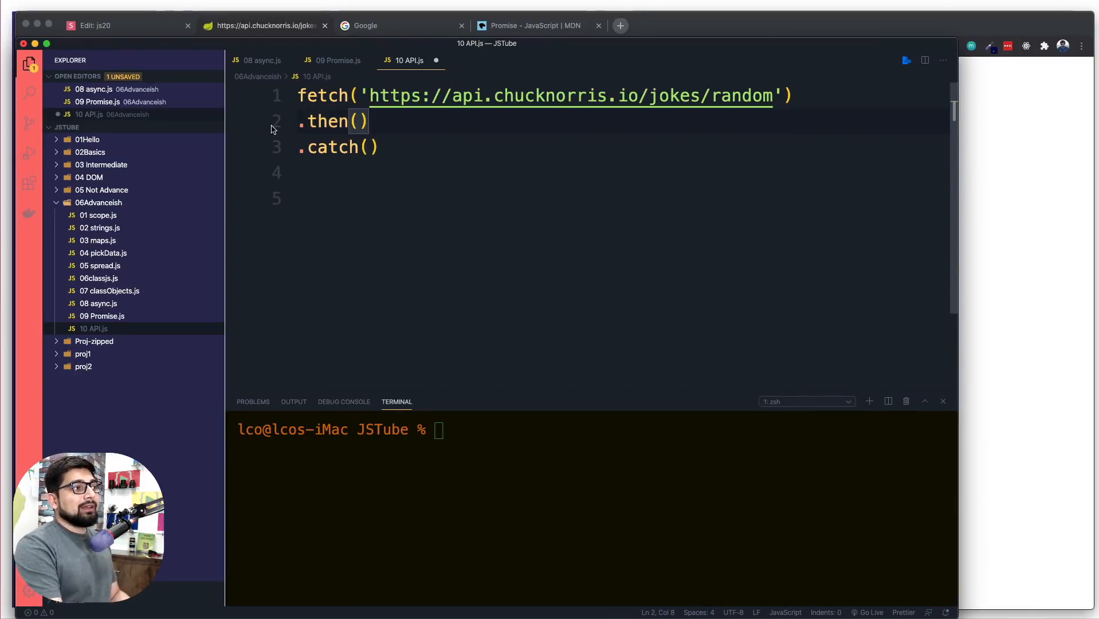
Write the .then callback taking response and logging it with console.log
left_click(370, 147)
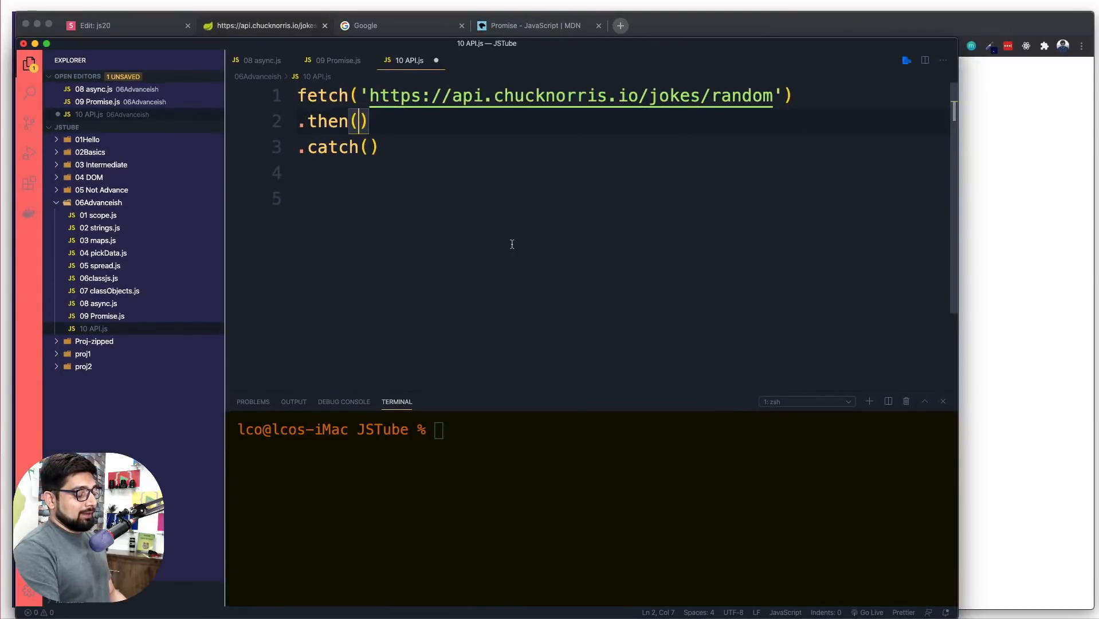
type("reponse =>")
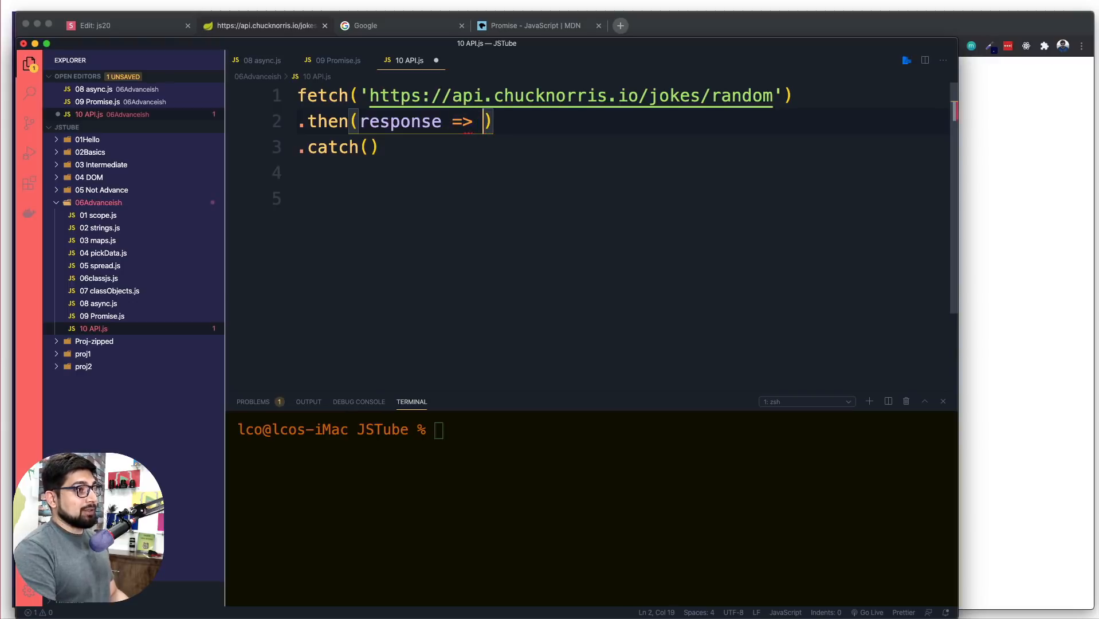
type("{")
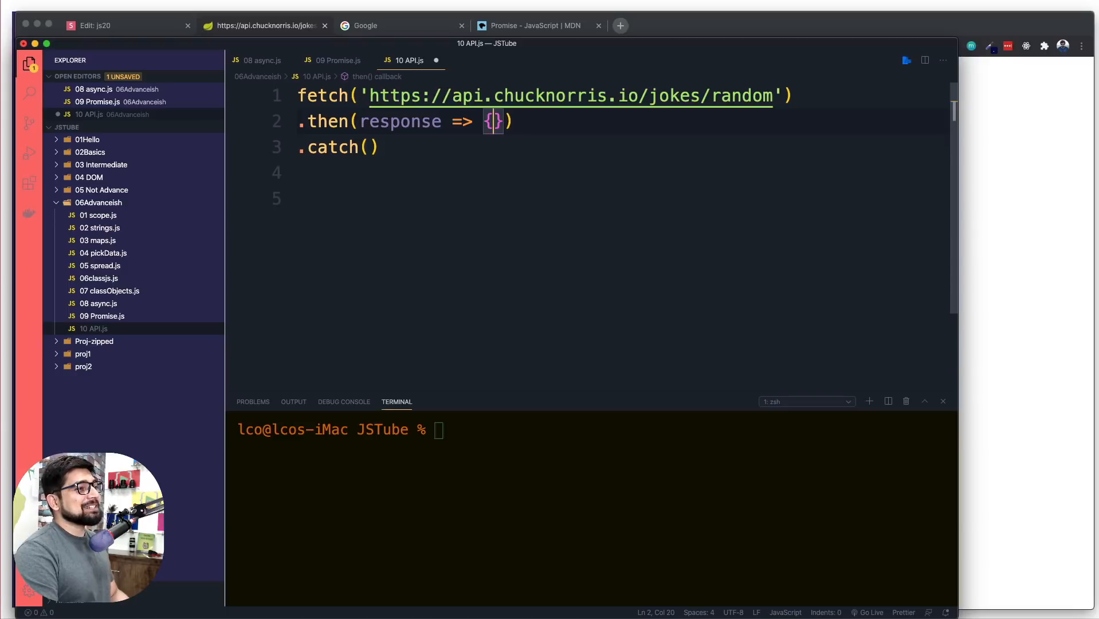
type("lo")
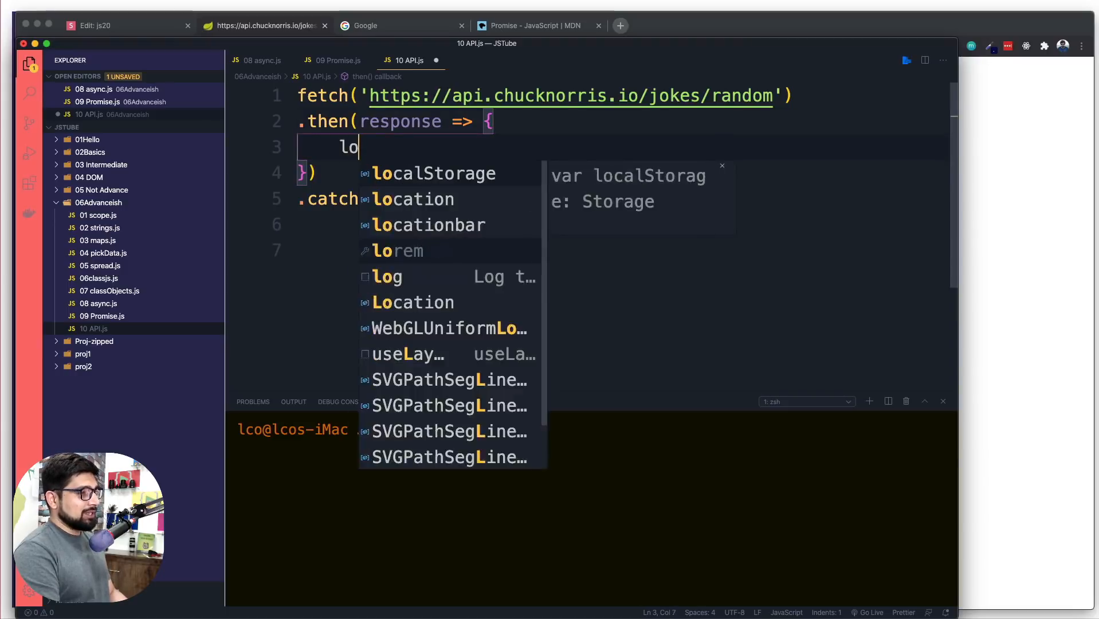
type("console.log(response);")
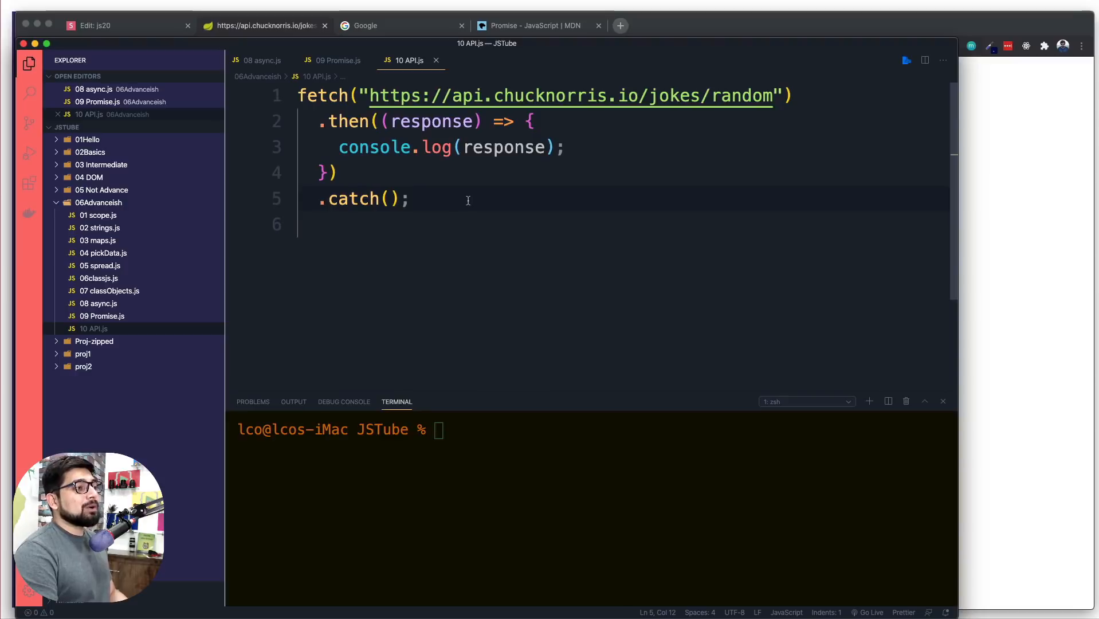
Run node 06Advanceish/10 API.js, which fails with 'fetch is not defined'
type("node 06Advanceish/10\\ API.js")
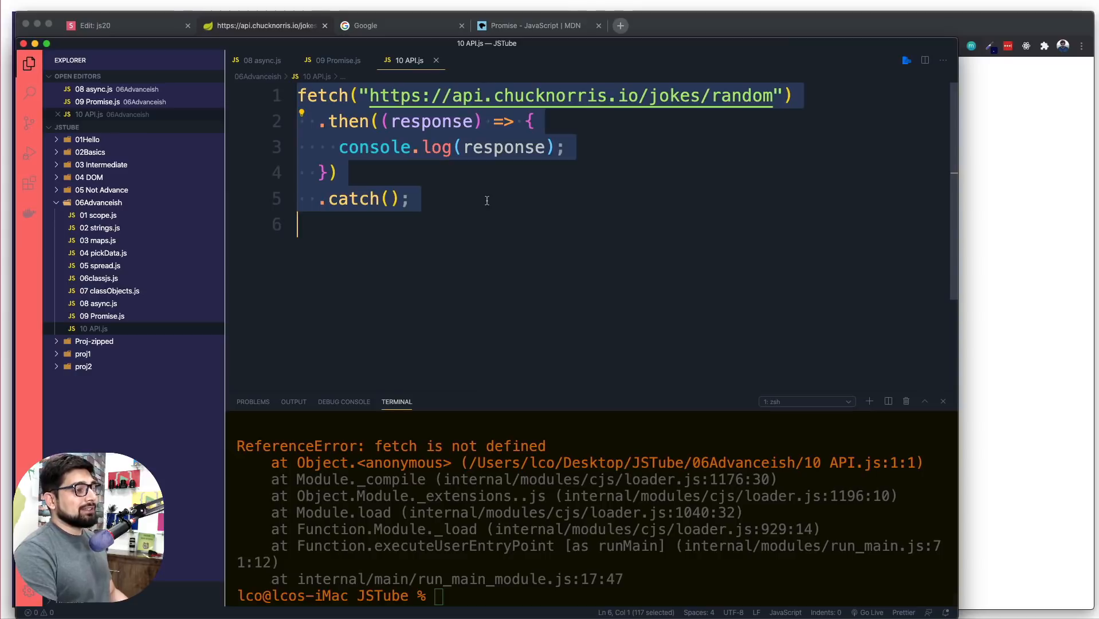
left_click(265, 26)
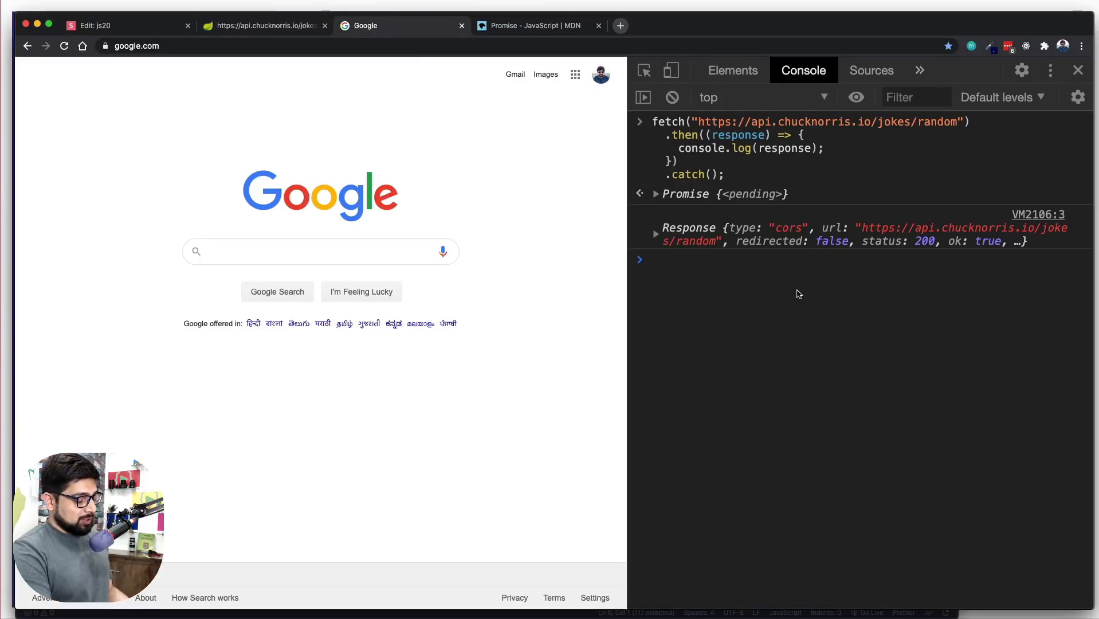
Run the fetch code in the console and inspect the Response headers and their prototype
left_click(671, 97)
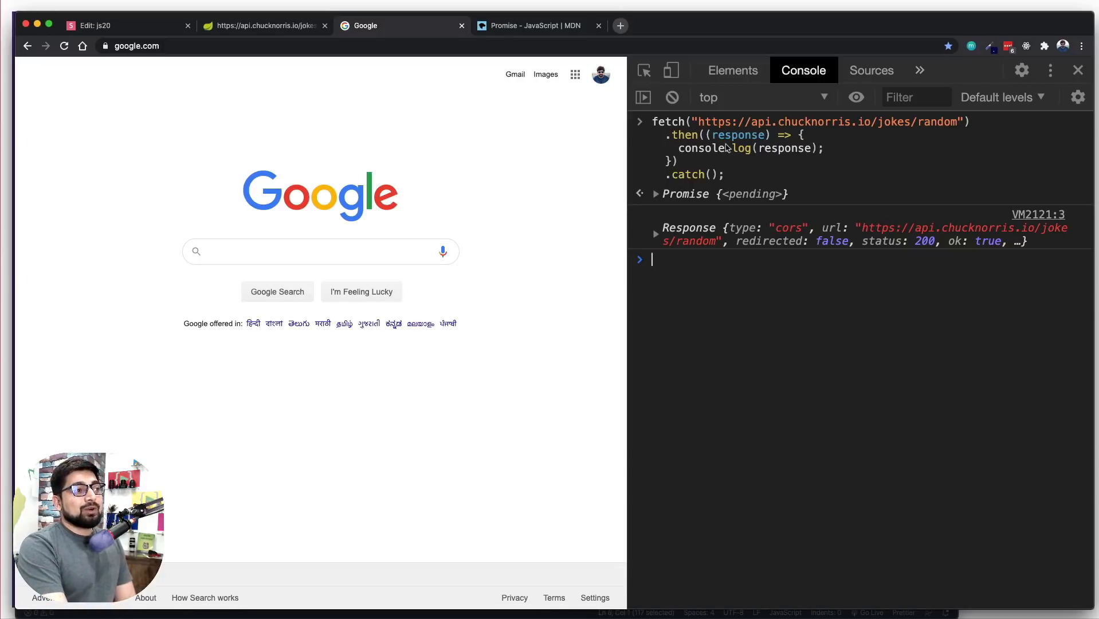
left_click(655, 228)
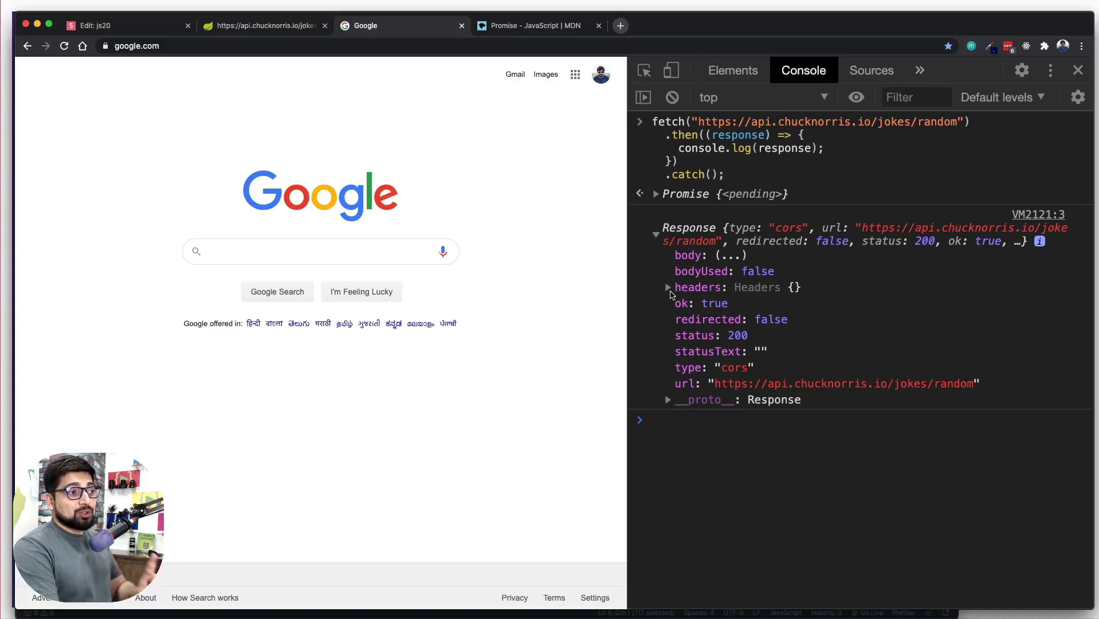
left_click(667, 287)
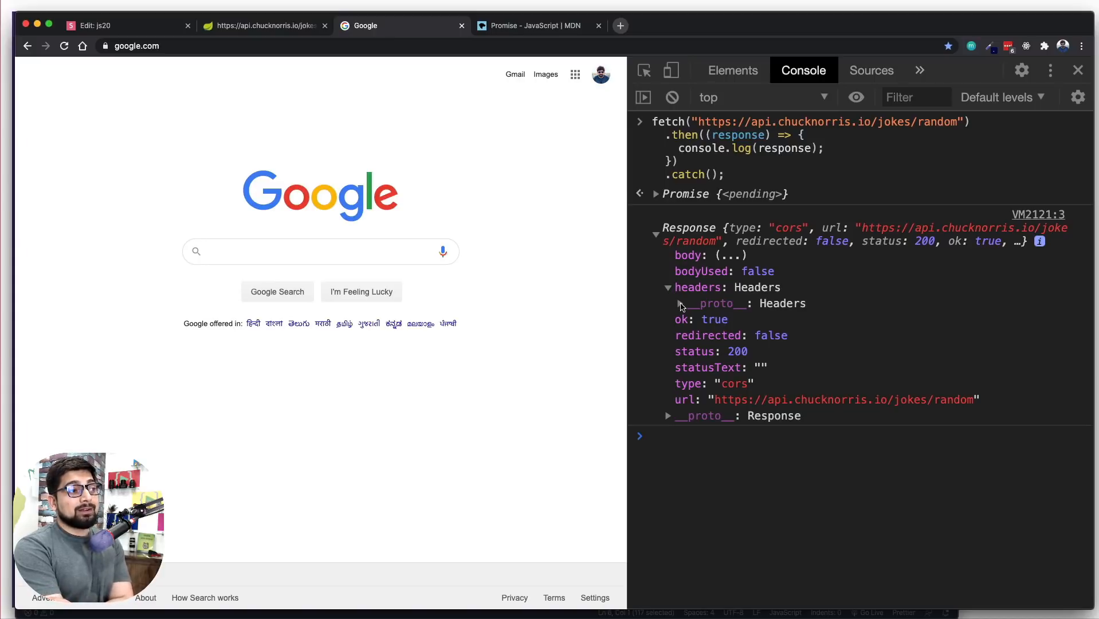
left_click(685, 303)
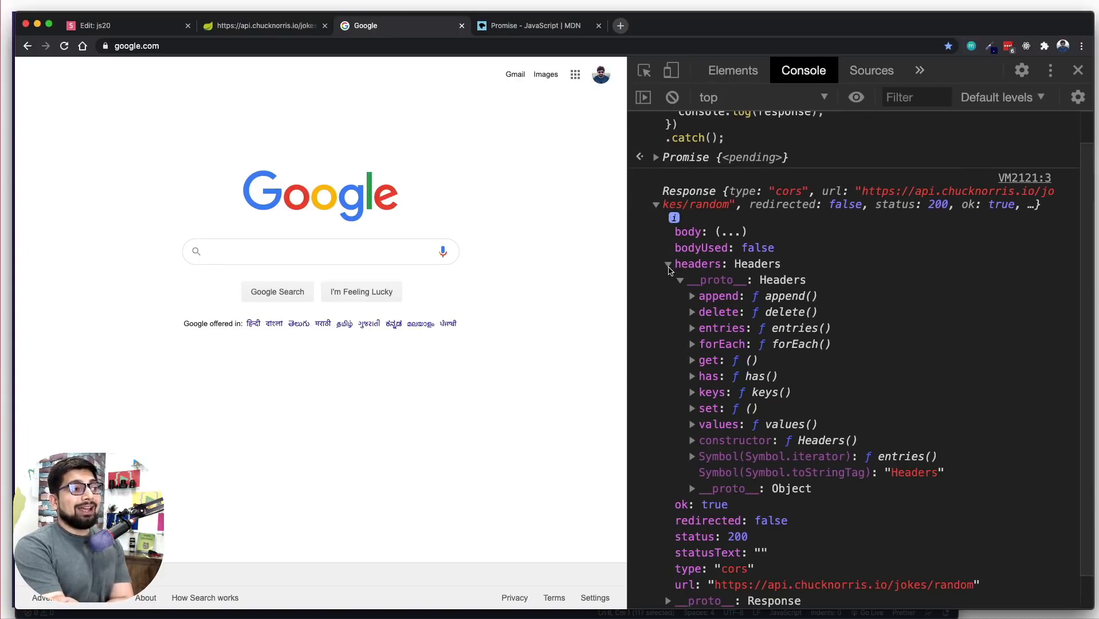
left_click(667, 264)
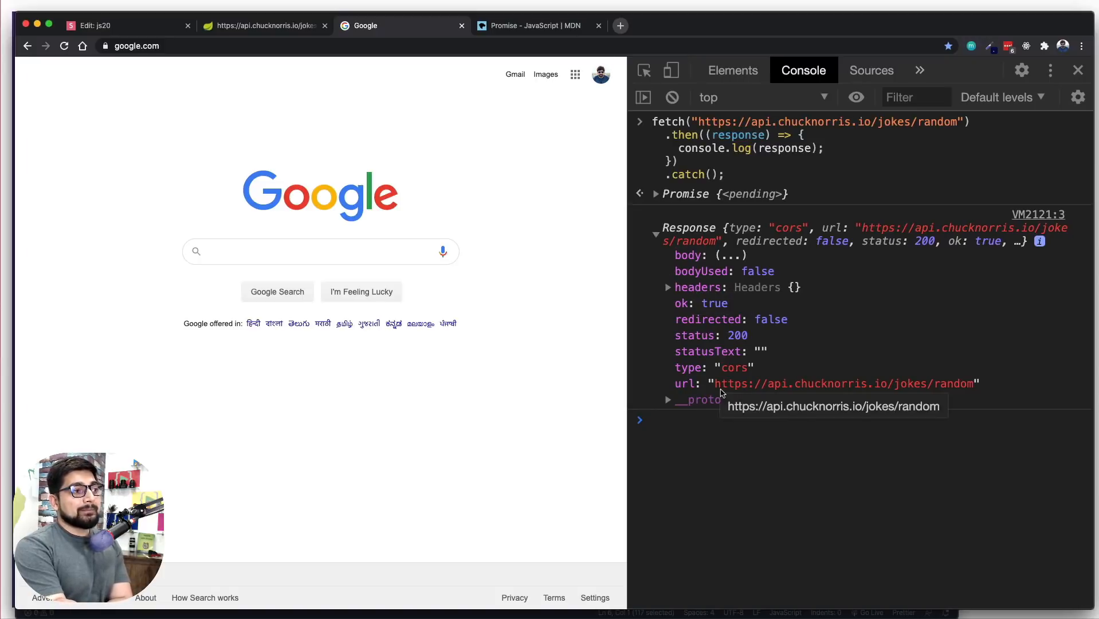
mouse_move(693, 260)
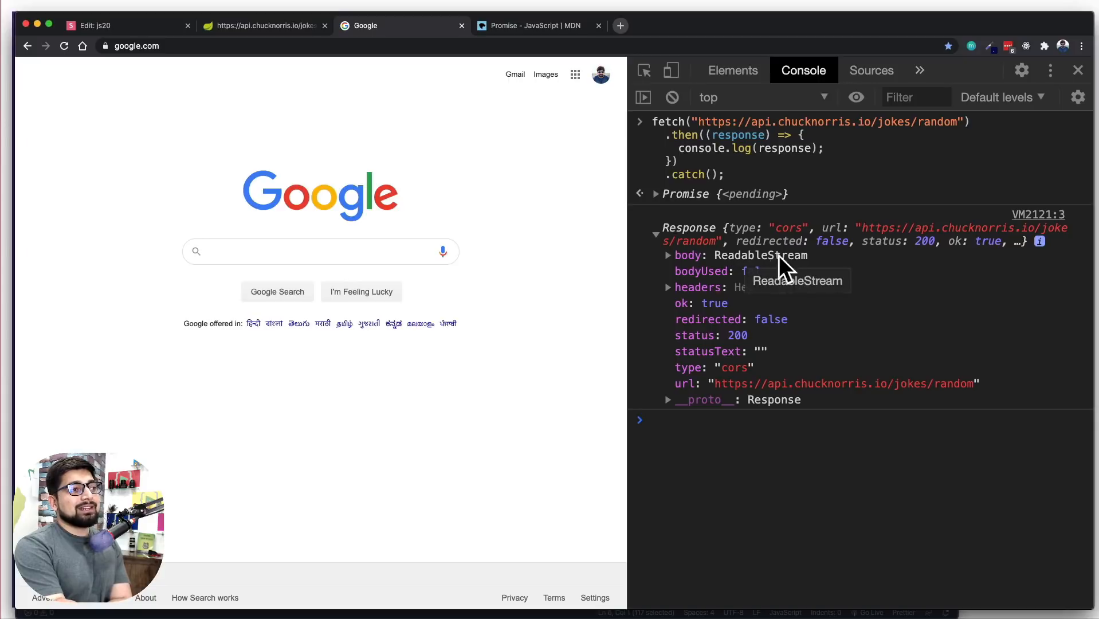
Expand the Response body to inspect its ReadableStream prototype, then collapse it
left_click(668, 255)
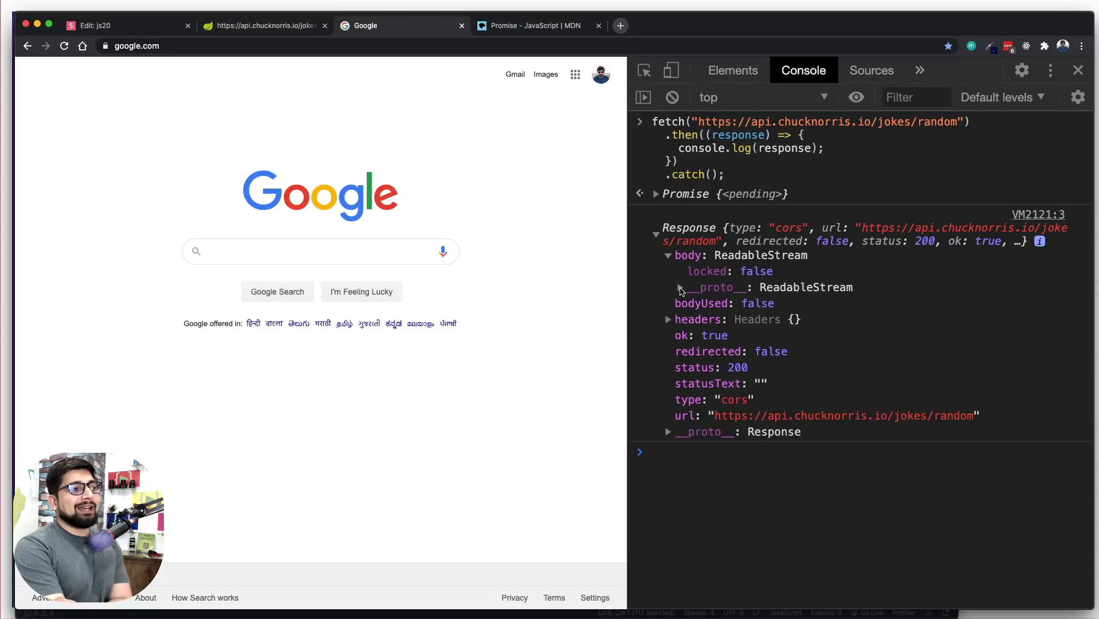
left_click(668, 287)
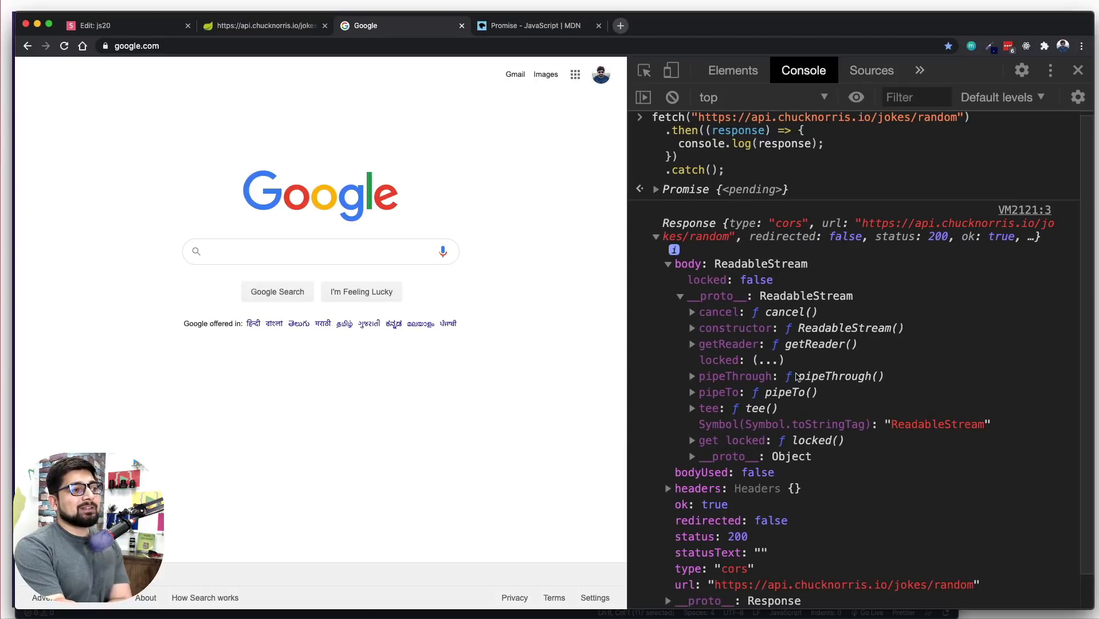
mouse_move(771, 340)
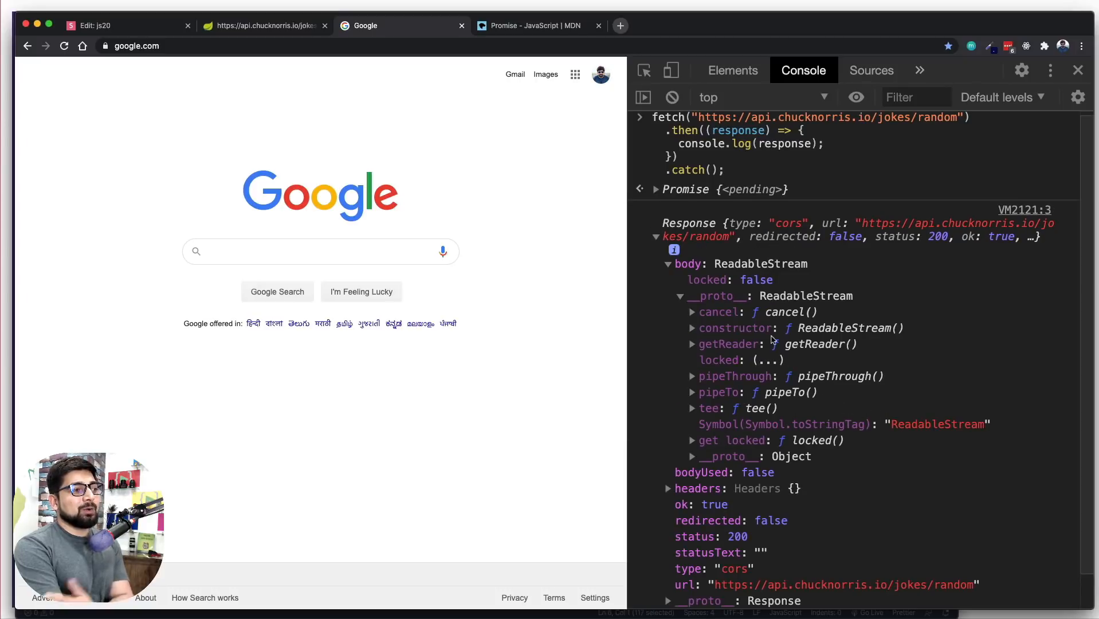
left_click(668, 264)
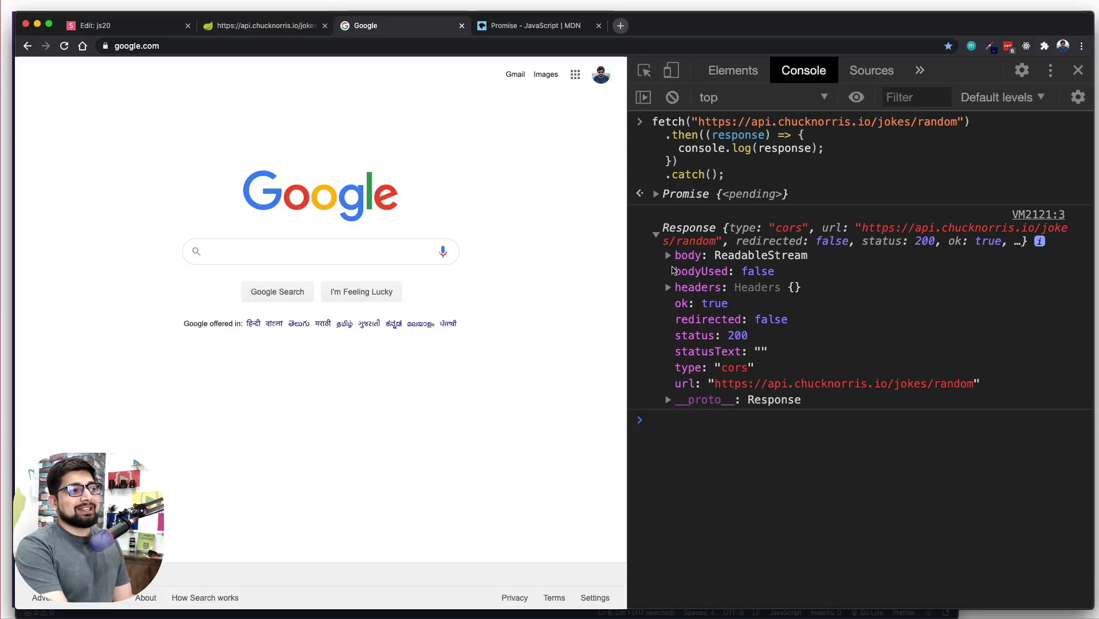
mouse_move(691, 263)
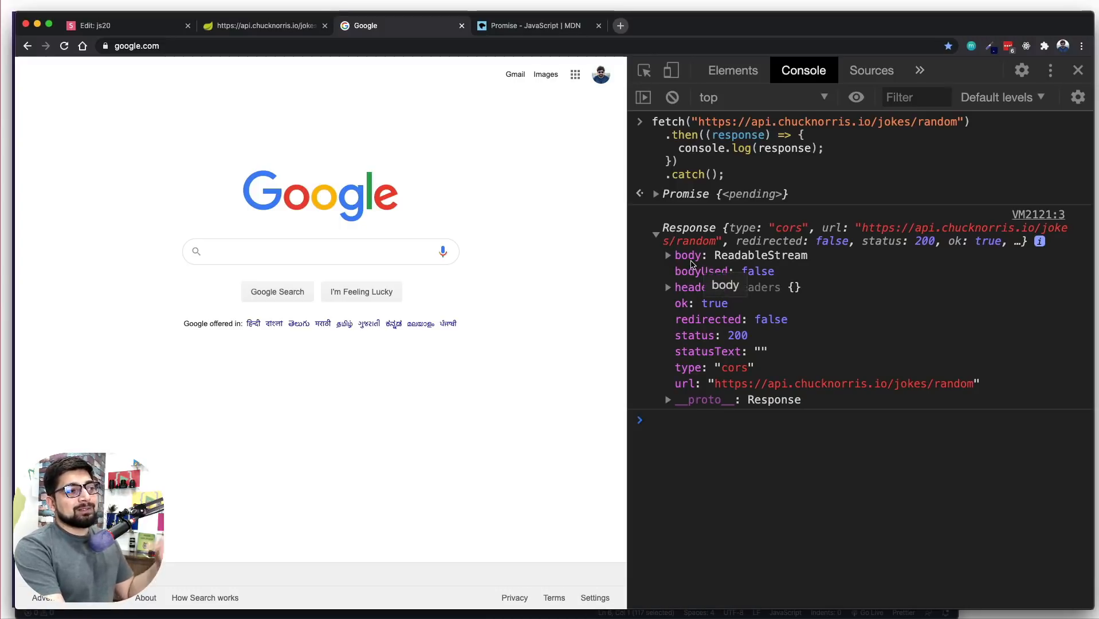
mouse_move(750, 265)
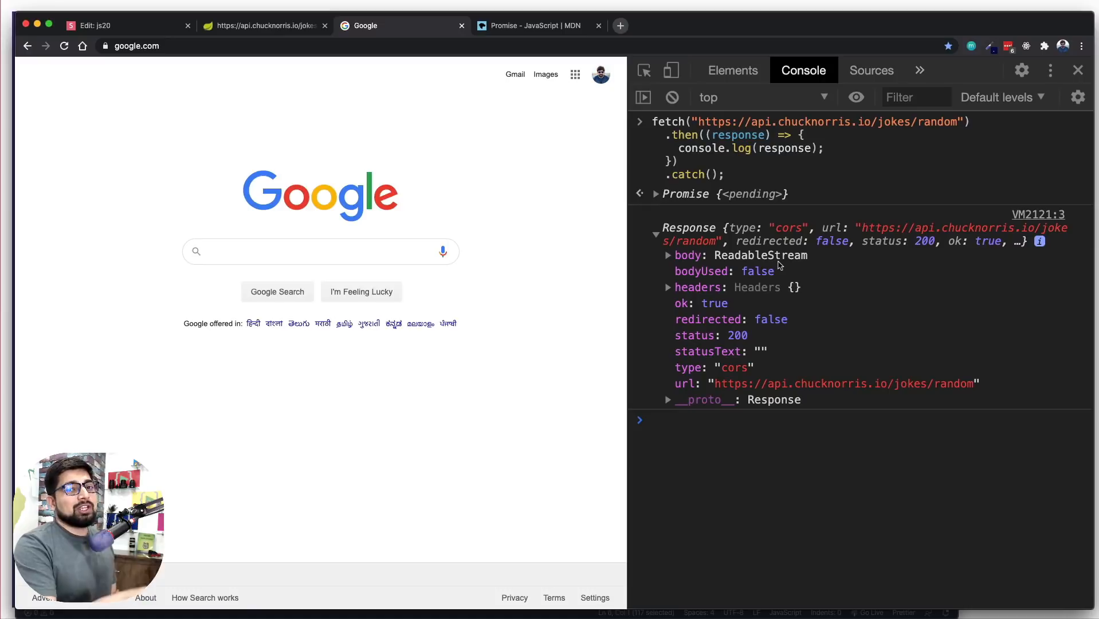
mouse_move(633, 229)
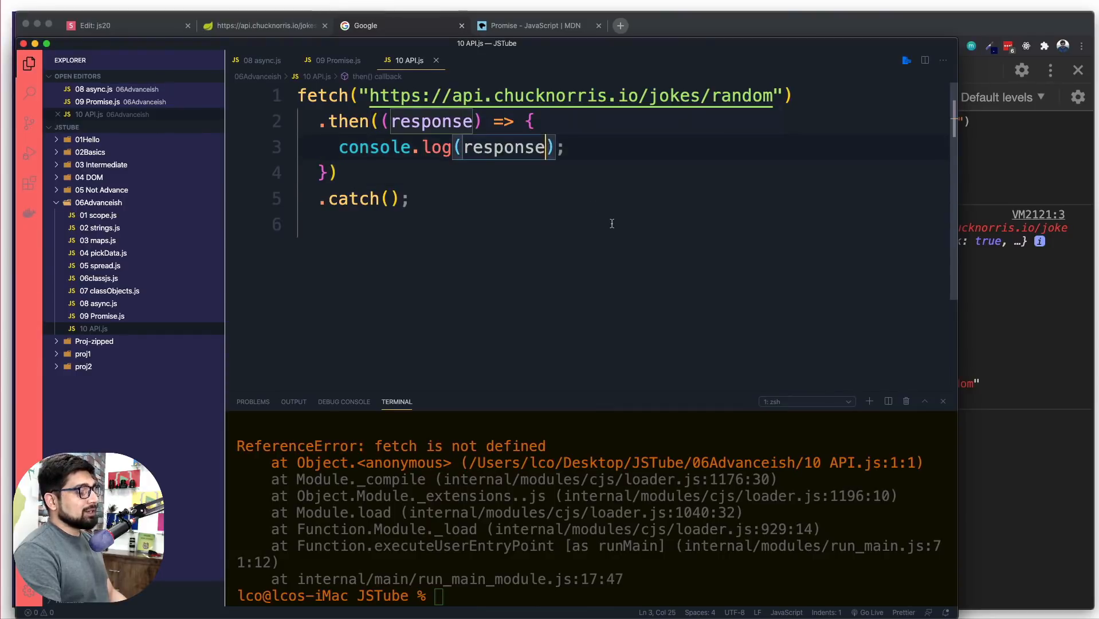
Change line 3 to console.log(response.json()) instead of logging the raw response
type(".json(")
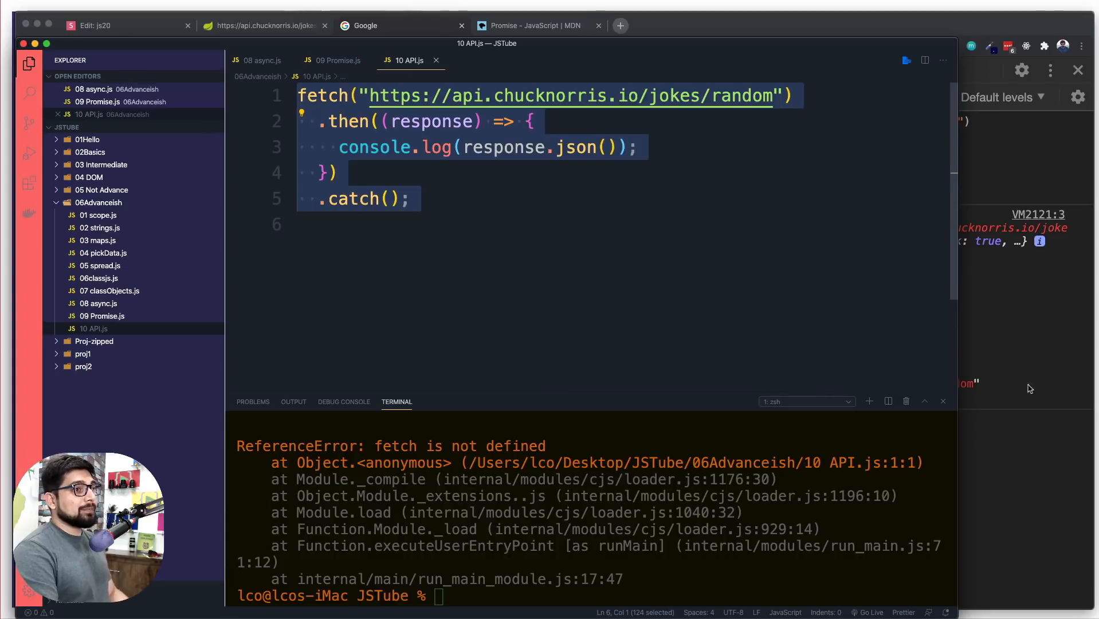
left_click(383, 26)
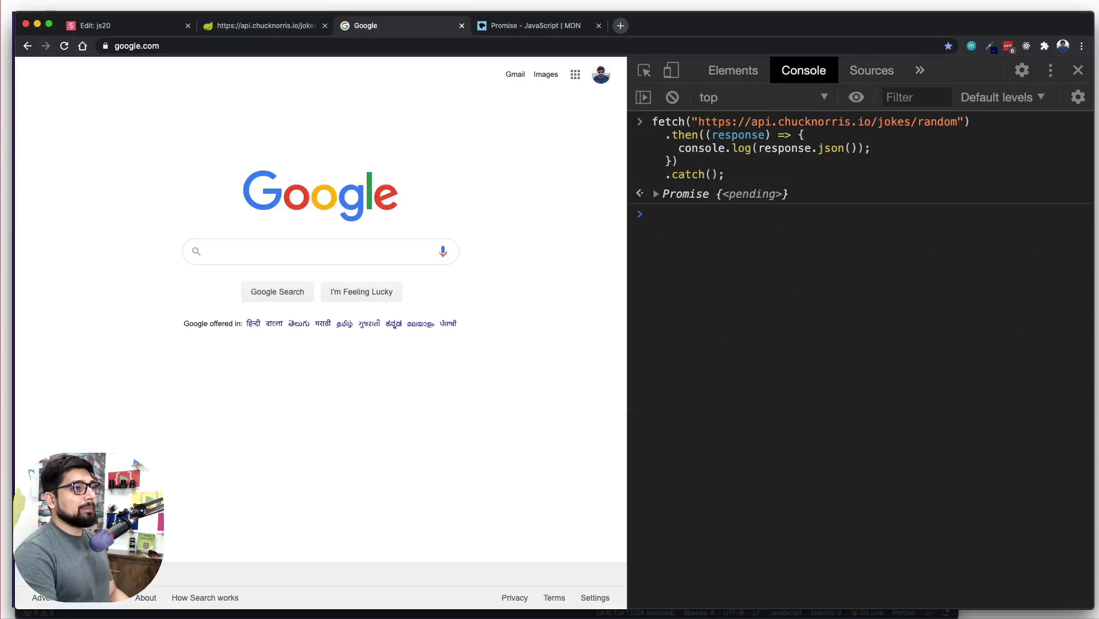
Expand the logged Promise, its prototype, and its resolved Object value
left_click(654, 215)
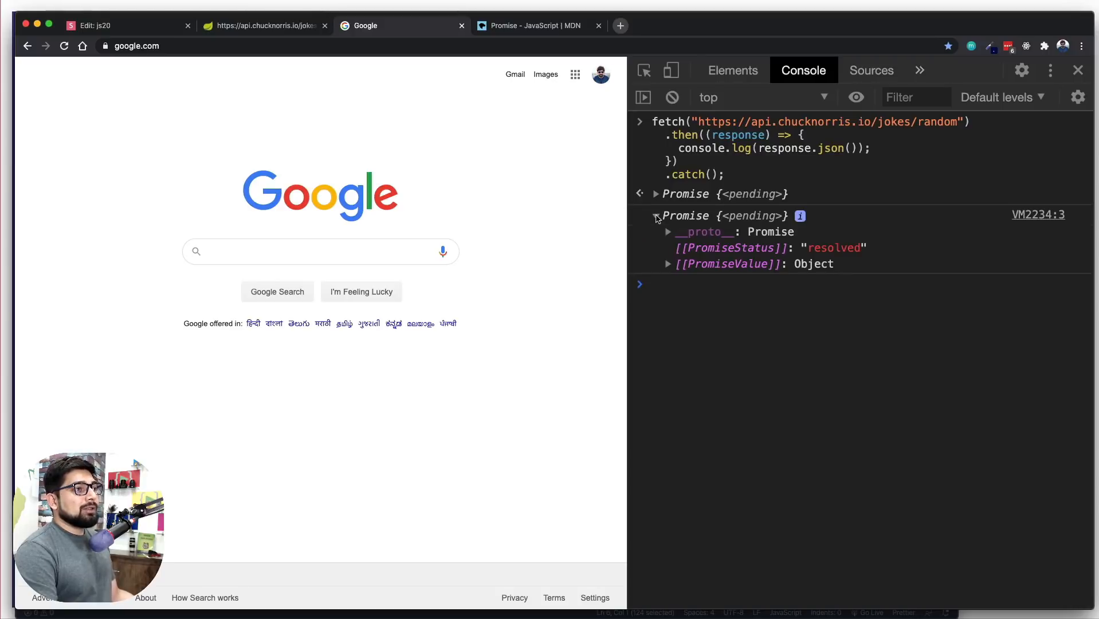
left_click(666, 232)
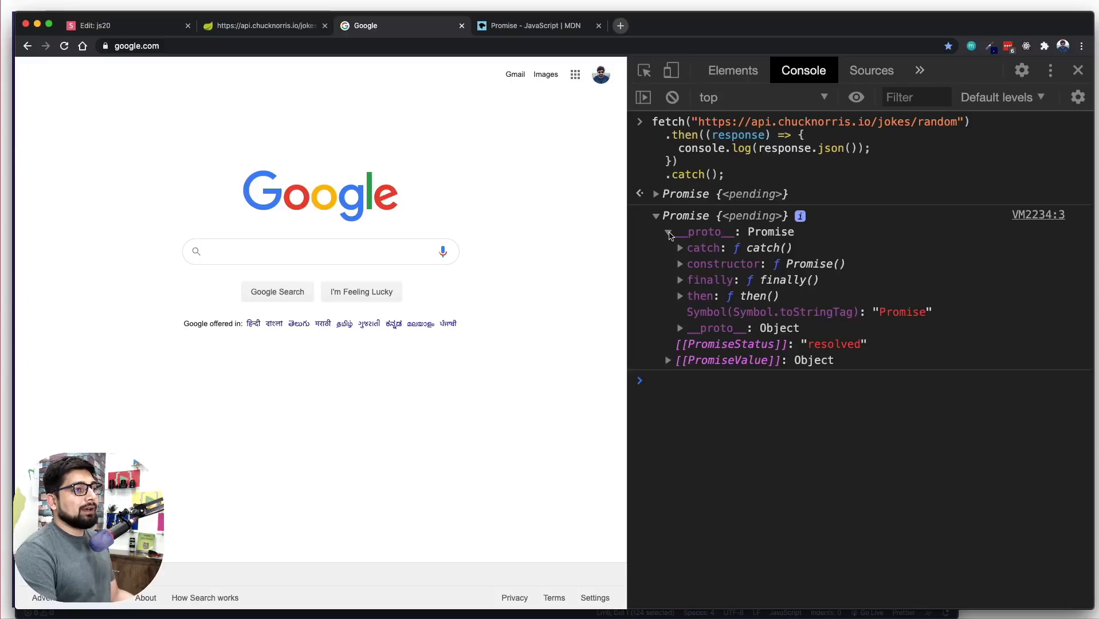
left_click(668, 232)
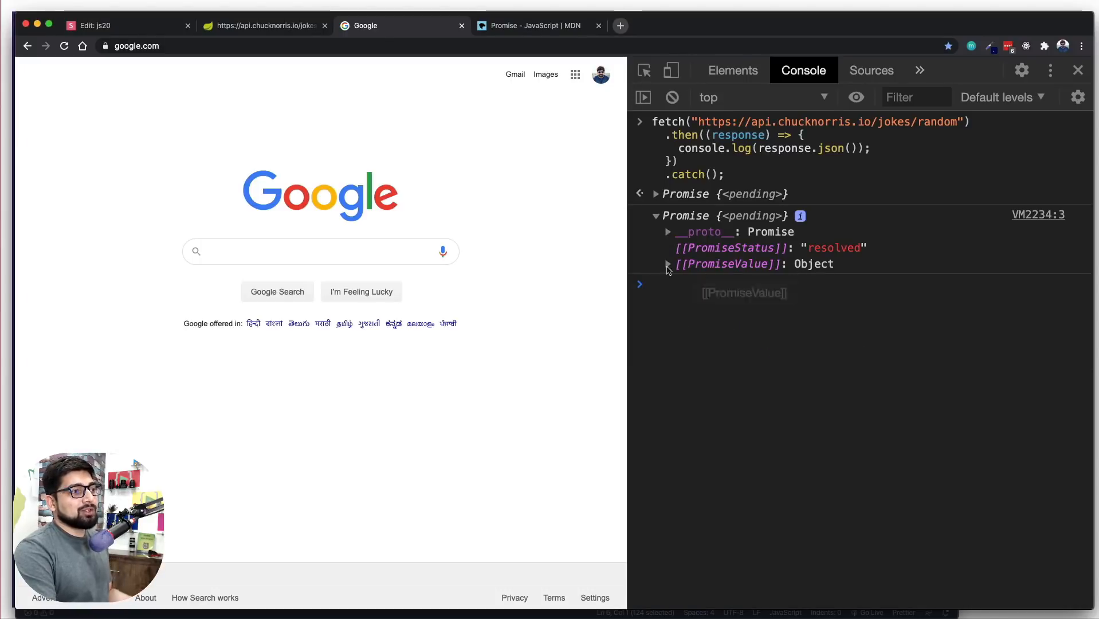
left_click(667, 263)
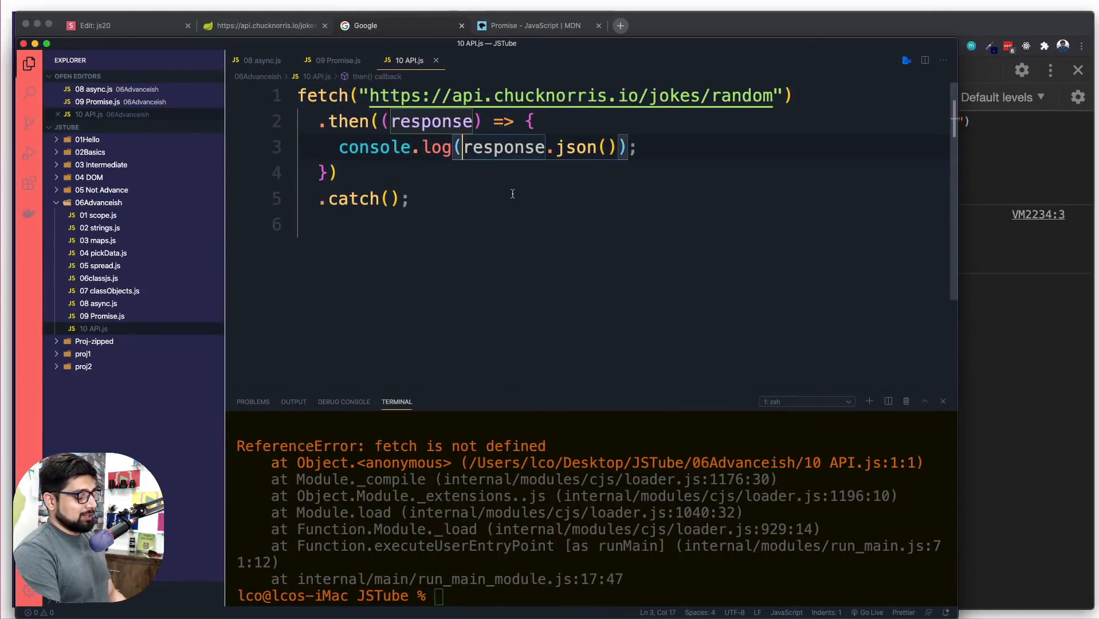
Add an "API:" label before response.json() in the console.log call
type("API")
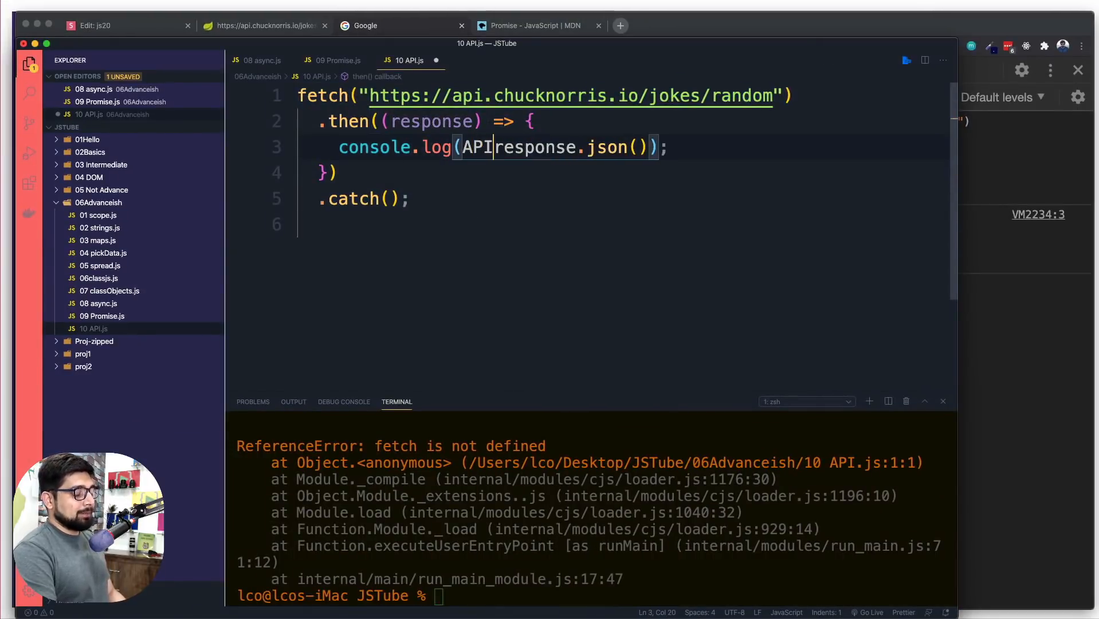
type("\"")
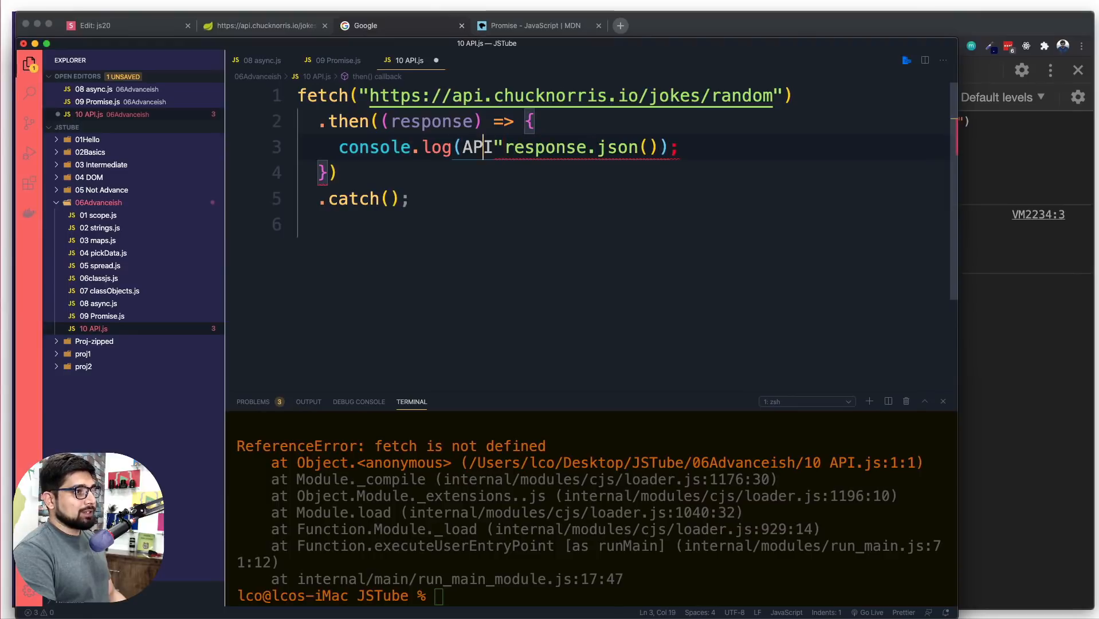
type("\"")
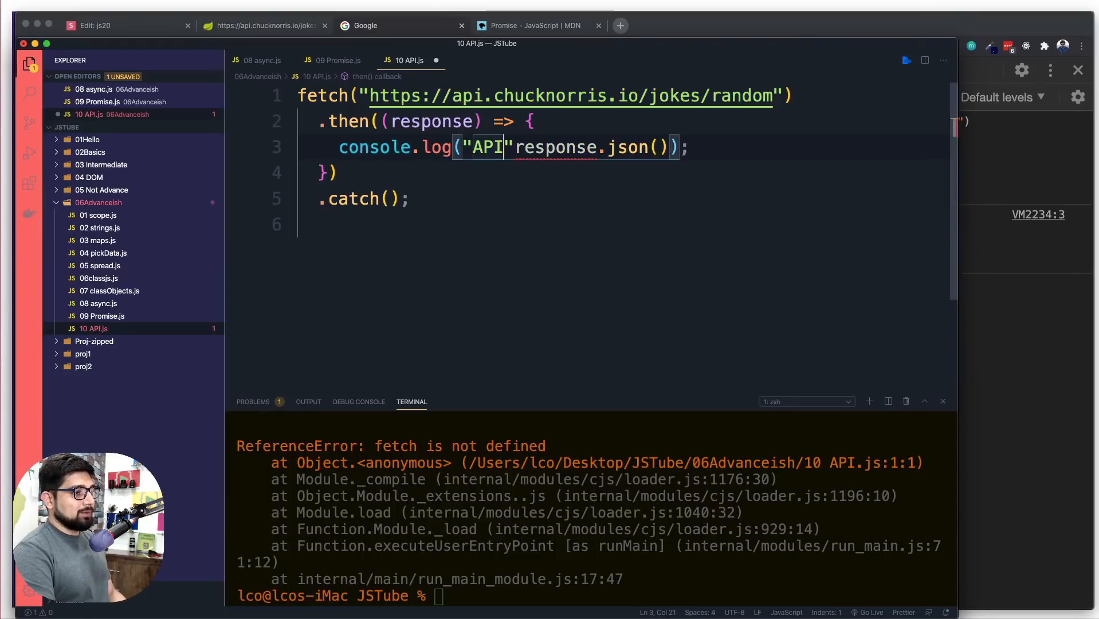
type(":")
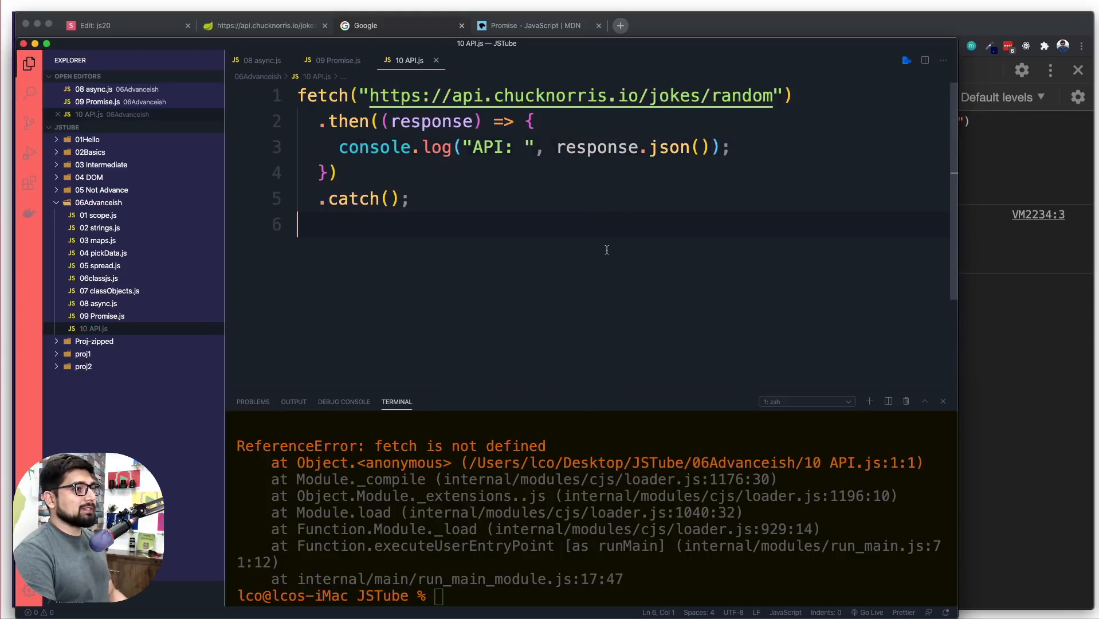
left_click(372, 26)
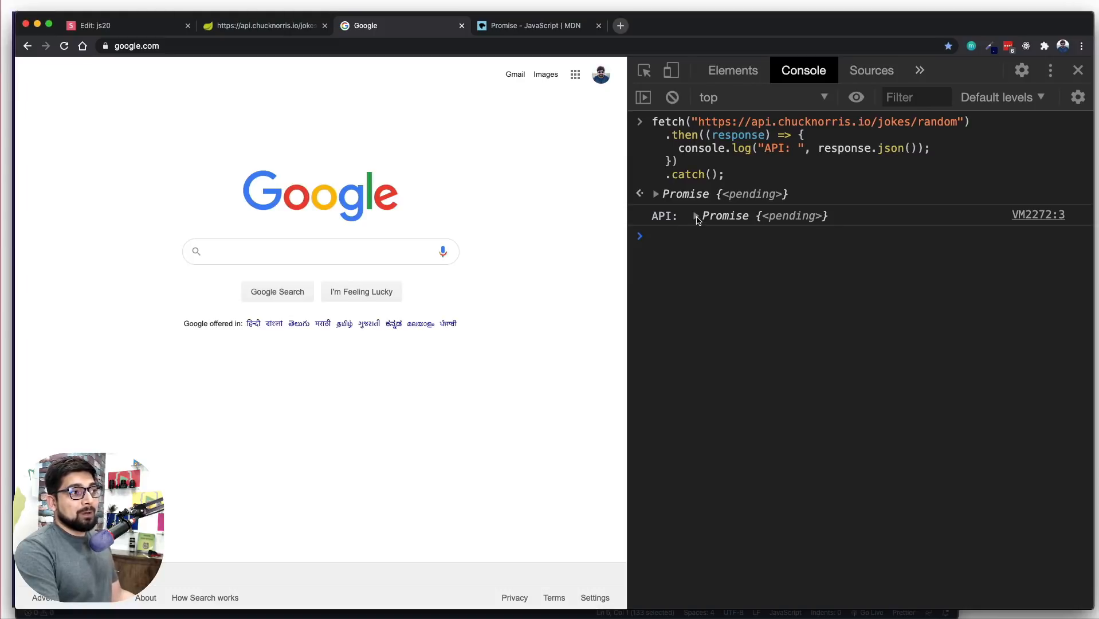
Expand the API: Promise to view the joke object with id, url and value, then collapse it
left_click(695, 215)
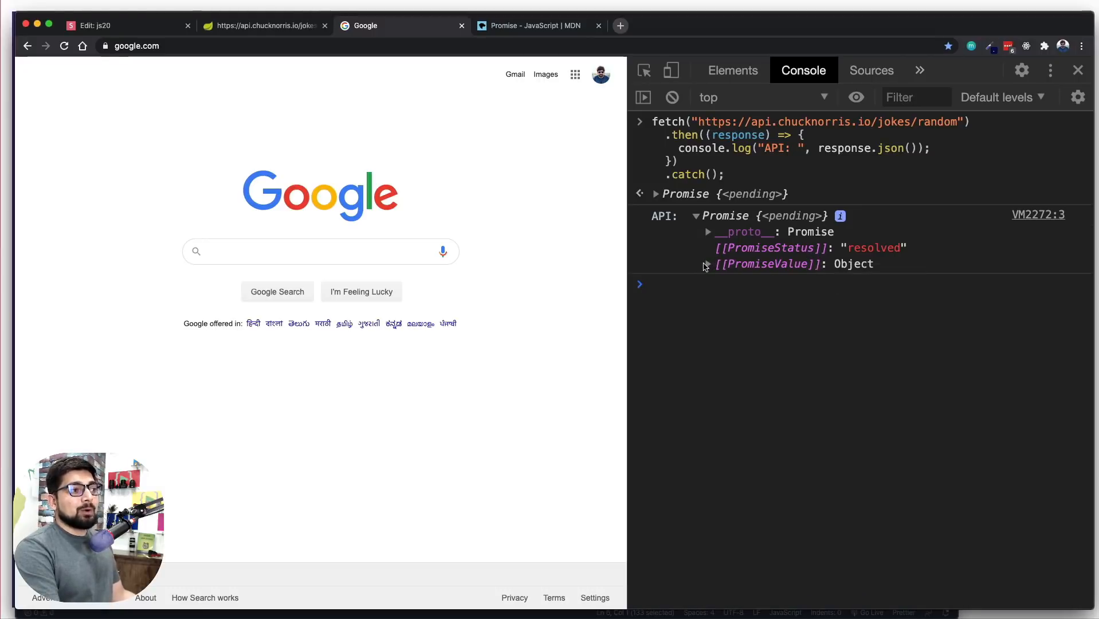
mouse_move(862, 263)
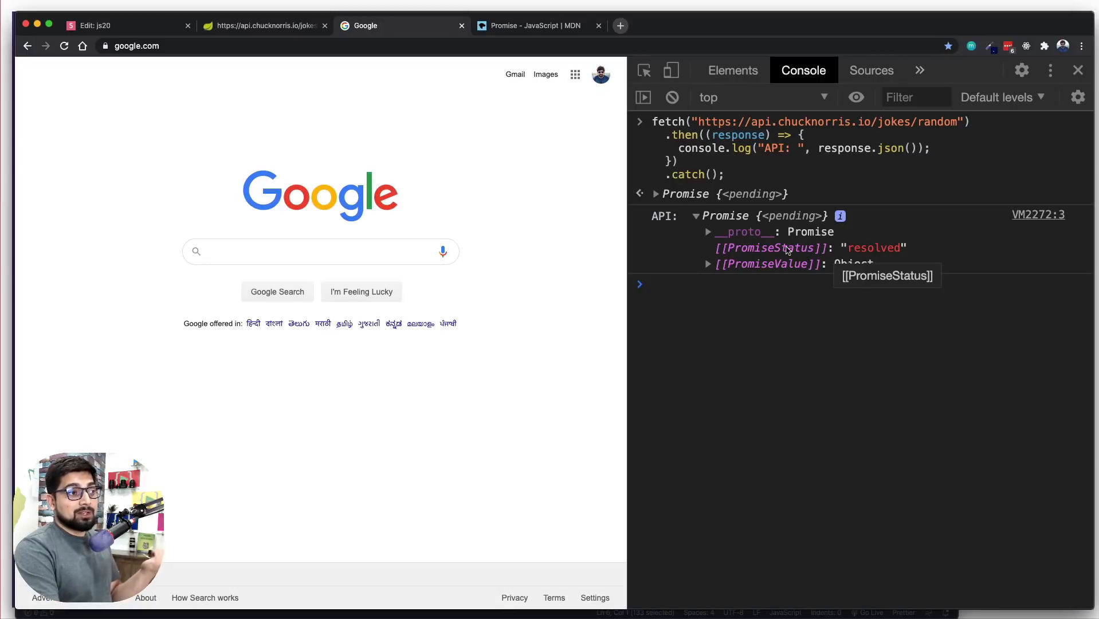
mouse_move(704, 273)
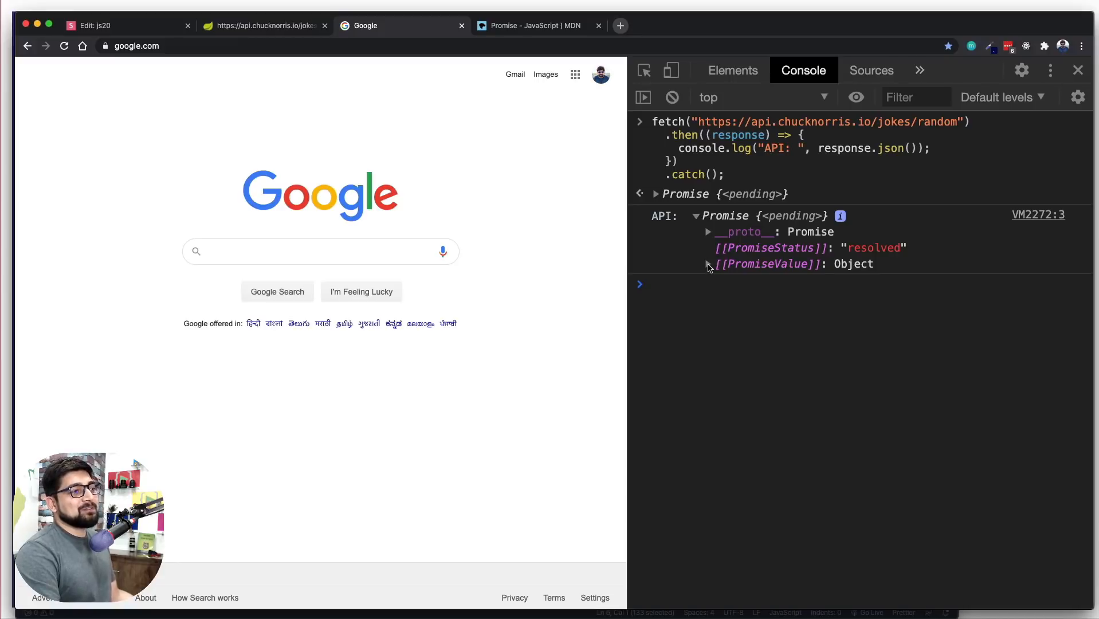
left_click(707, 264)
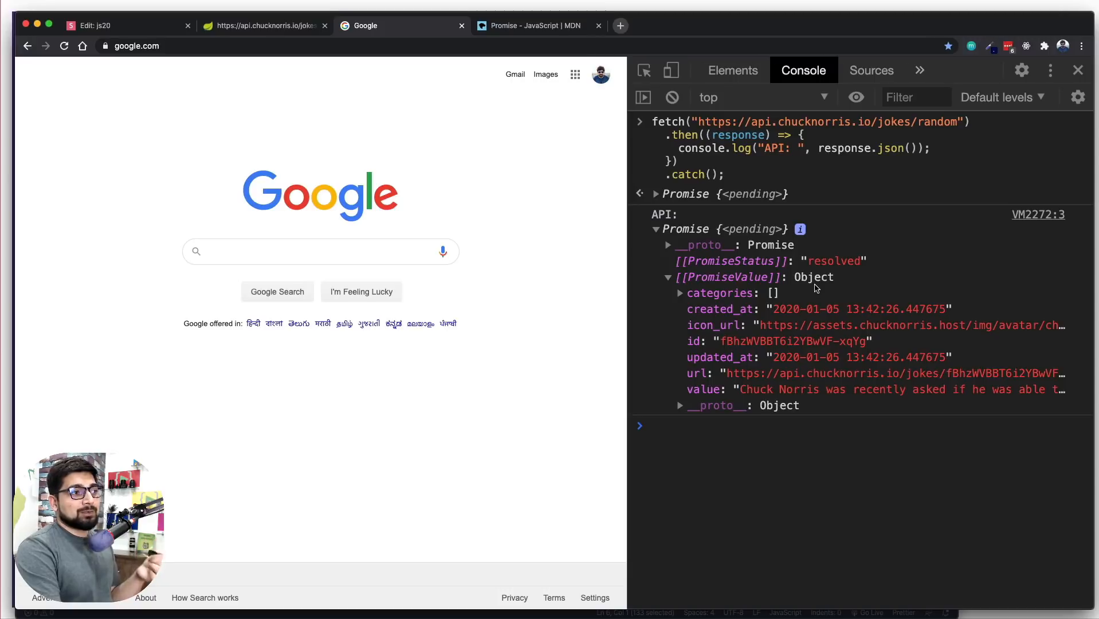
mouse_move(701, 380)
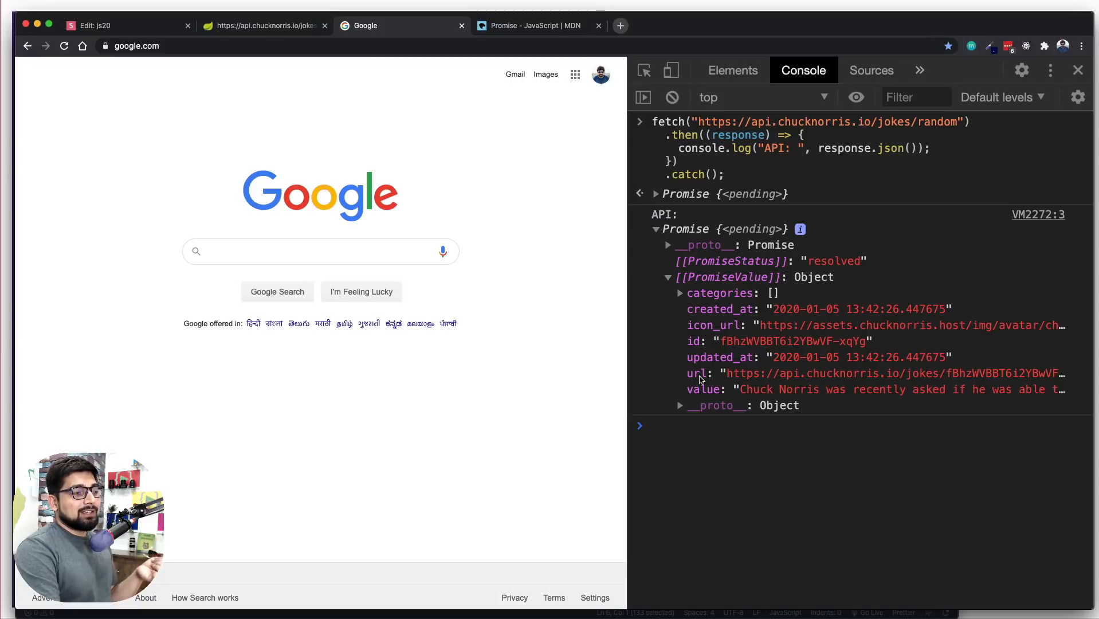
mouse_move(743, 287)
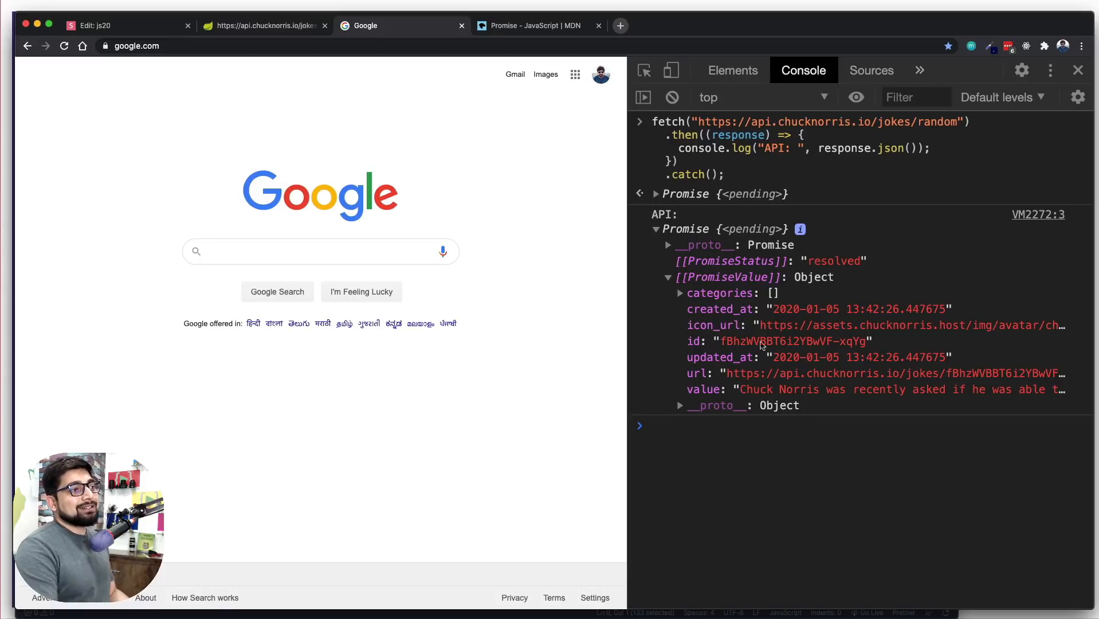
left_click(653, 229)
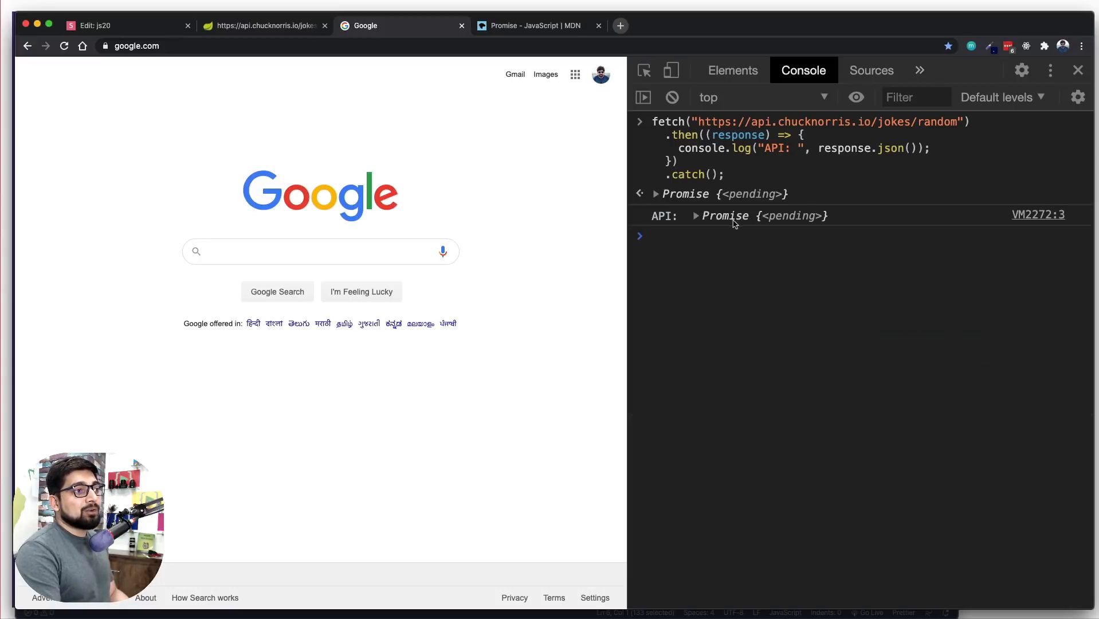
mouse_move(745, 293)
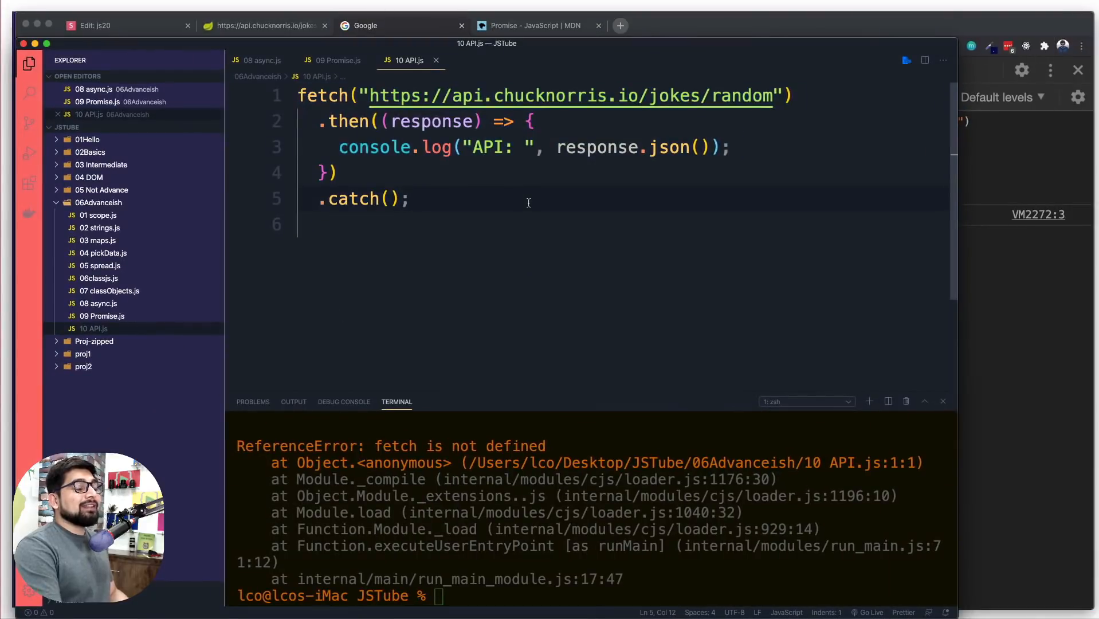
Chain a .then after the first block and make the first callback return response.json()
left_click(335, 173)
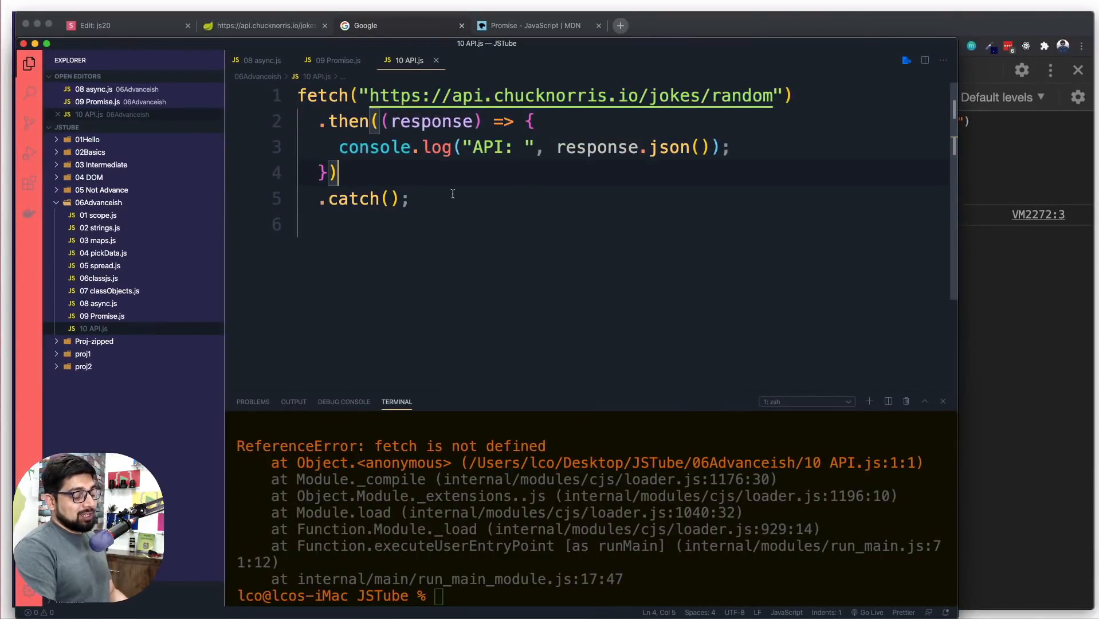
type(".then(")
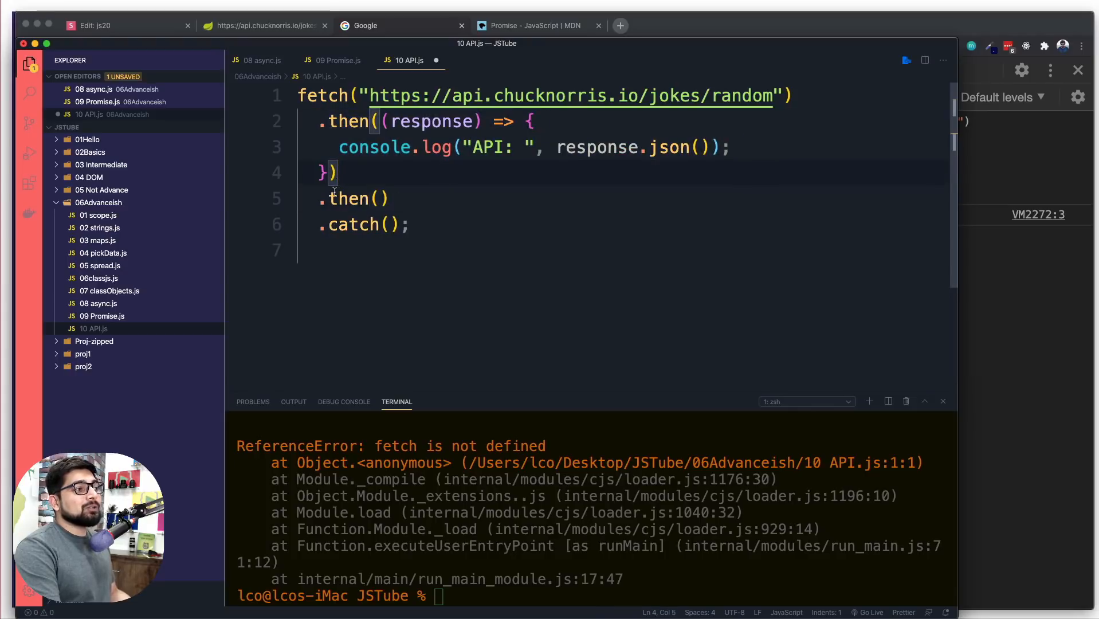
left_click(380, 198)
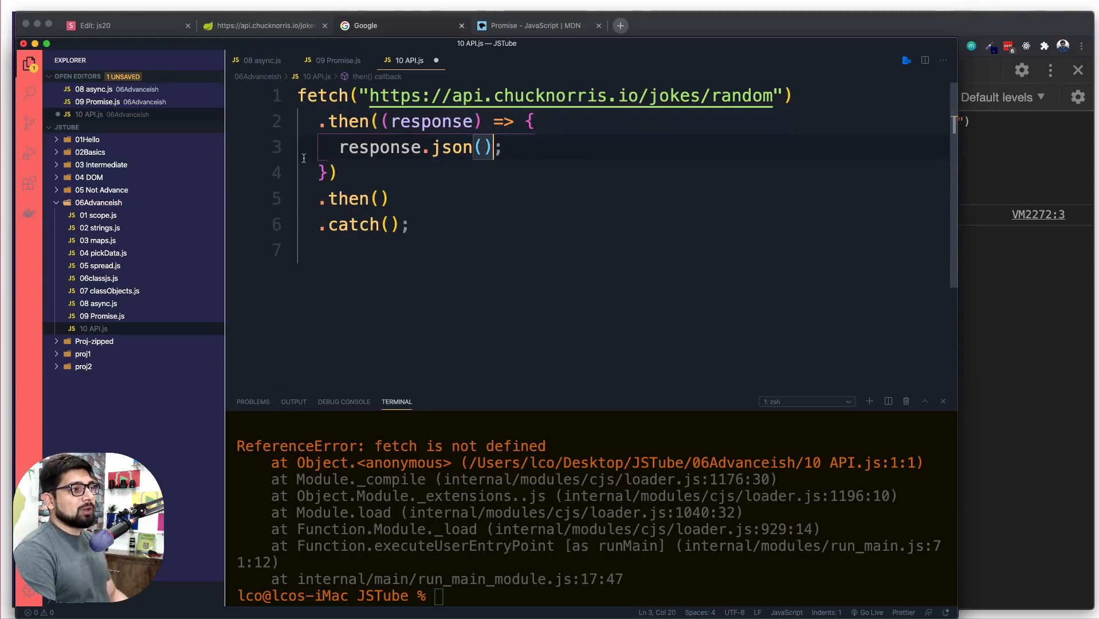
type("return")
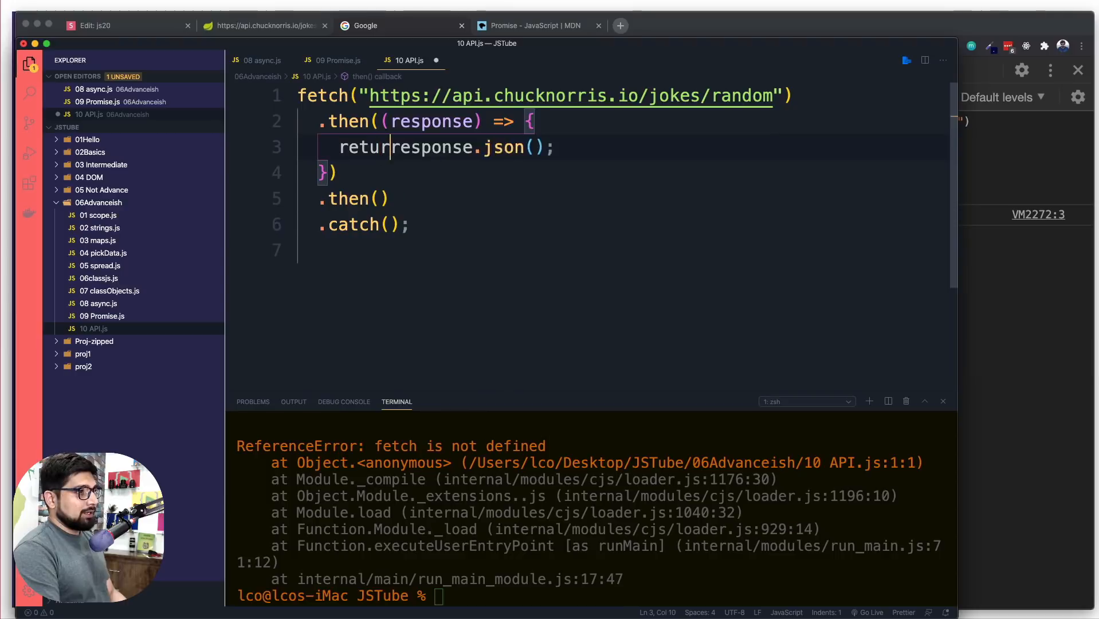
type("\" \"")
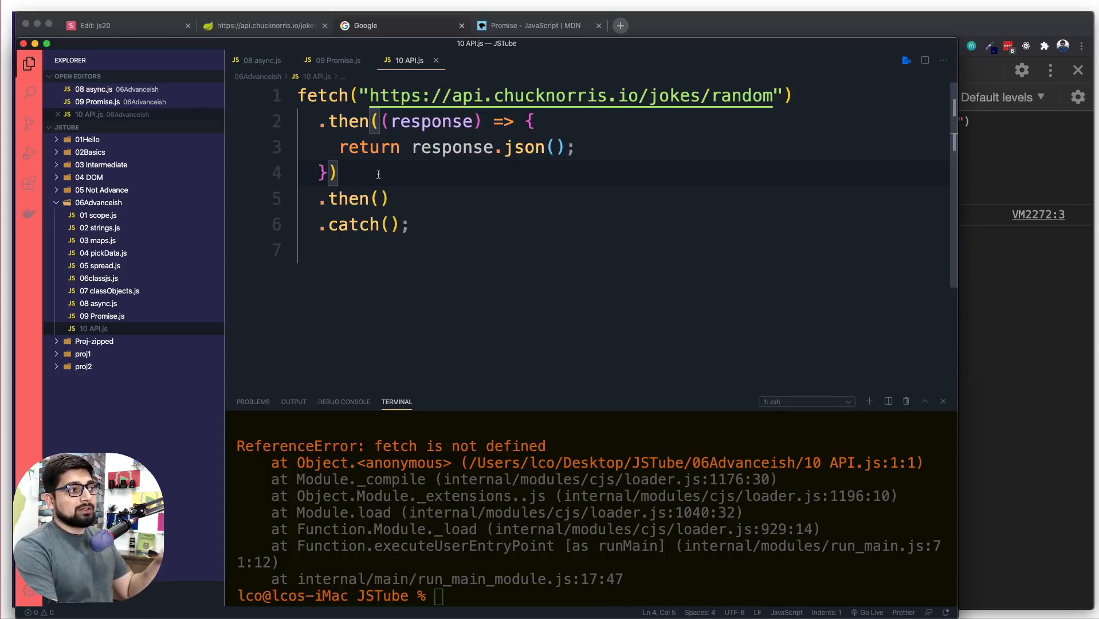
left_click(380, 198)
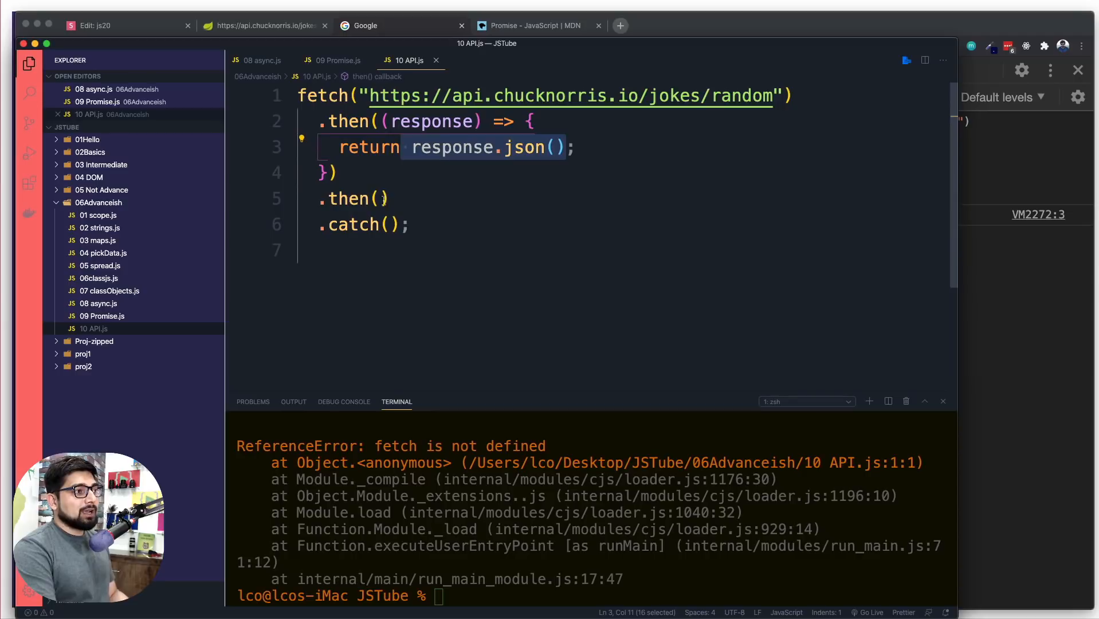
Write the second callback as (data) => { console.log("DATA is :", data); }
left_click(371, 198)
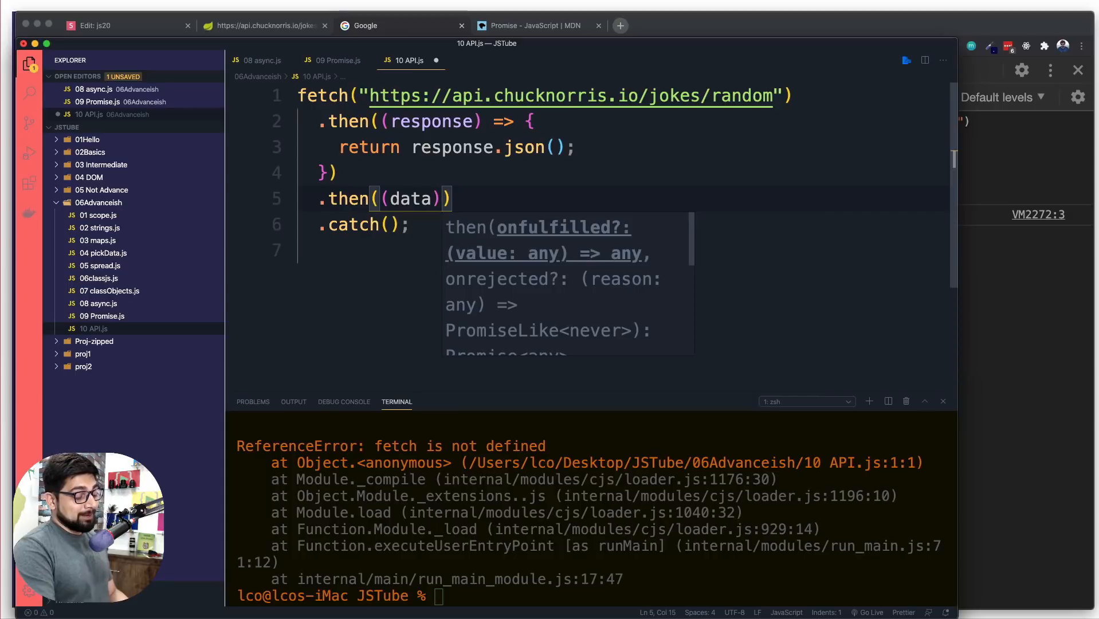
type("=> {")
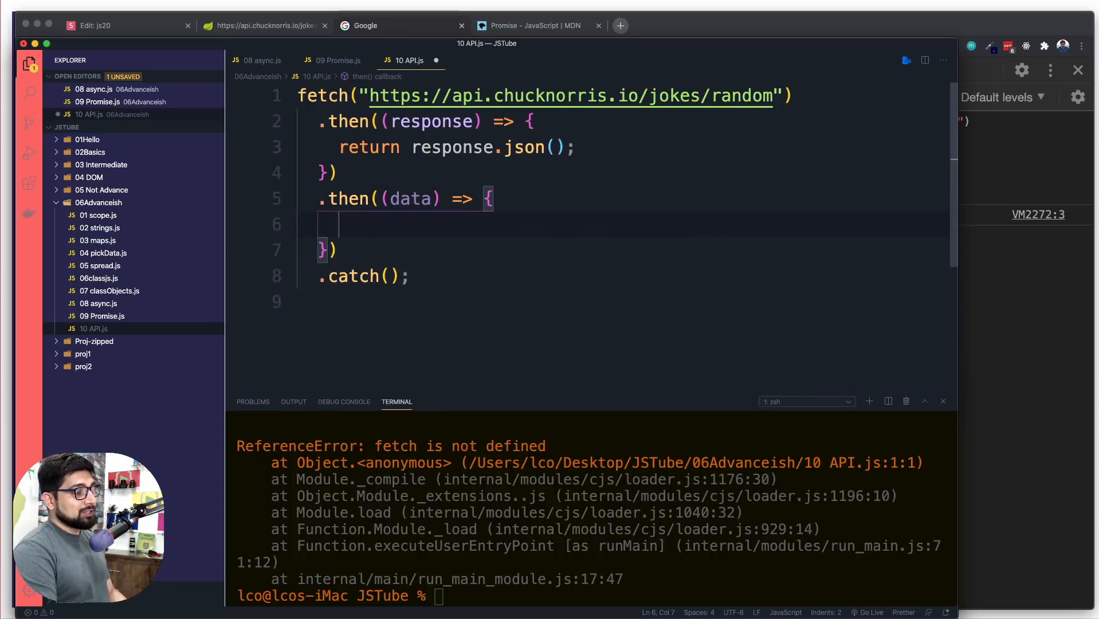
type("console.log();")
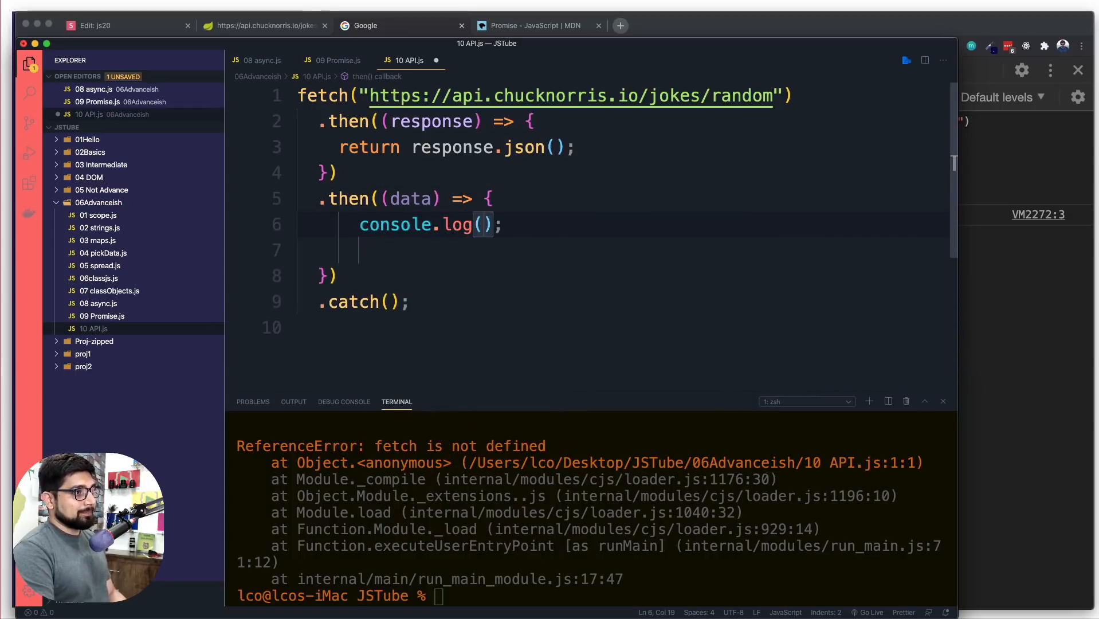
type("data")
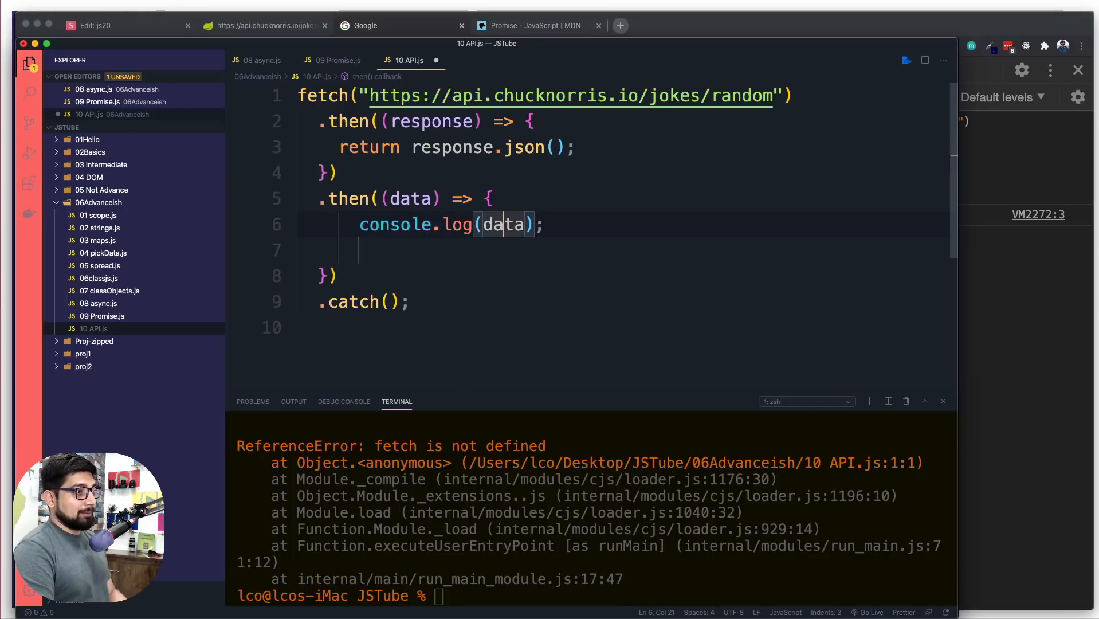
type("\"\"")
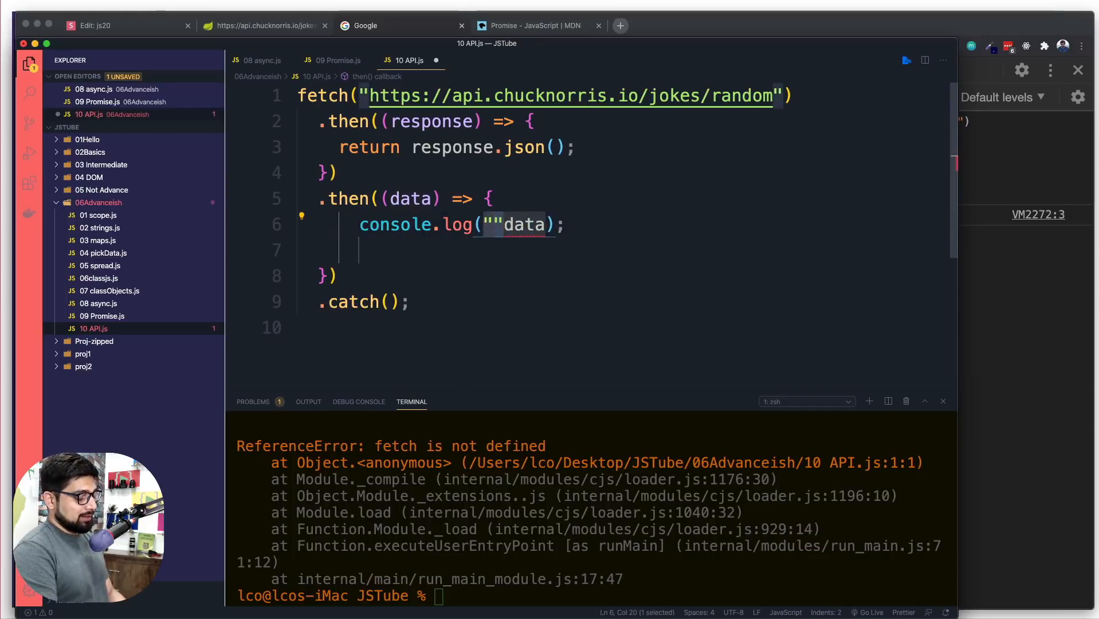
type("DATA is")
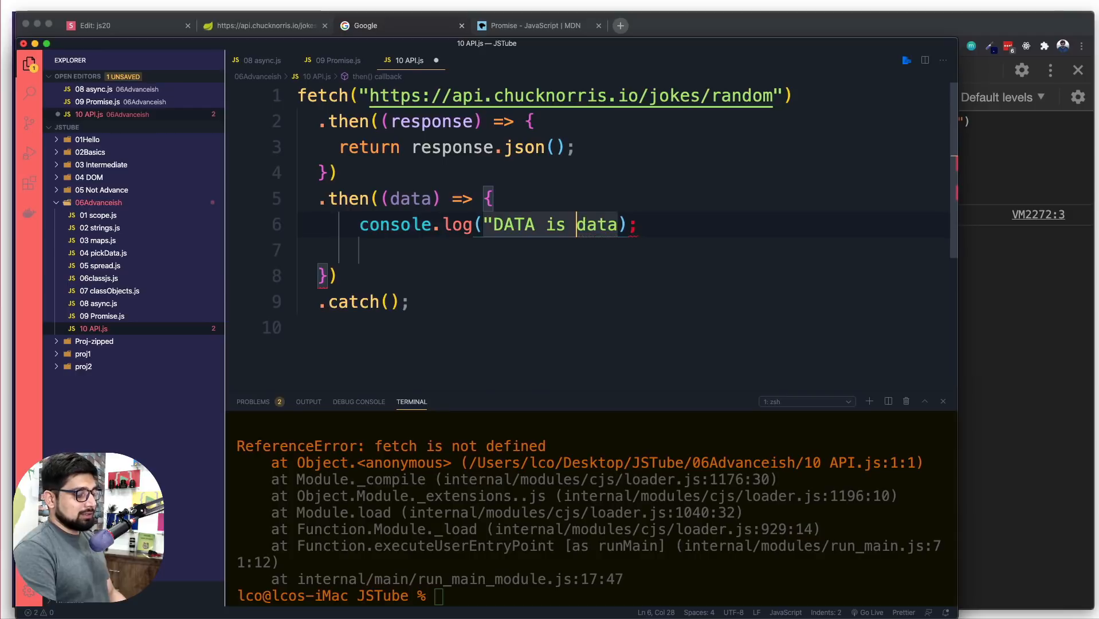
type(":\",")
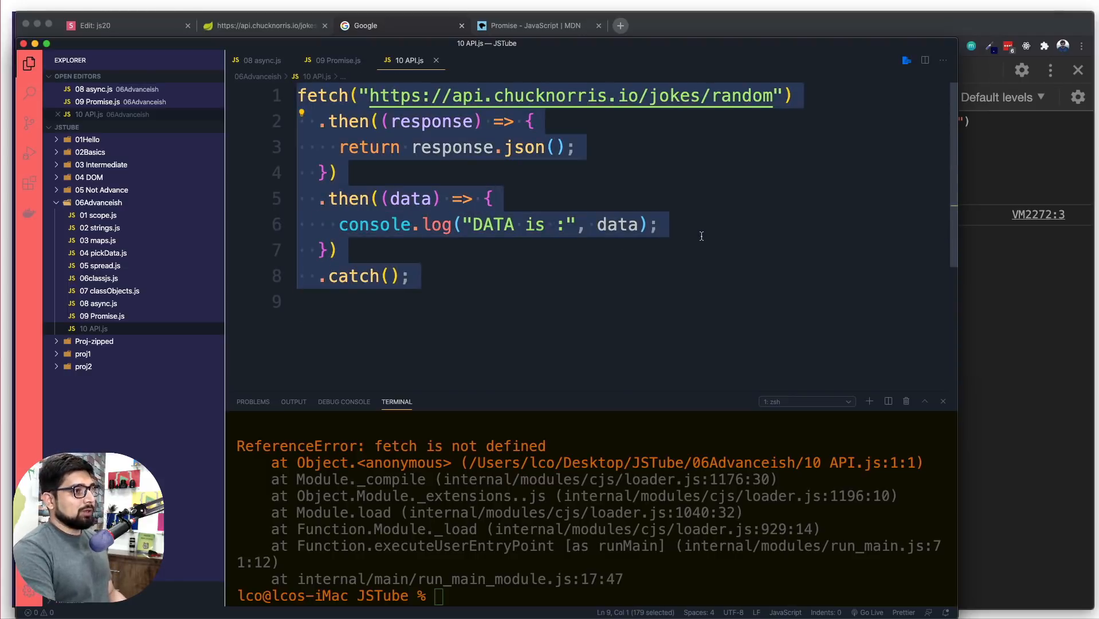
left_click(366, 25)
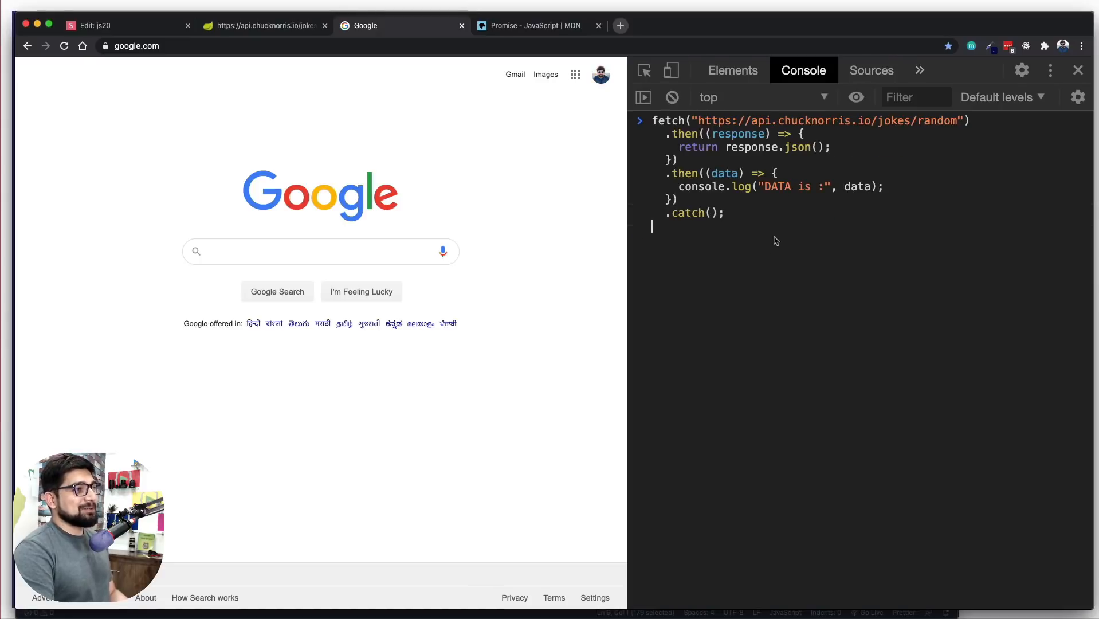
Run the pasted chain and expand the "DATA is :" object showing categories, id, url and value
key("Return")
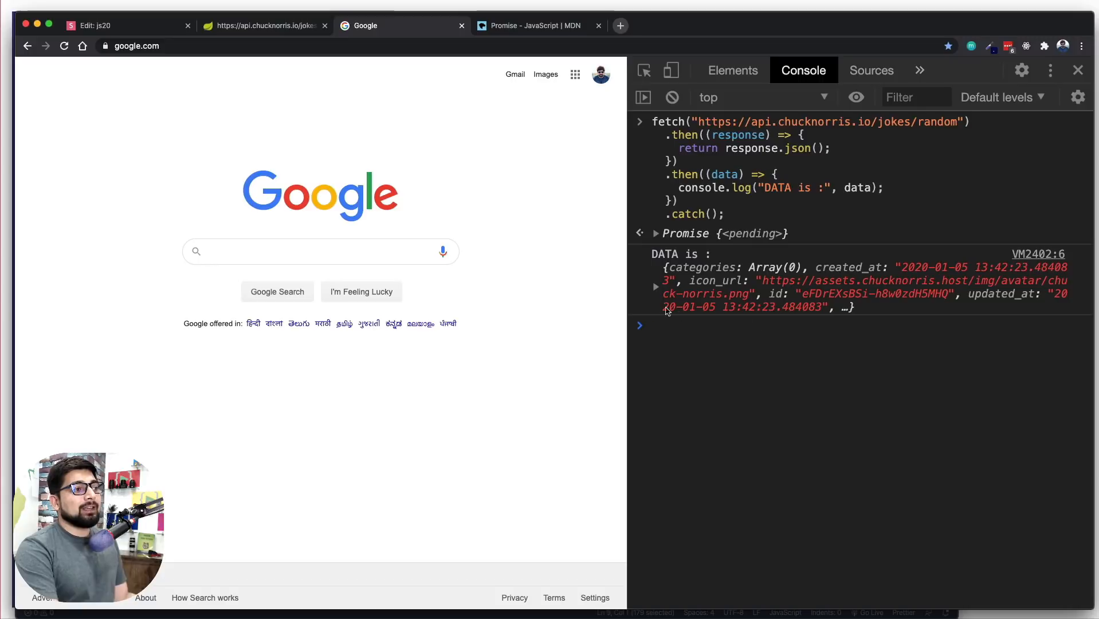
left_click(656, 286)
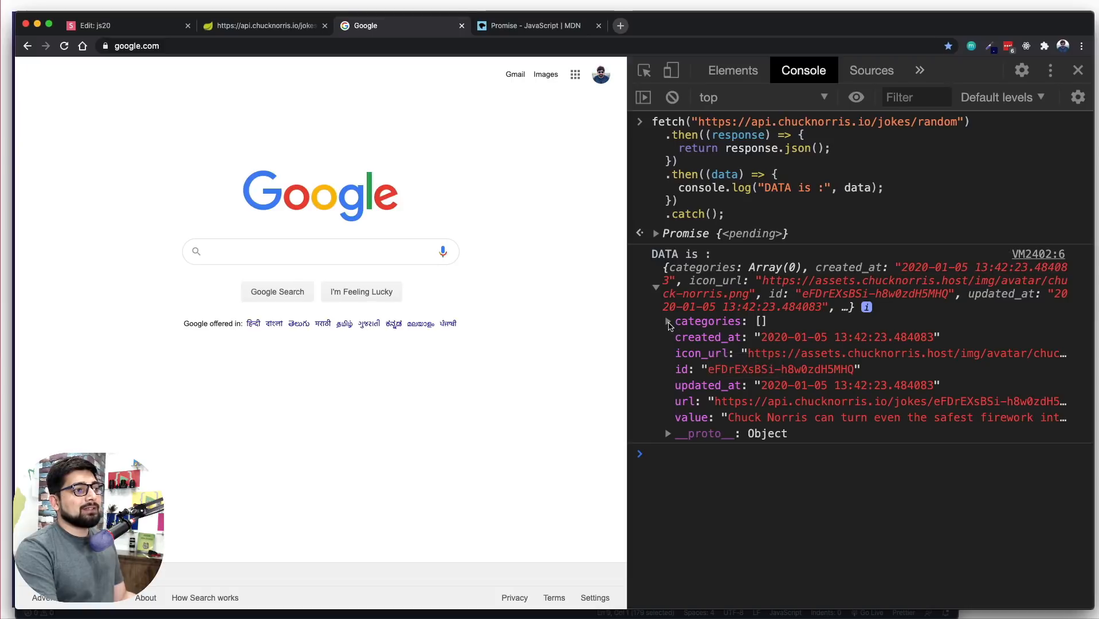
mouse_move(685, 428)
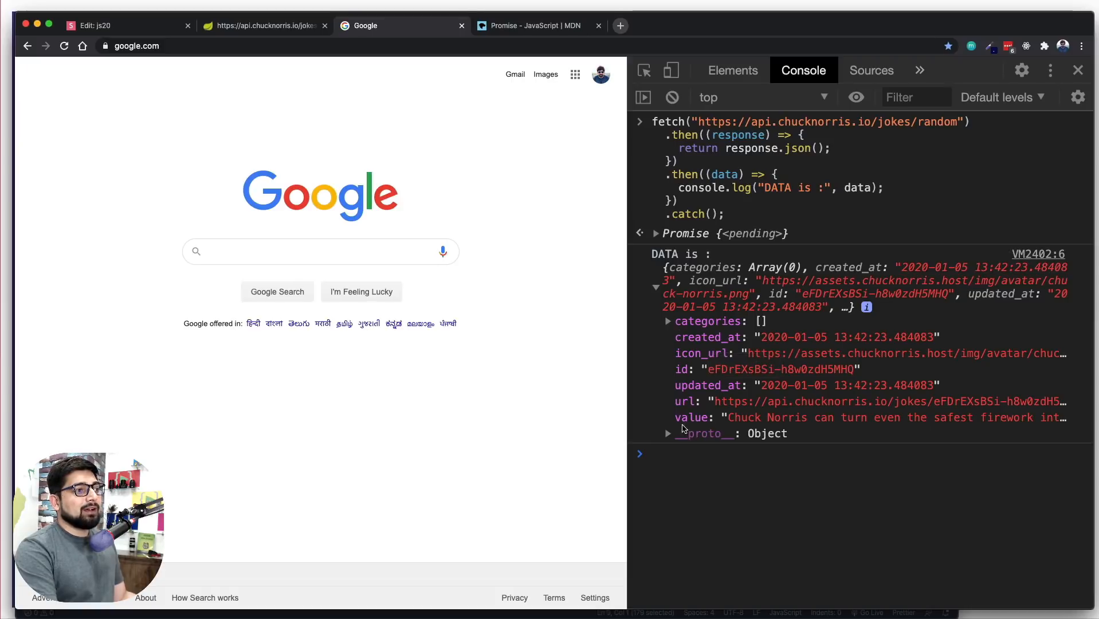
mouse_move(746, 417)
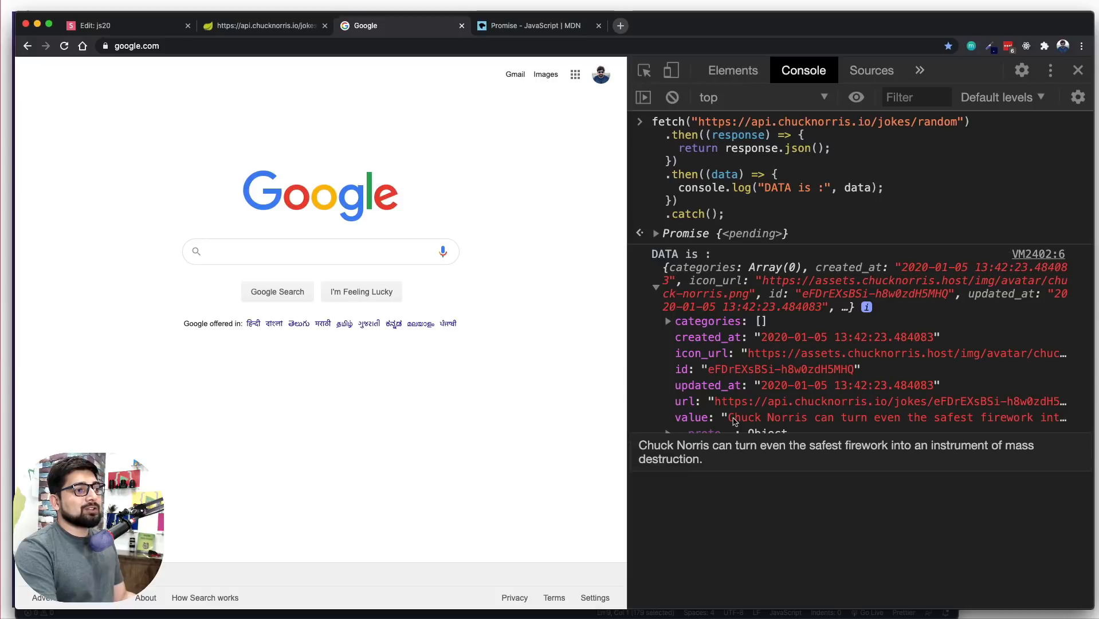
mouse_move(1015, 424)
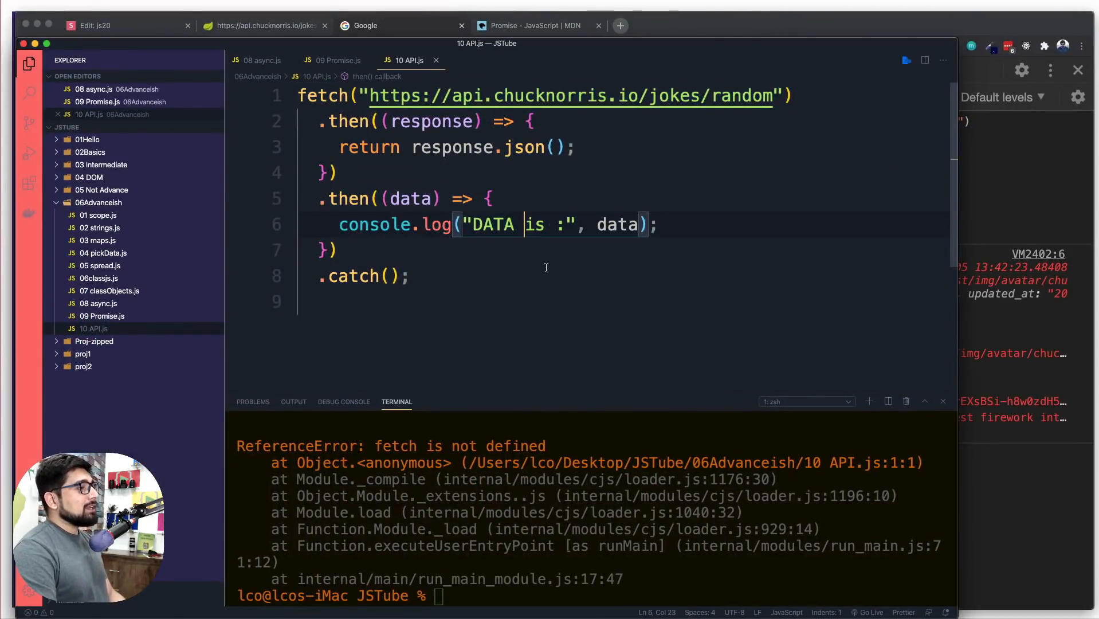
Add var joke = data.value and console.log("JOKE", joke) inside the second then
double_click(409, 198)
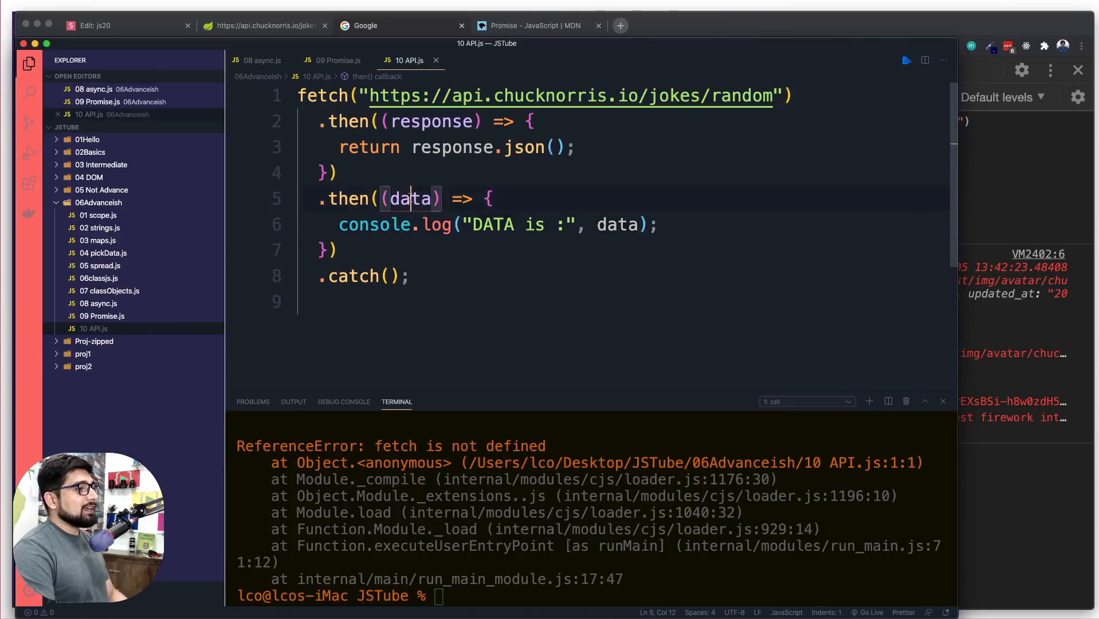
left_click(657, 224)
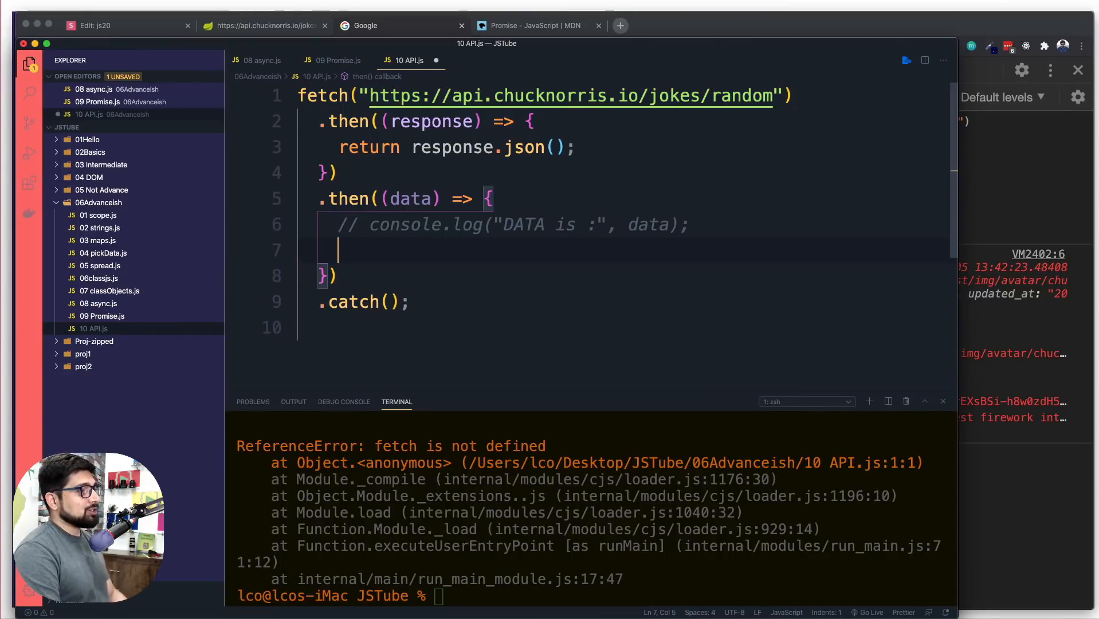
type("var joke")
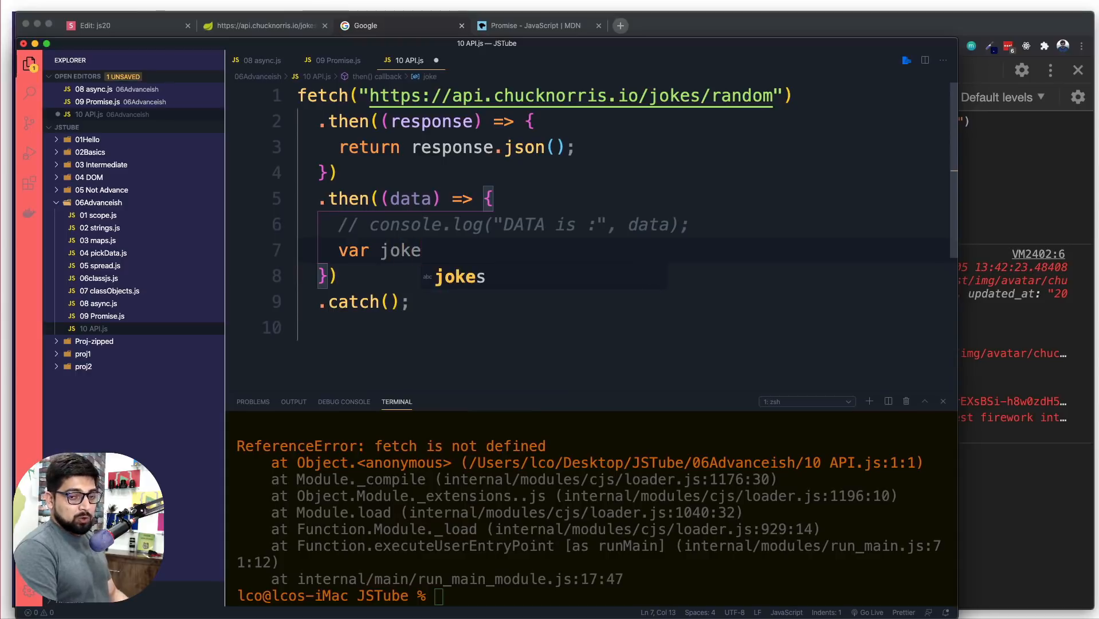
type("= dat")
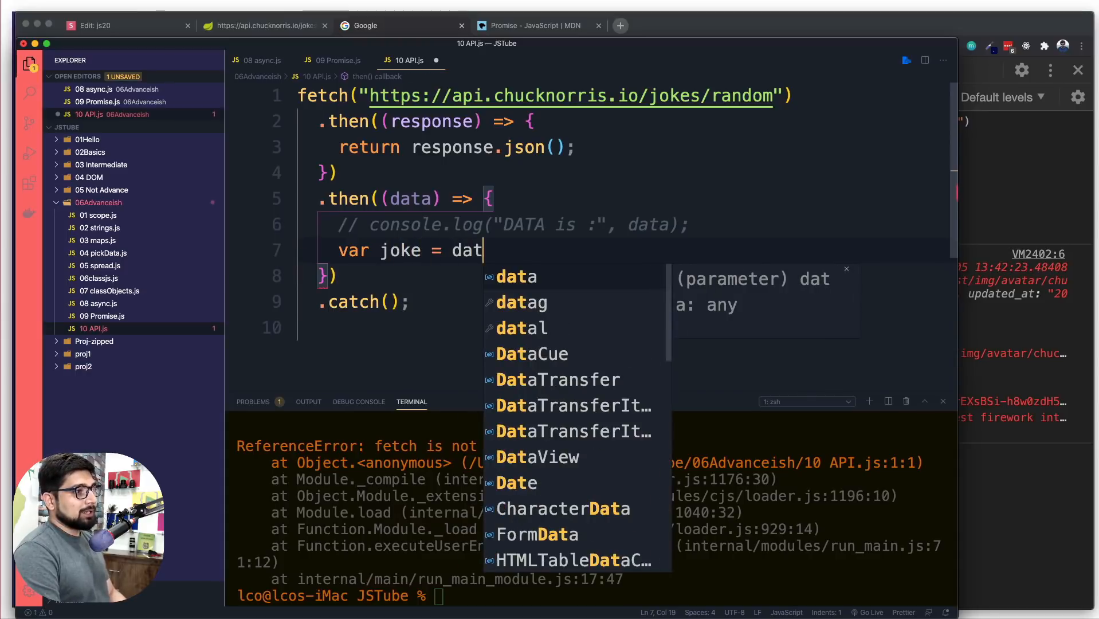
type("a.")
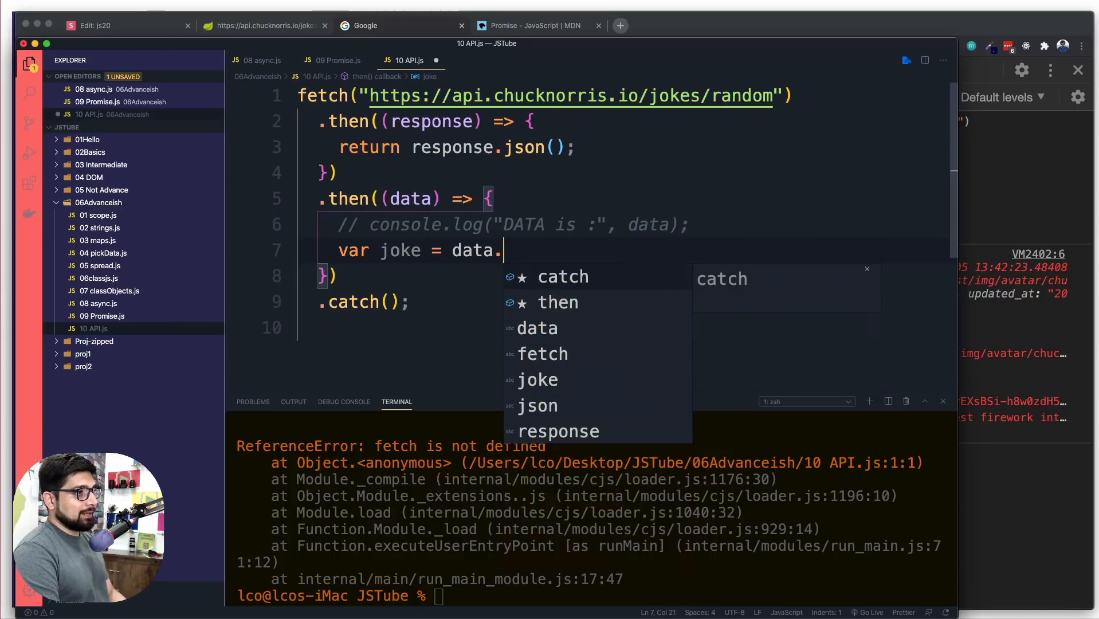
type("value;")
type("console.log();")
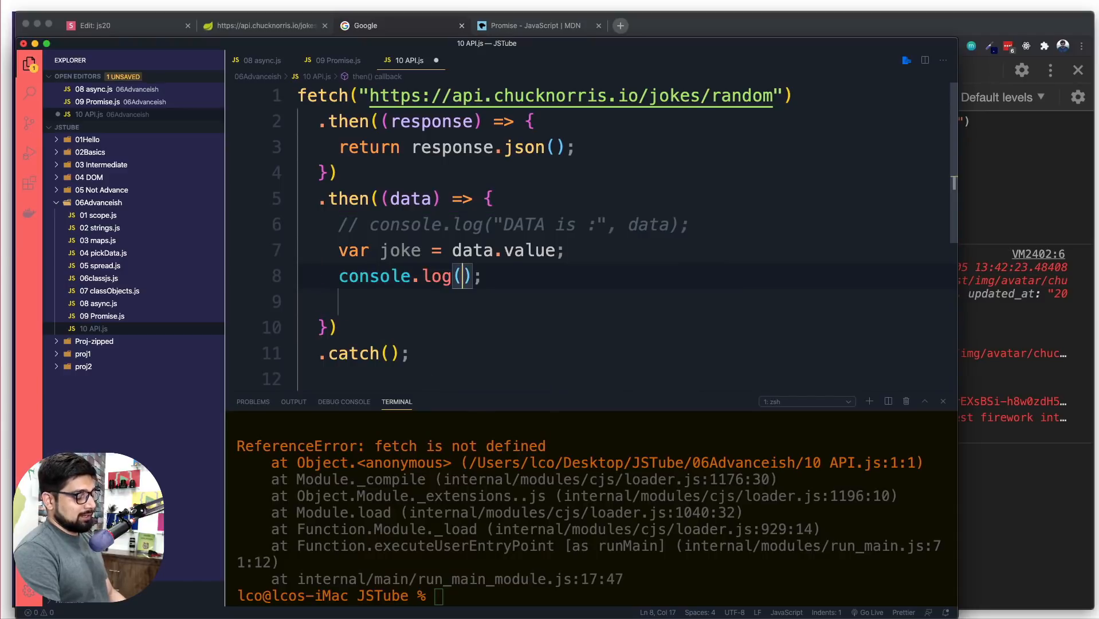
type("jokk")
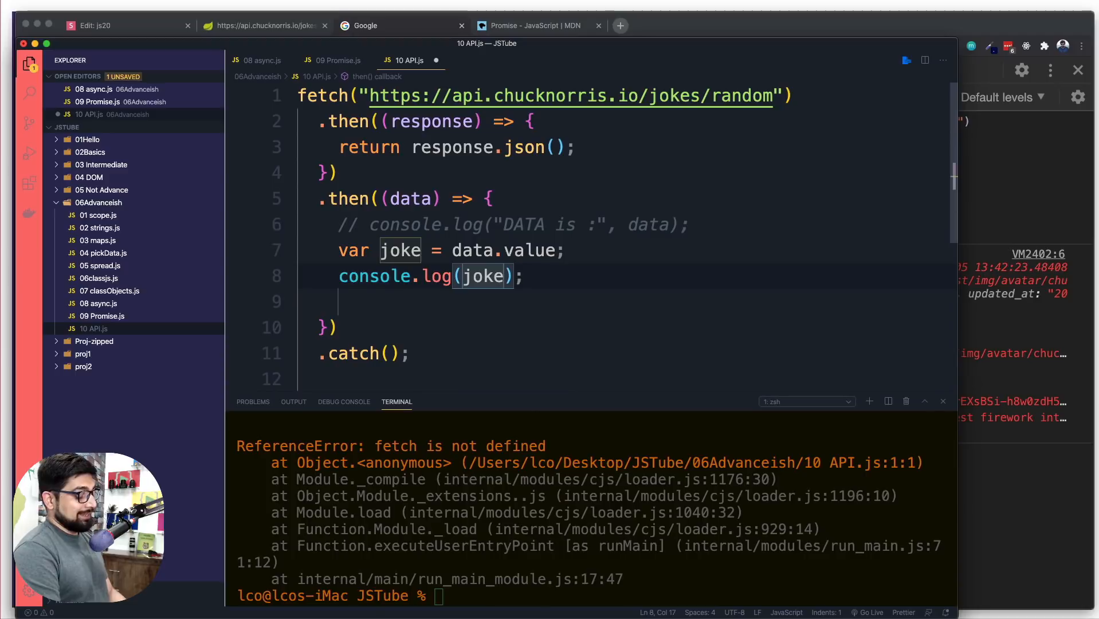
type("\"\"")
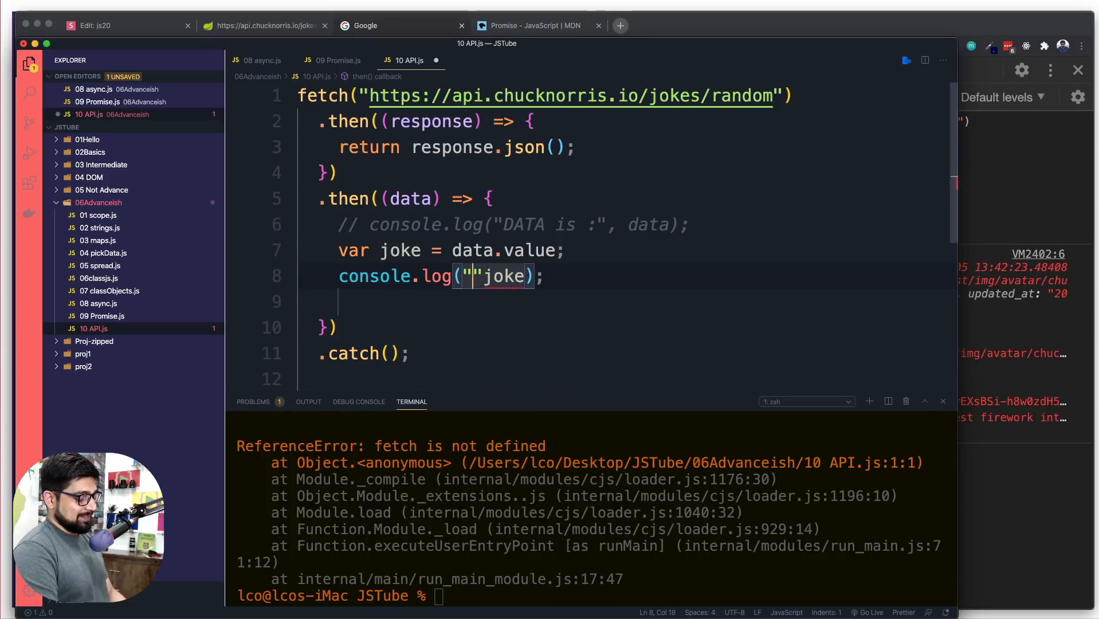
type("JOKE")
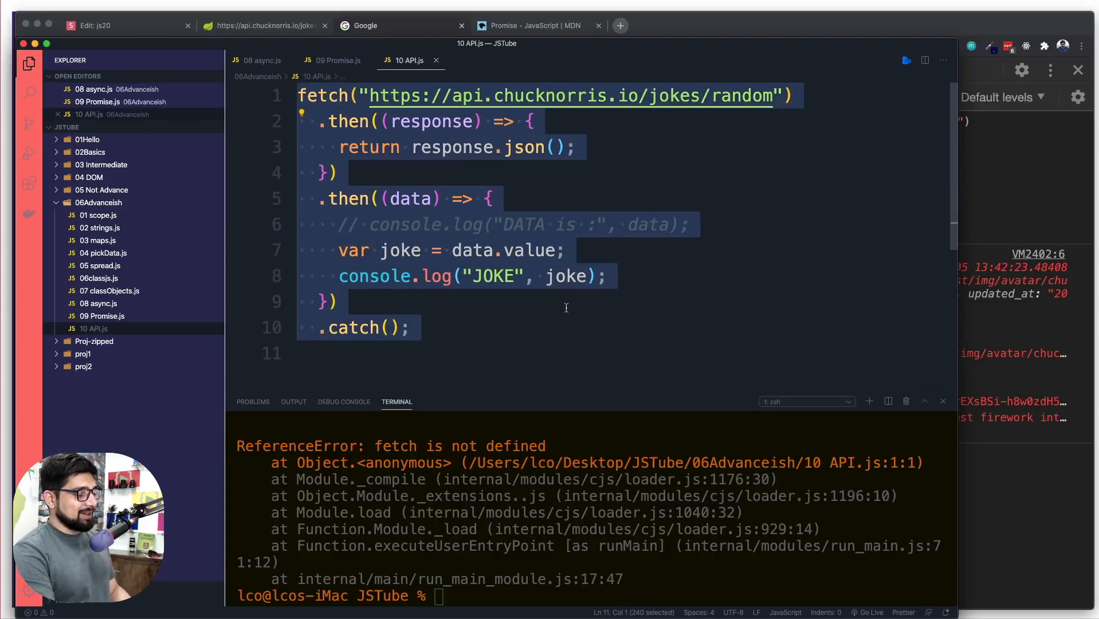
left_click(365, 25)
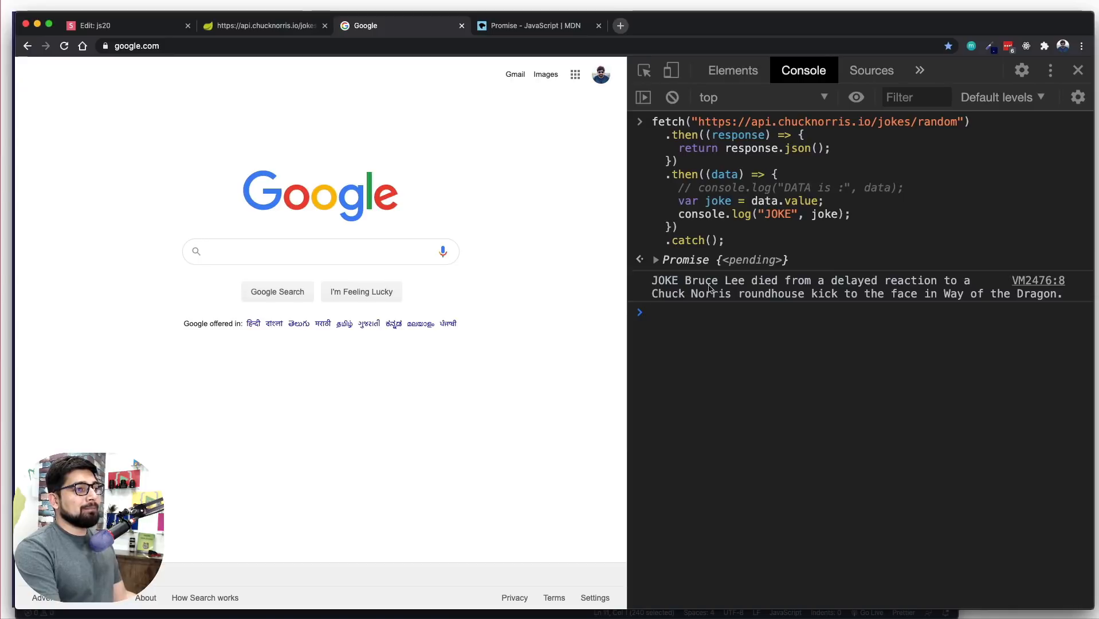
mouse_move(950, 289)
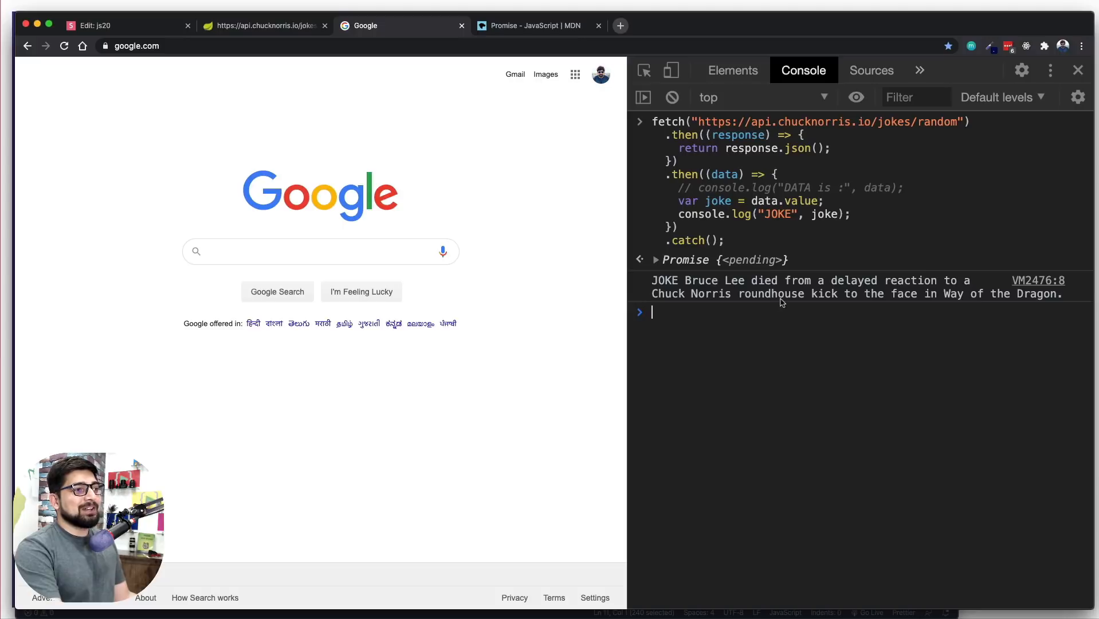
mouse_move(929, 353)
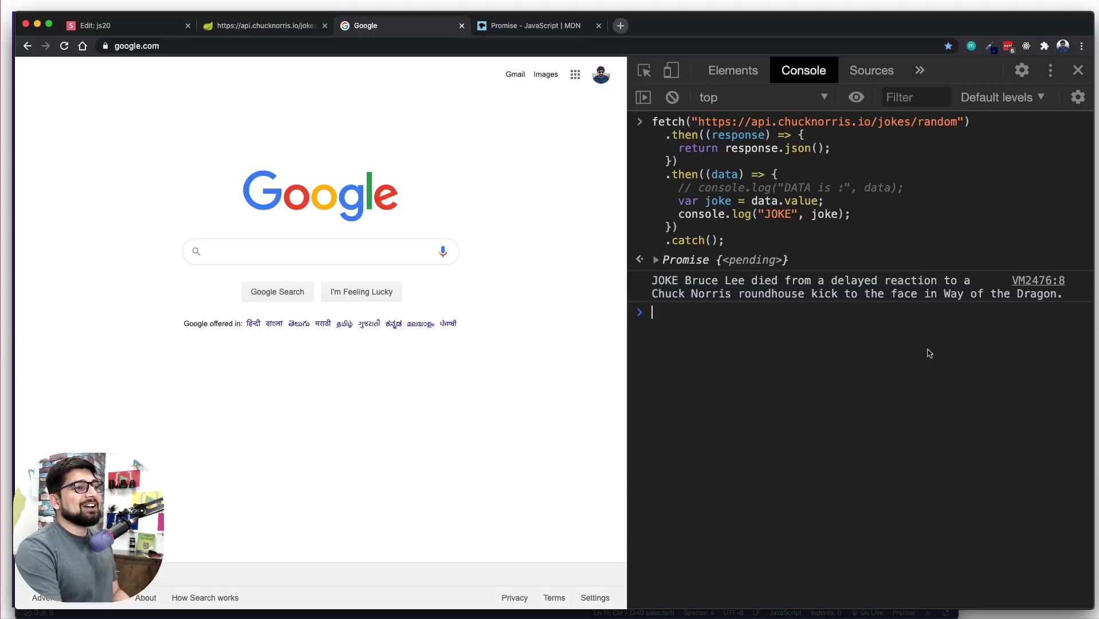
mouse_move(829, 333)
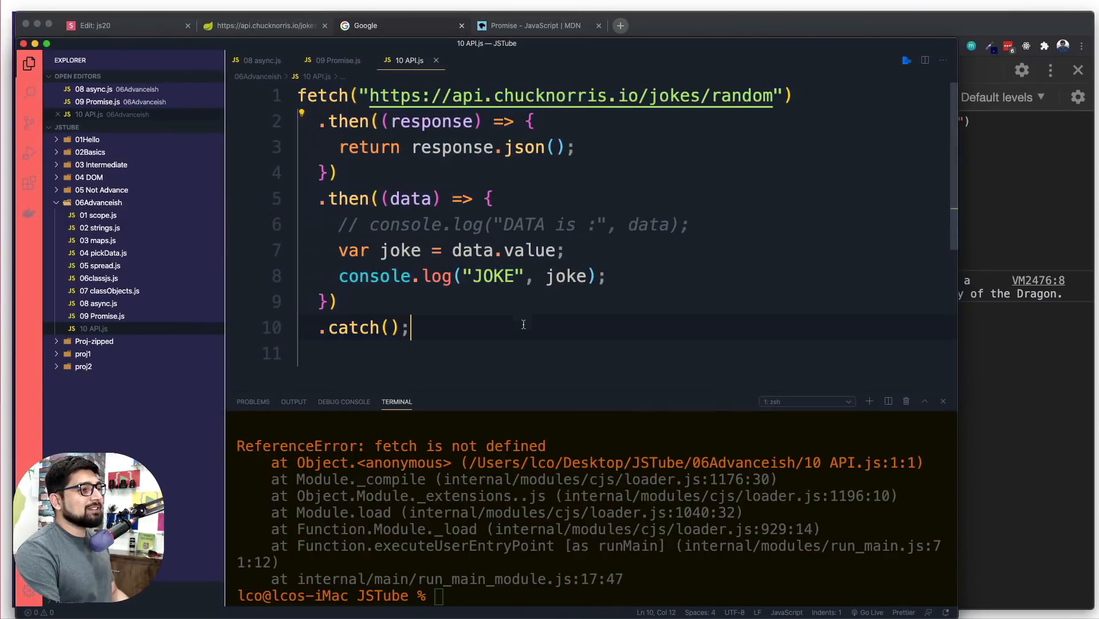
Add a colon after JOKE so the log label reads "JOKE:"
type(":")
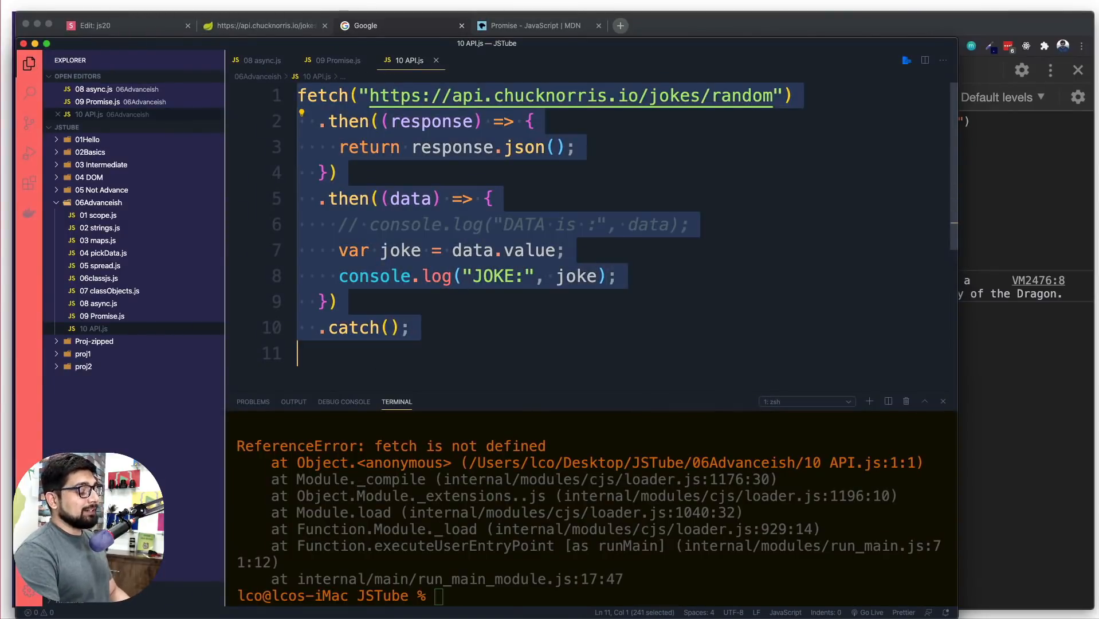
left_click(364, 26)
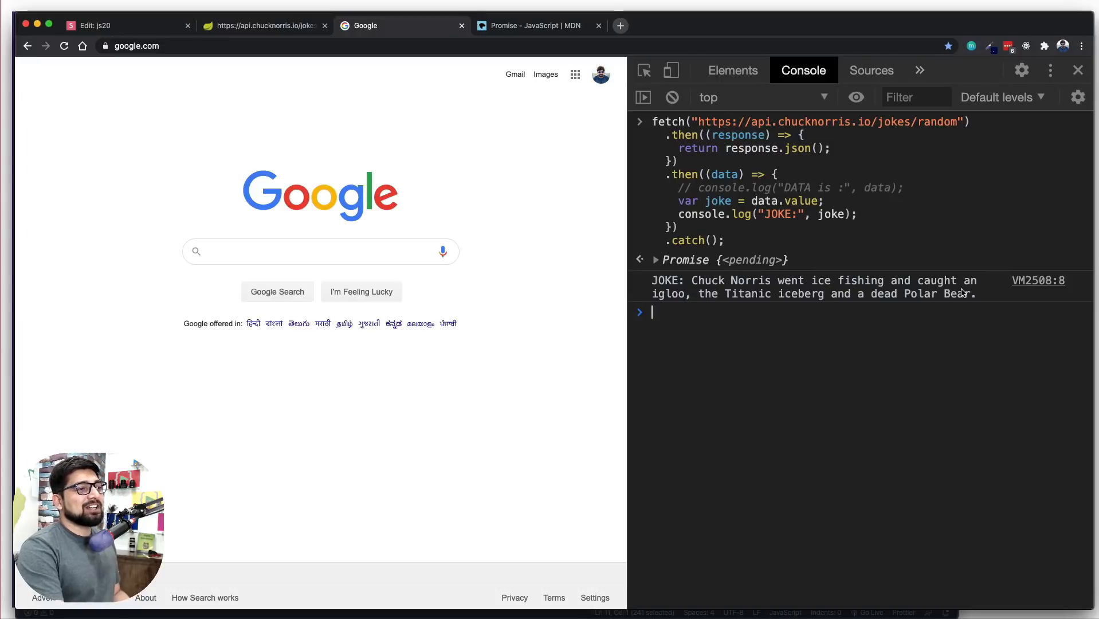
mouse_move(886, 302)
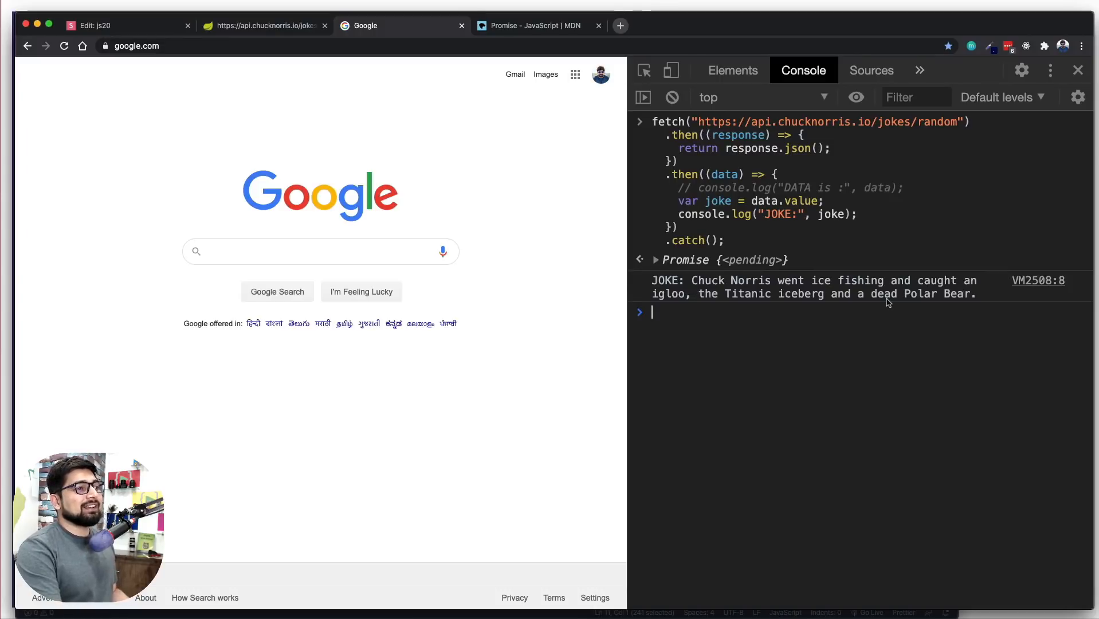
mouse_move(836, 359)
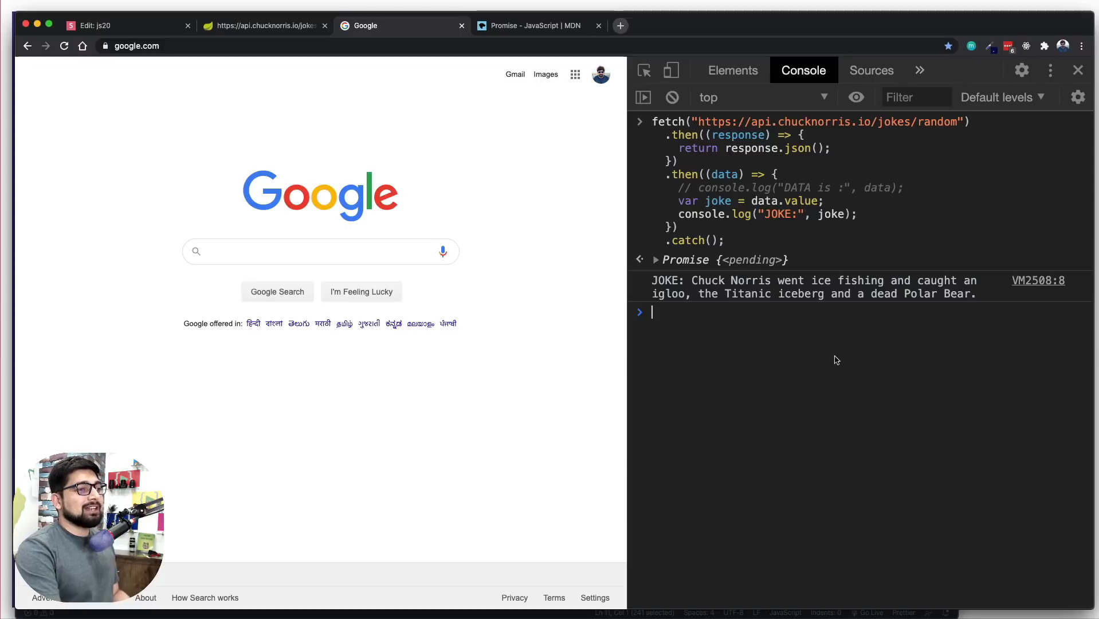
mouse_move(762, 356)
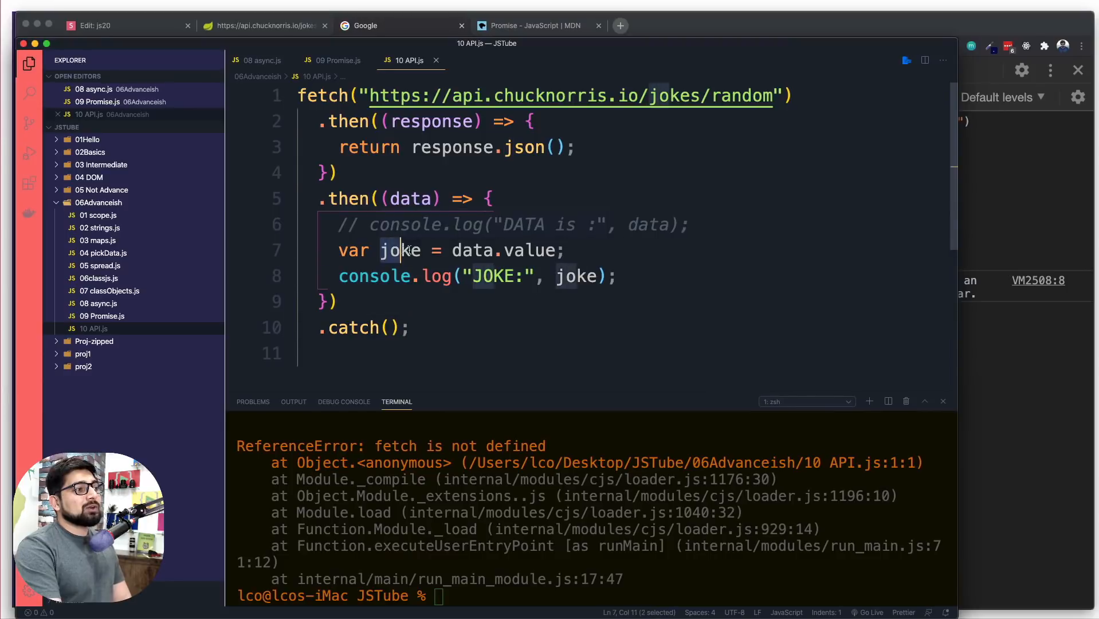
Deselect line 7 in VS Code, clear Chrome's console, and show the Chuck Norris API page
left_click(496, 327)
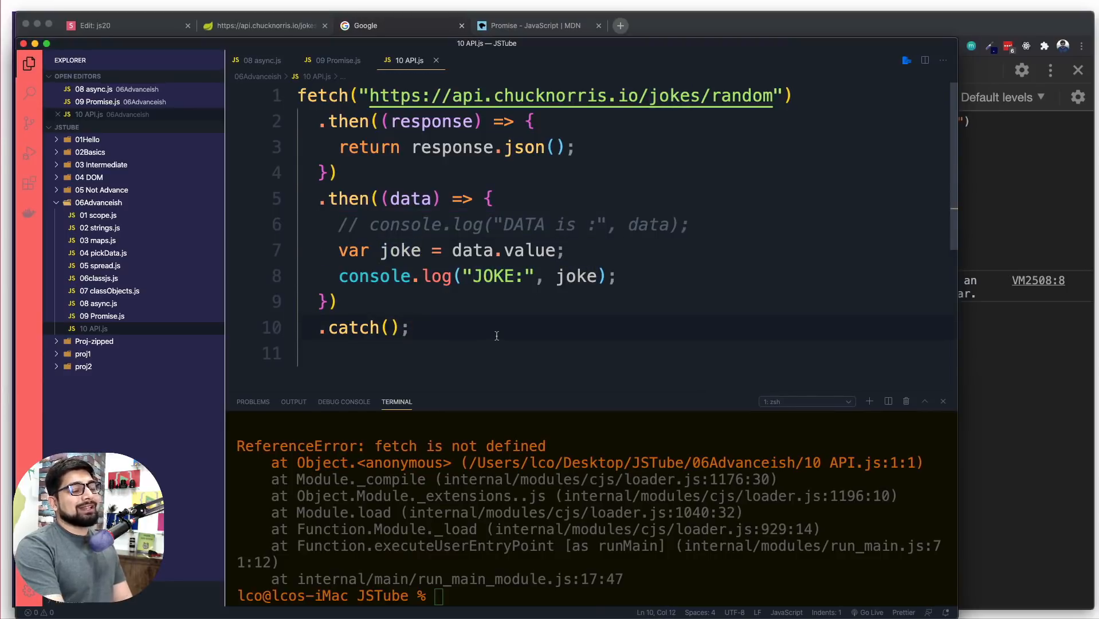
scroll("up", 3)
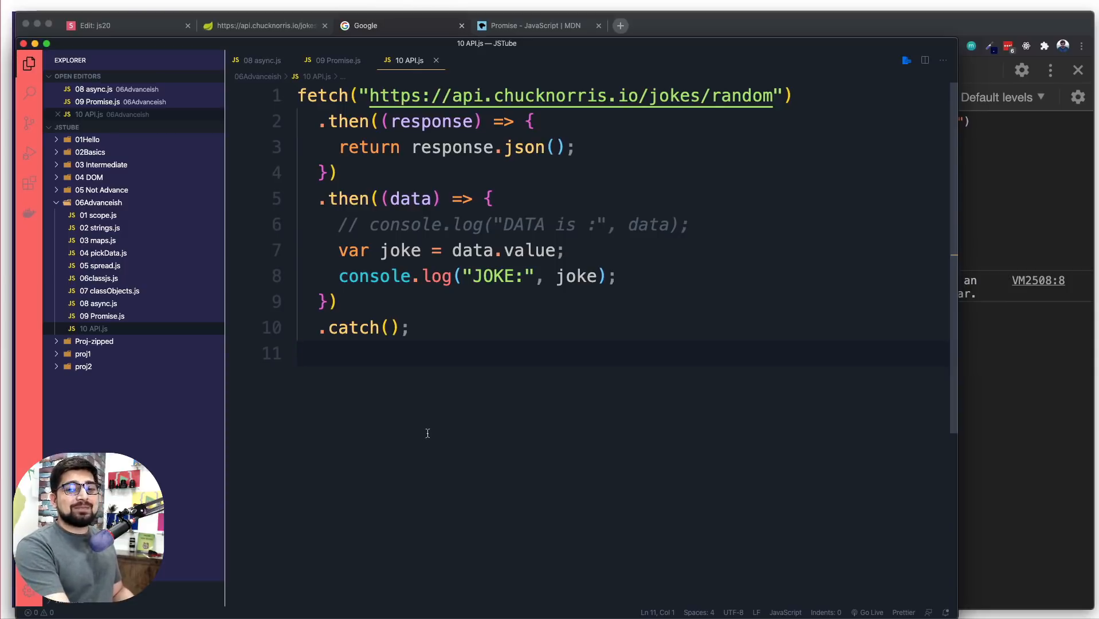
mouse_move(478, 385)
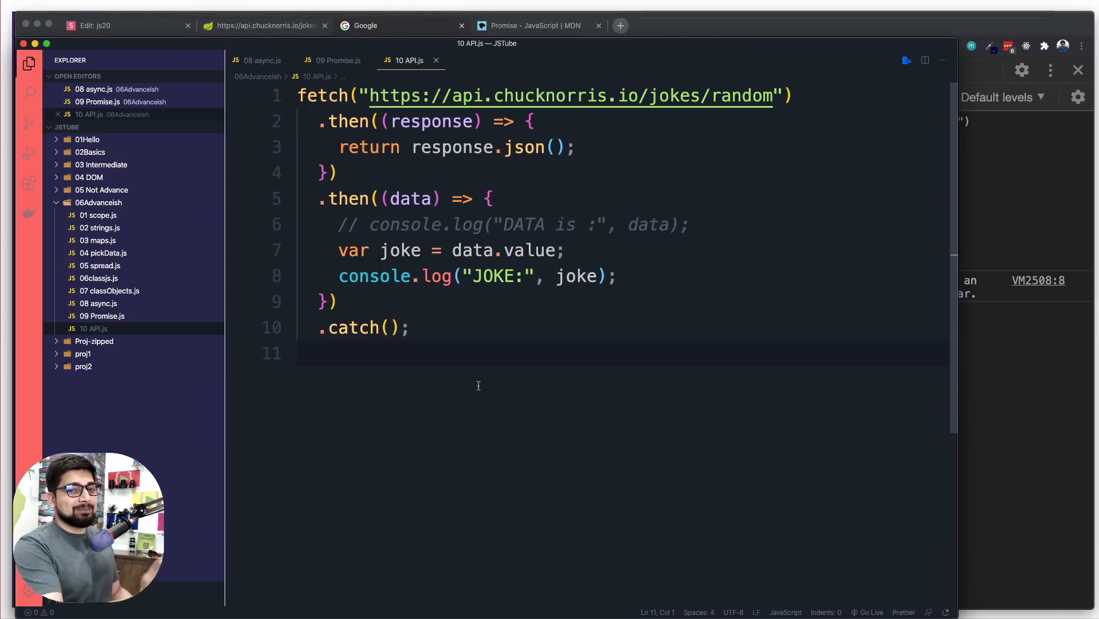
mouse_move(829, 379)
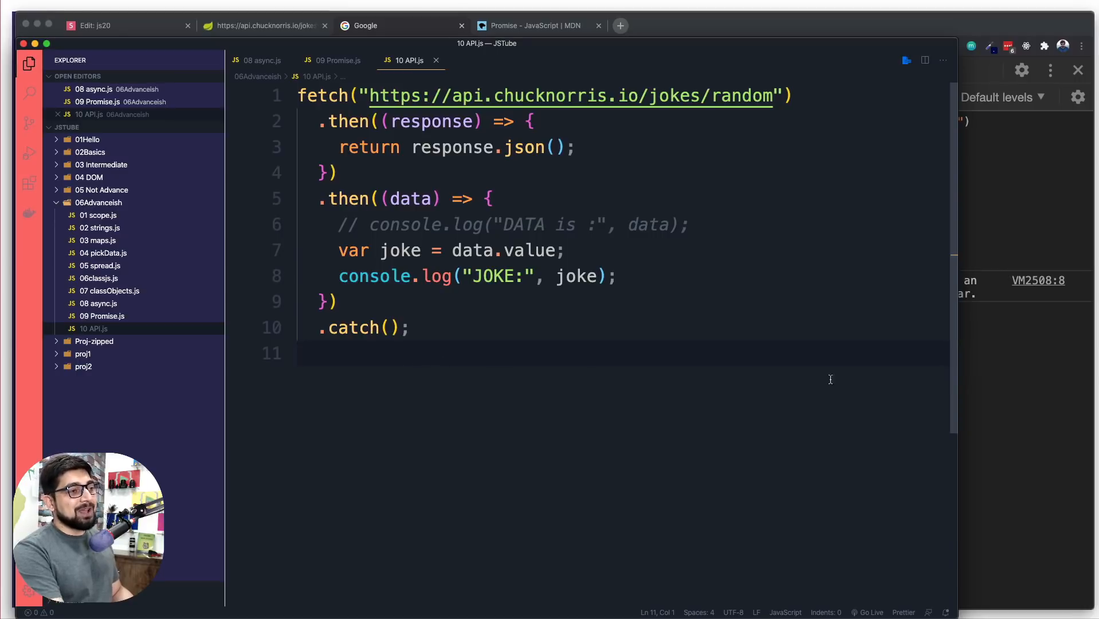
left_click(364, 26)
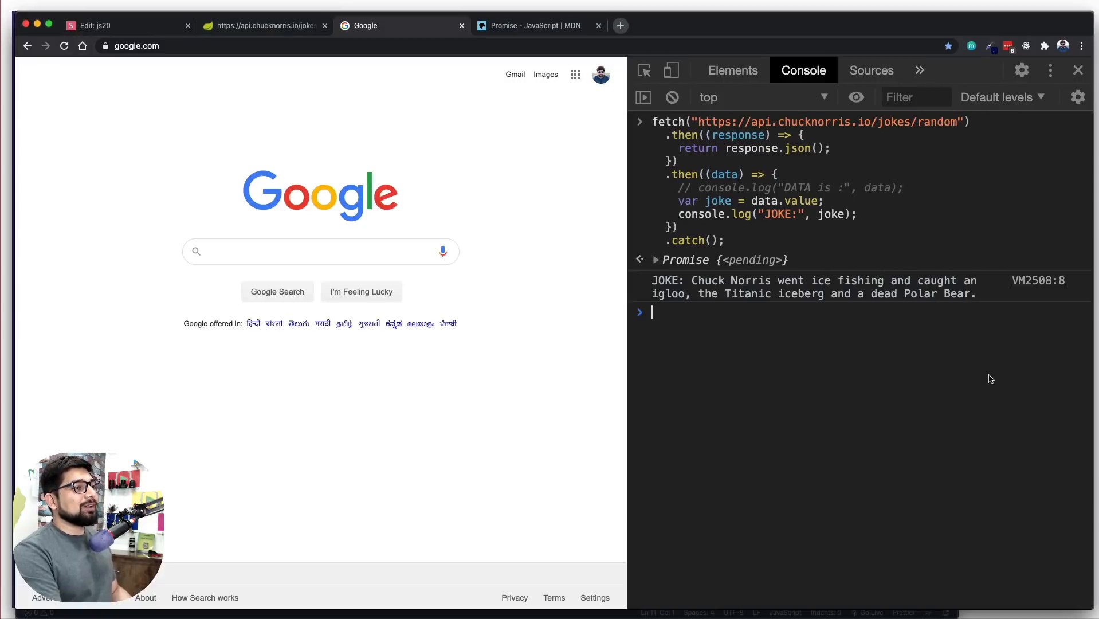
left_click(671, 97)
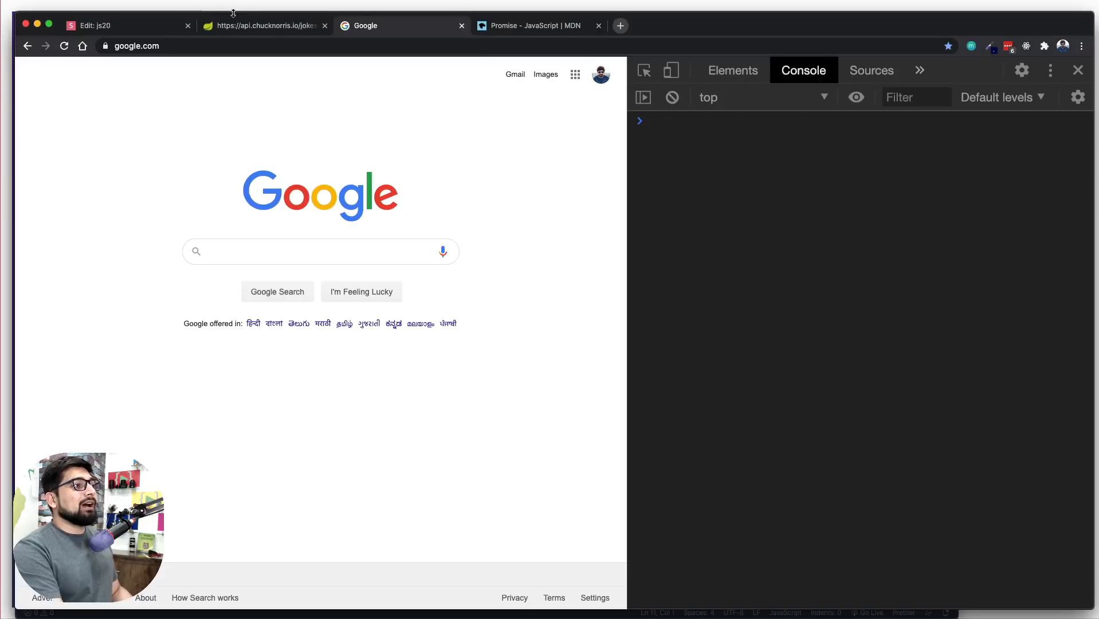
left_click(263, 25)
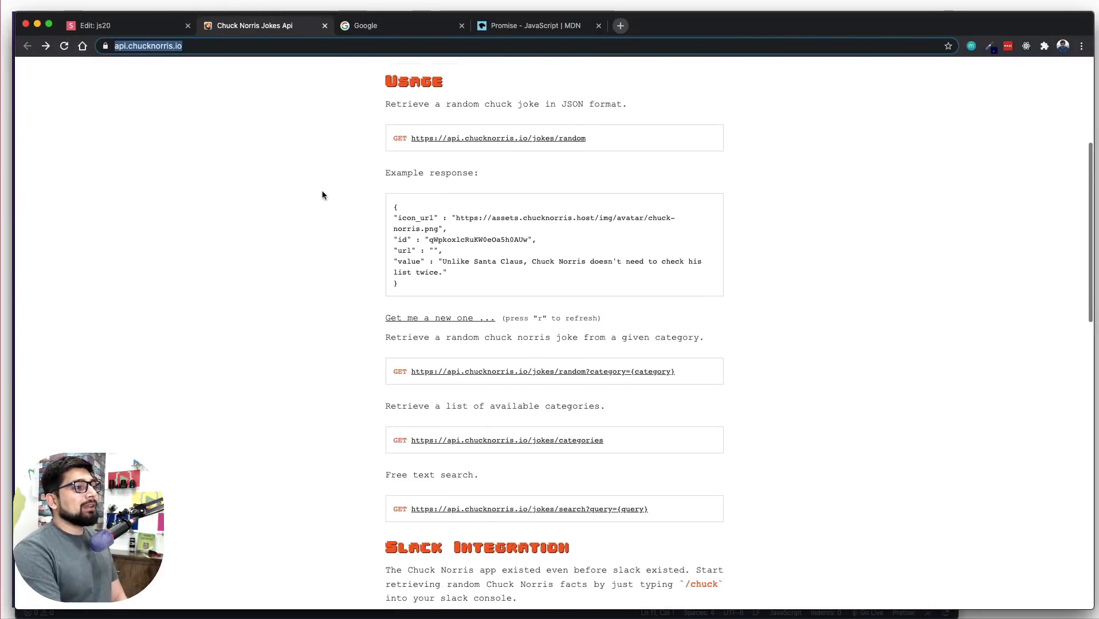
mouse_move(465, 194)
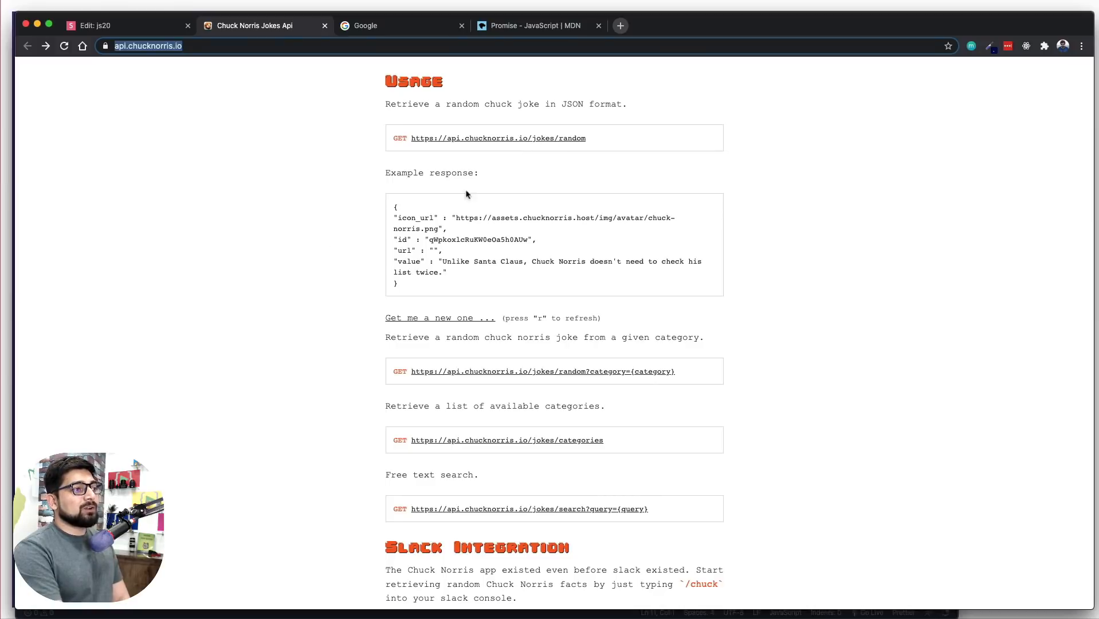
scroll("down", 3)
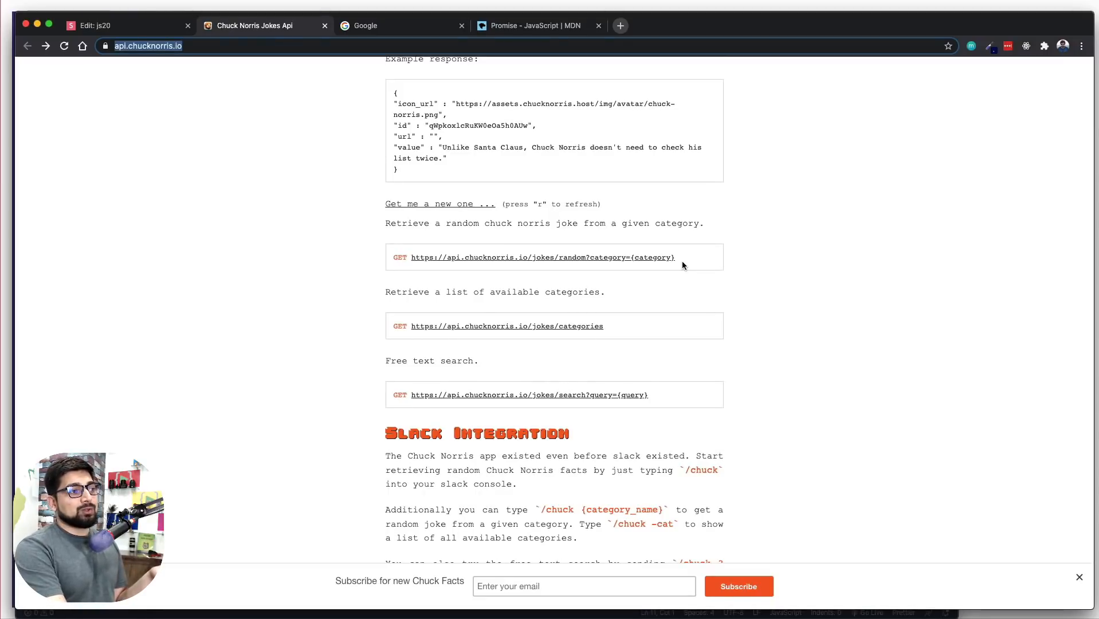
mouse_move(597, 402)
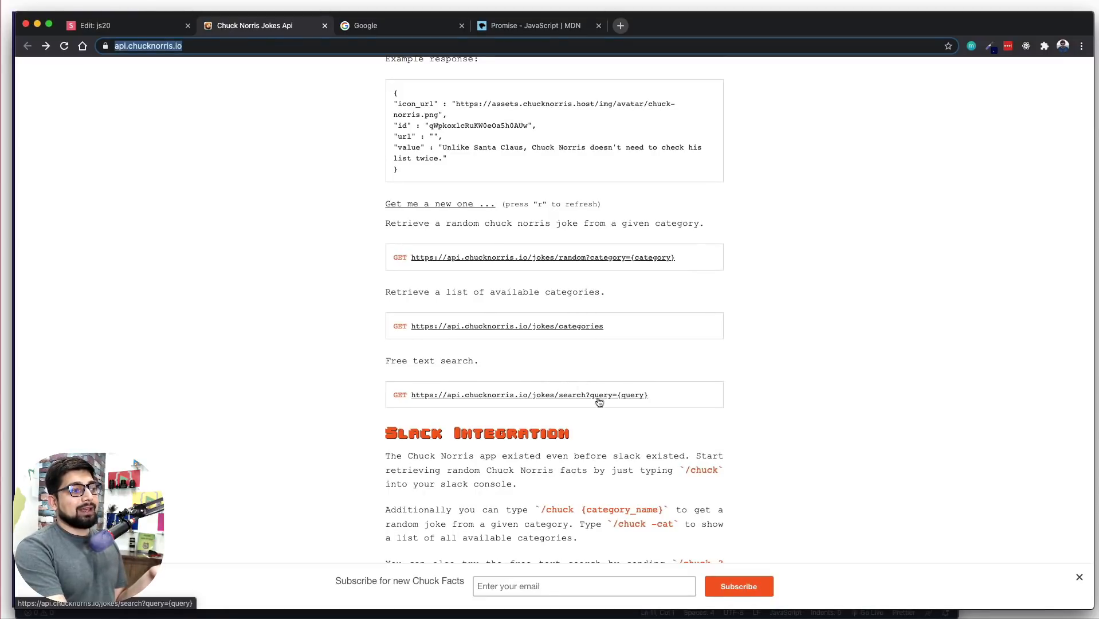
scroll("down", 3)
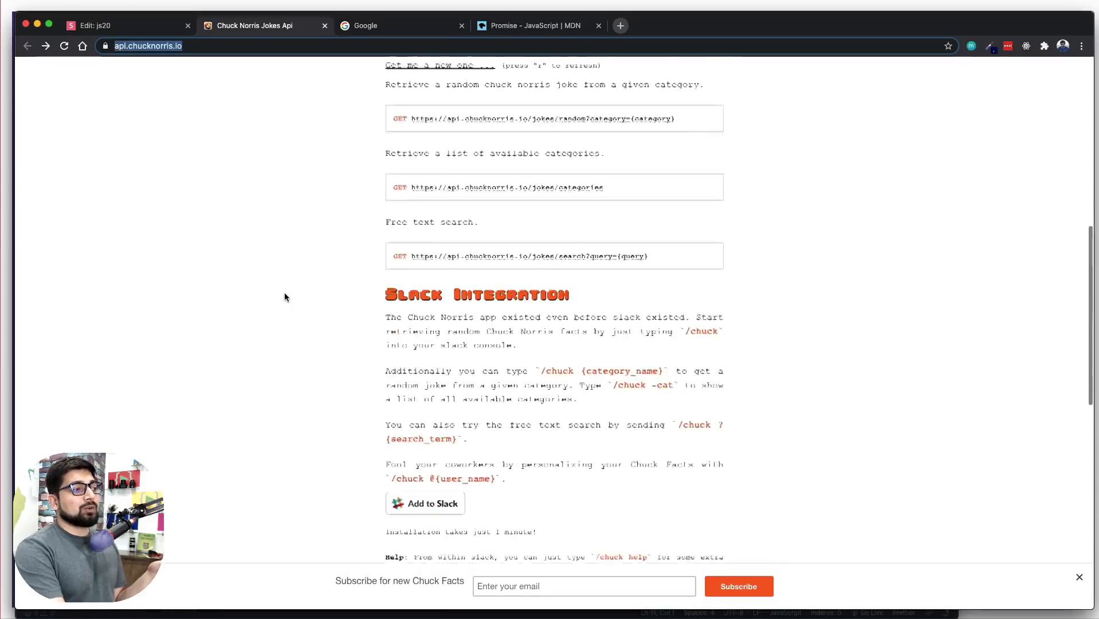
scroll("down", 3)
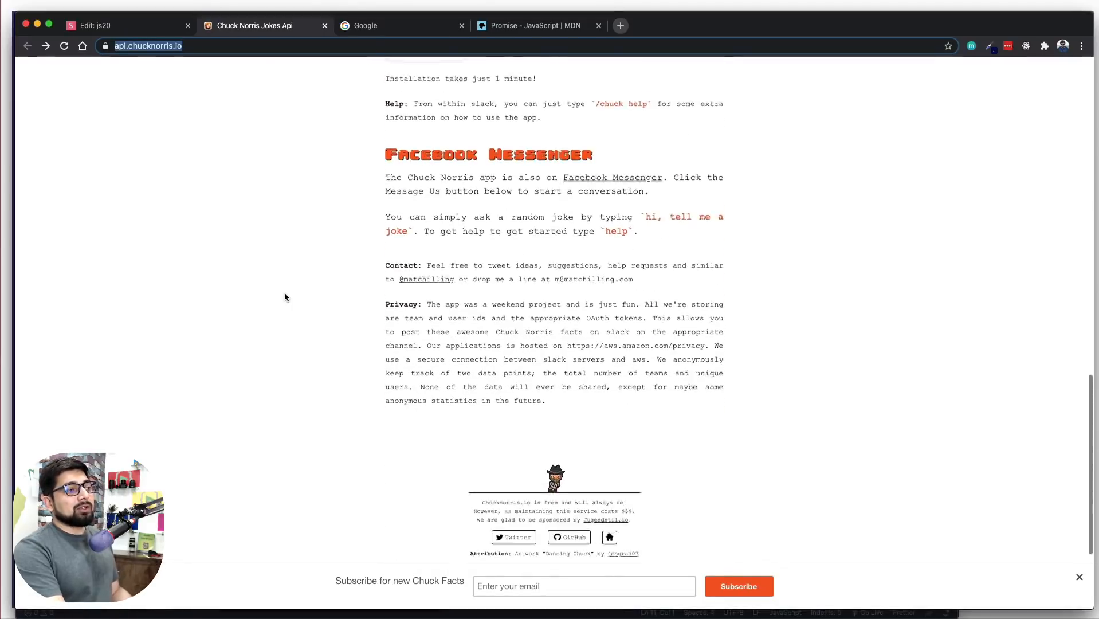
scroll("up", 3)
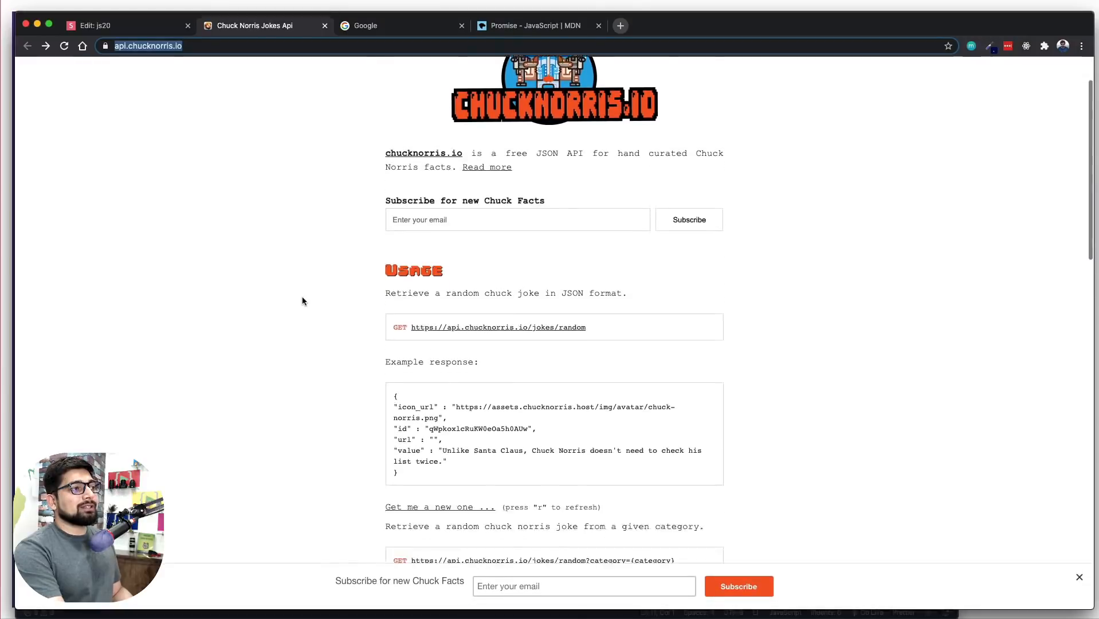
scroll("up", 3)
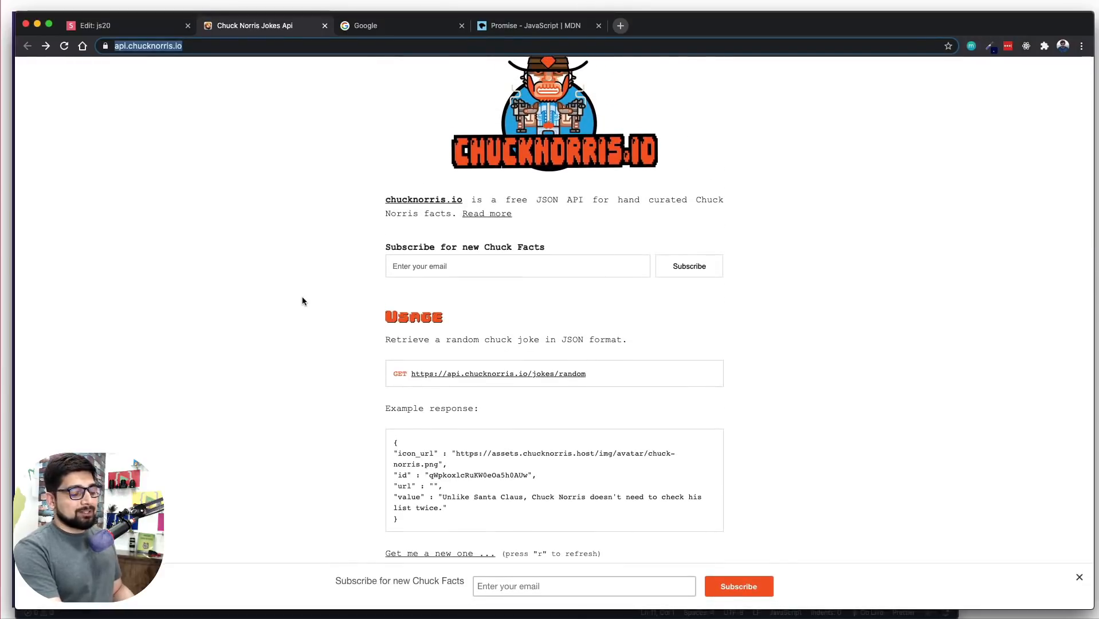